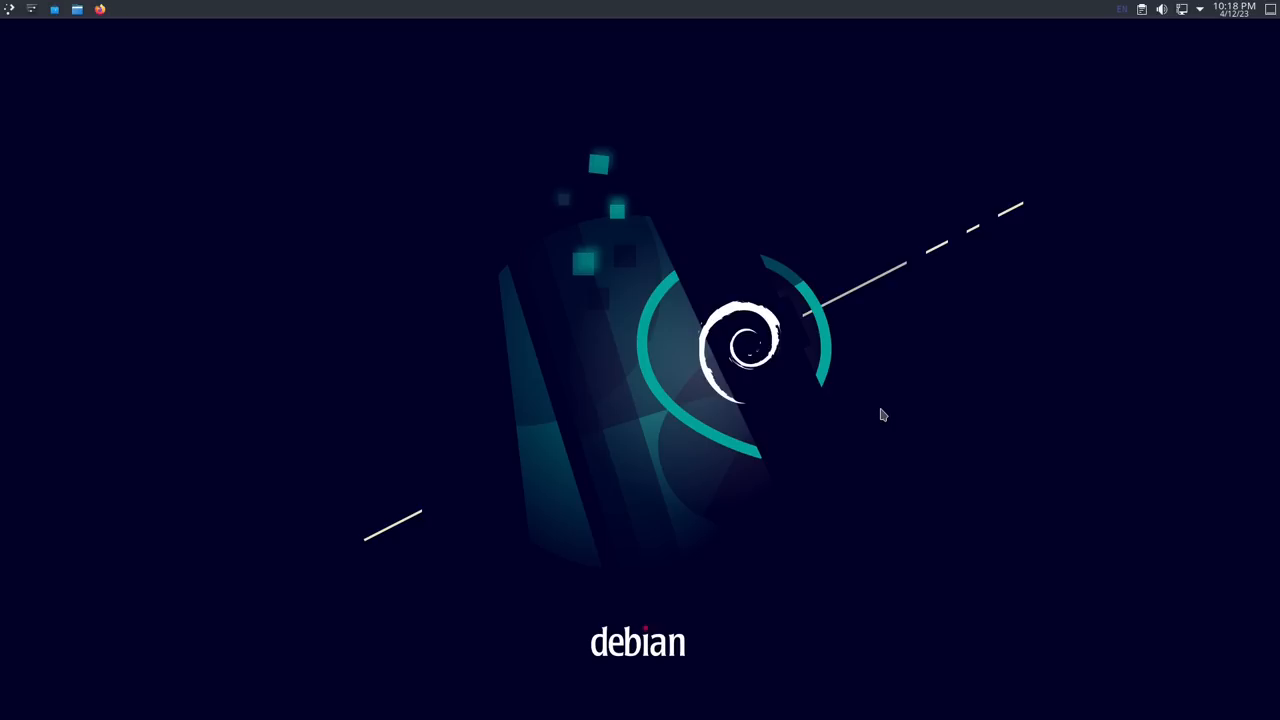
Launch a new Konsole terminal and drag it to the centre of the desktop.
left_click(122, 8)
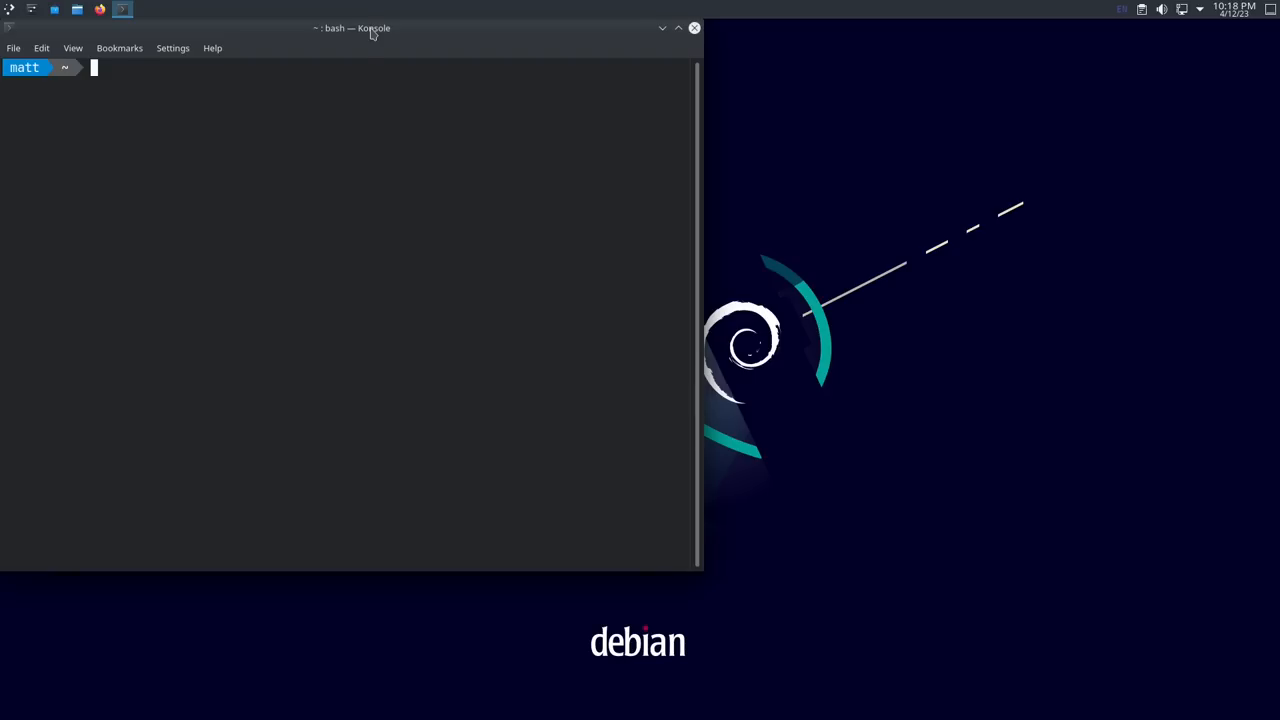
left_click_drag(370, 28, 660, 104)
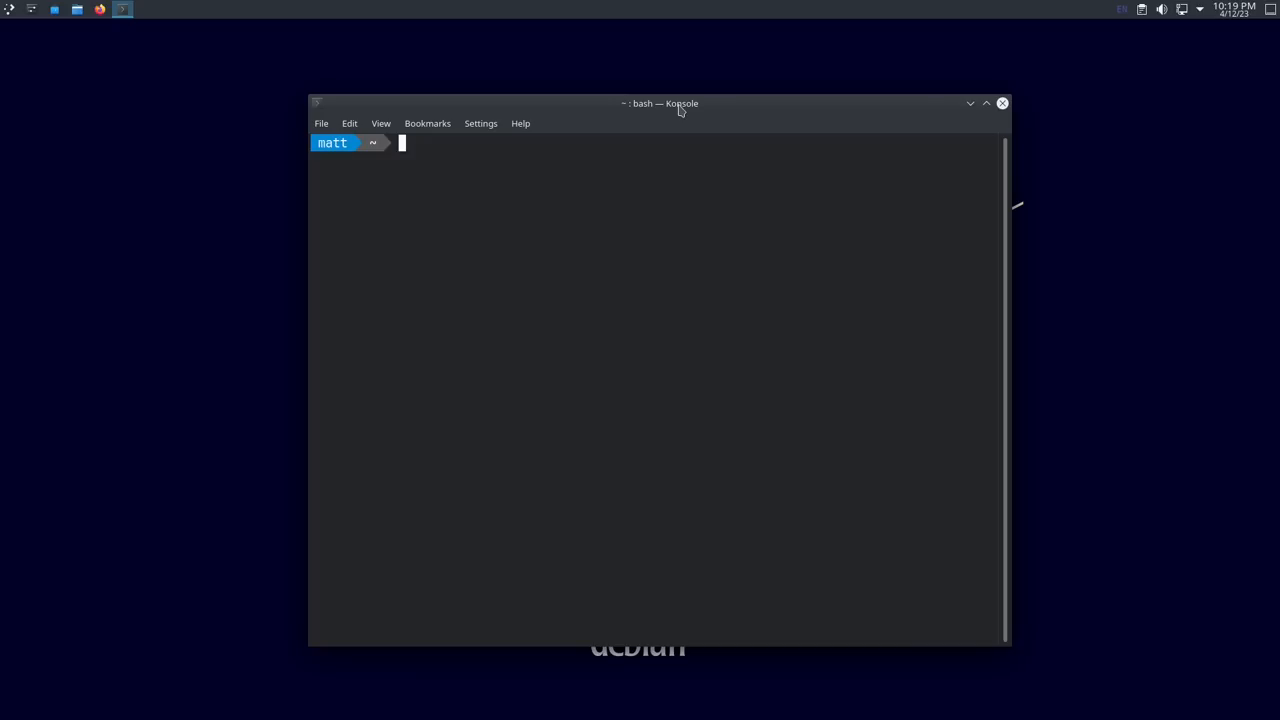
type("sudo apt inst")
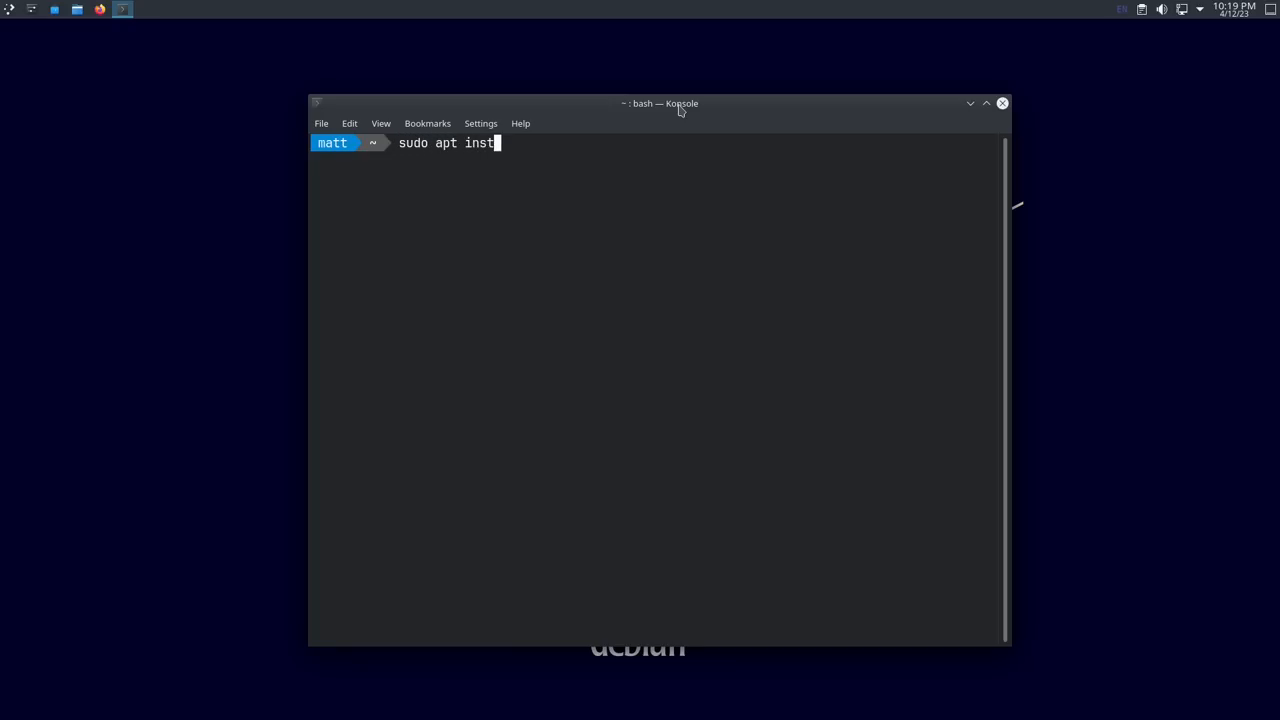
type("all openssh")
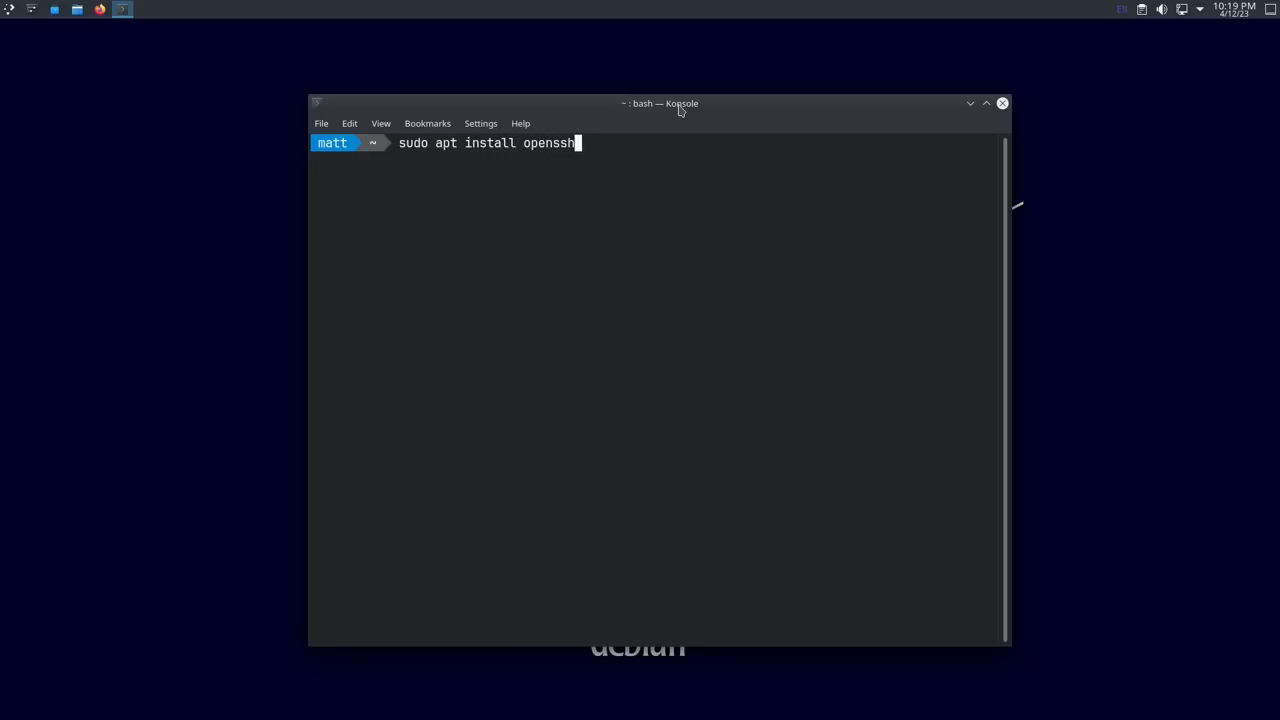
type("-server")
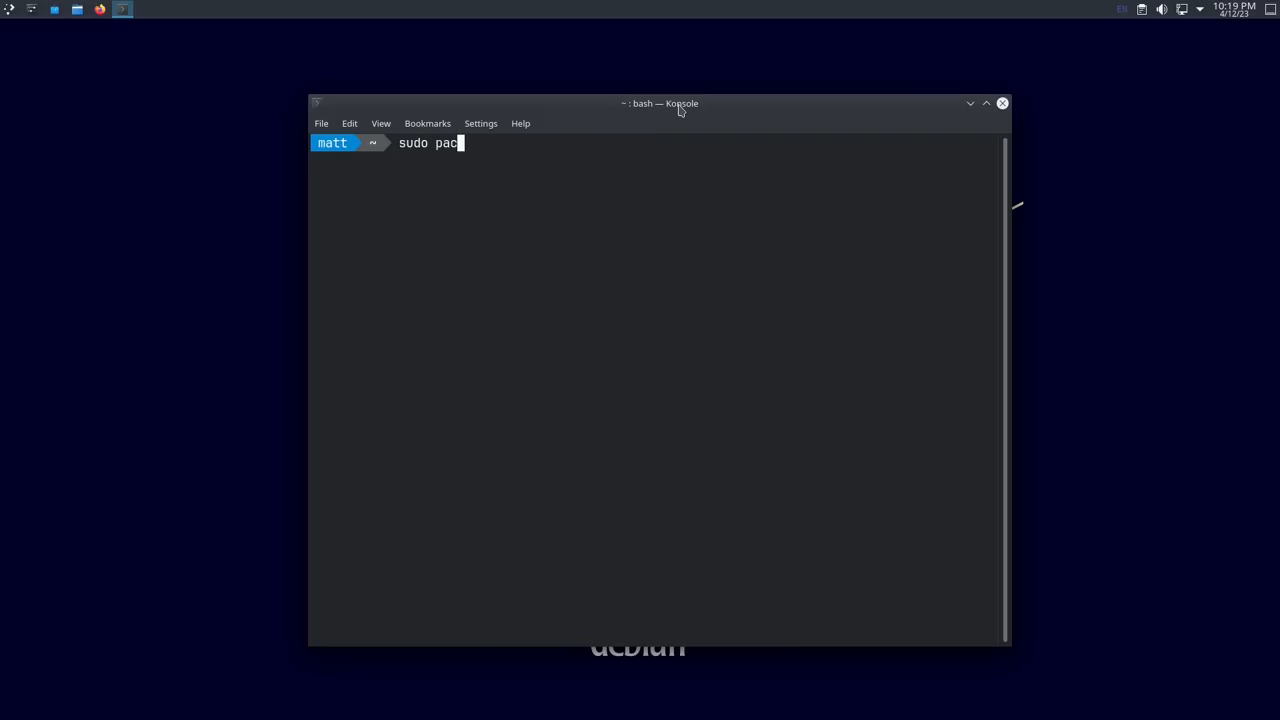
type("man -S")
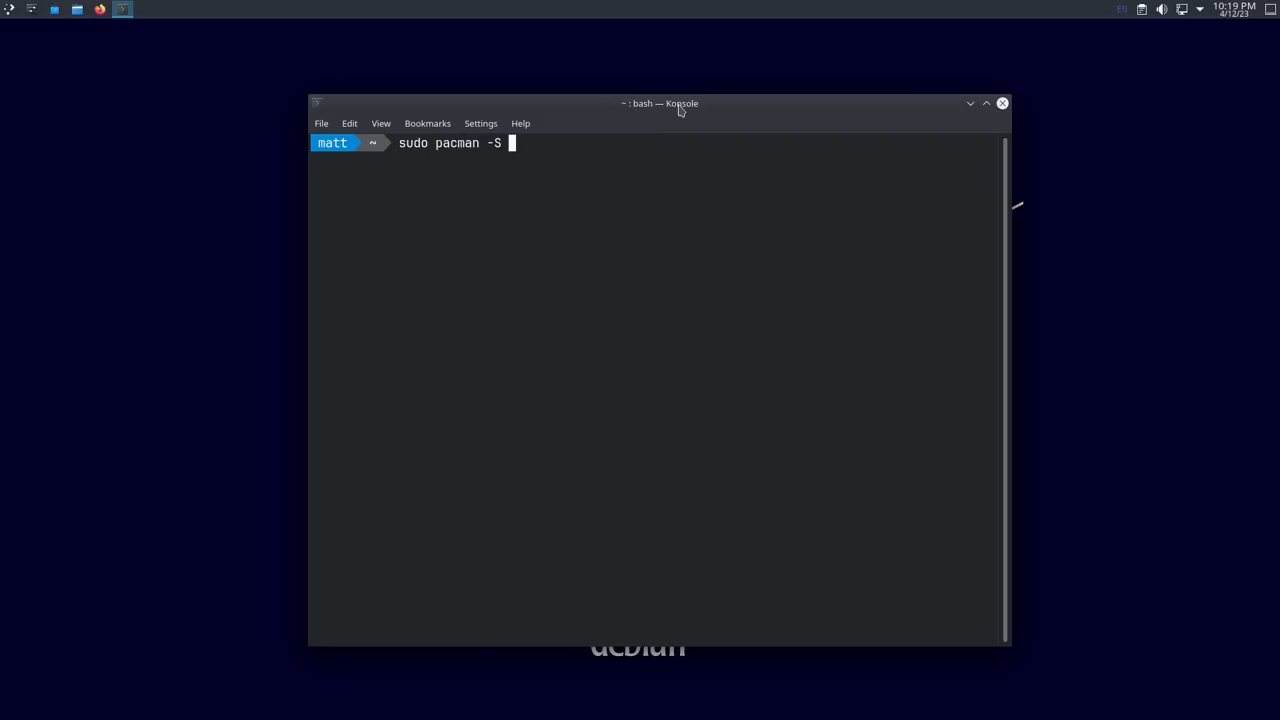
type("openssh")
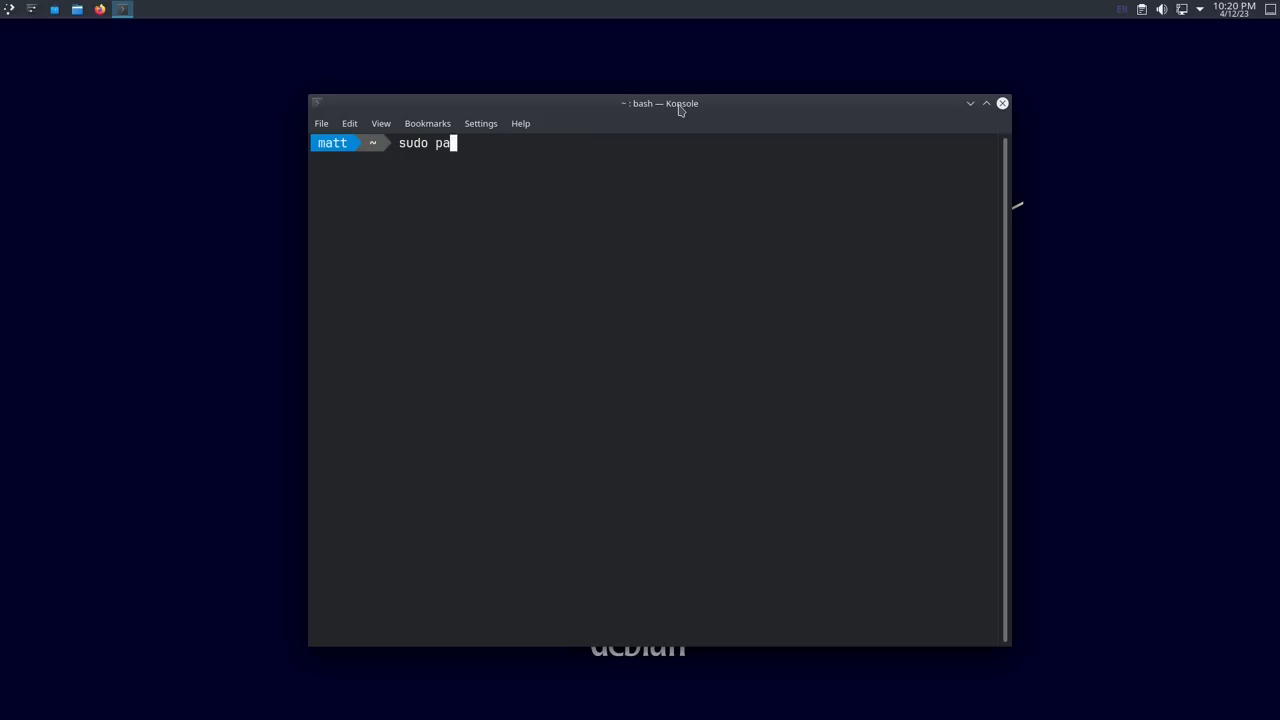
Run 'sudo apt install openssh-server', authenticate, confirm with y, then clear the terminal.
key("BackSpace")
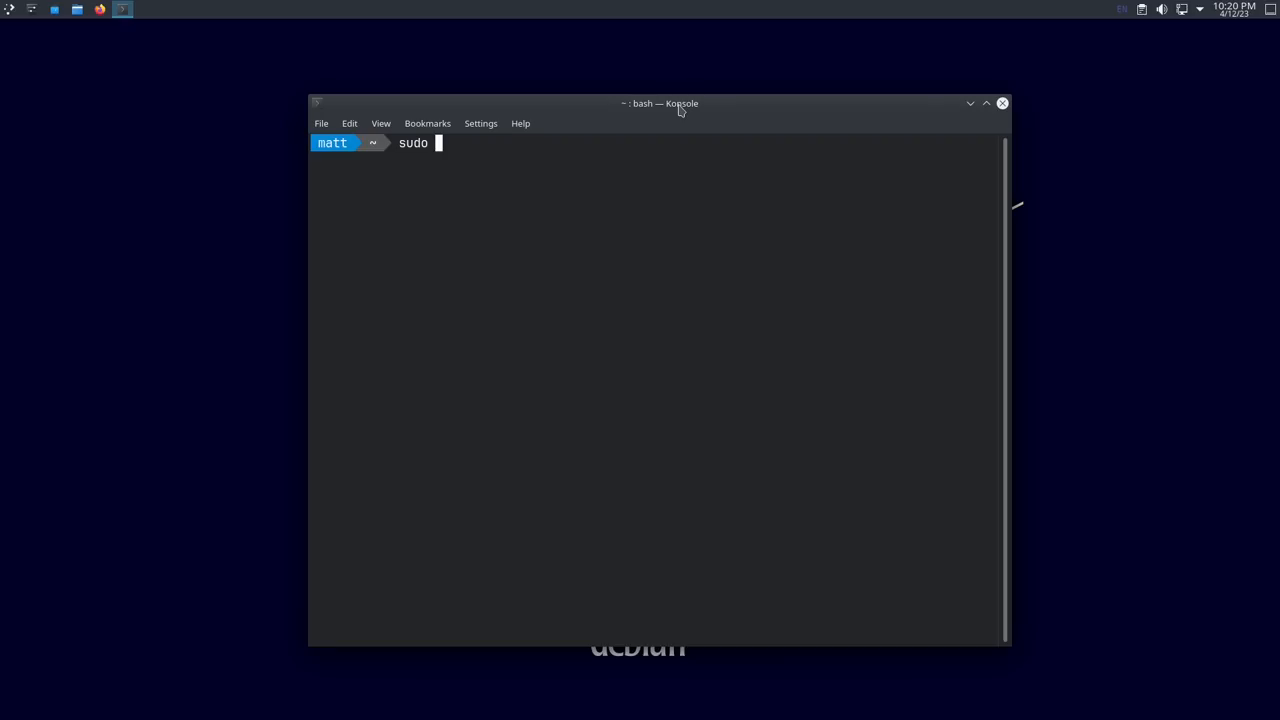
type("apt install")
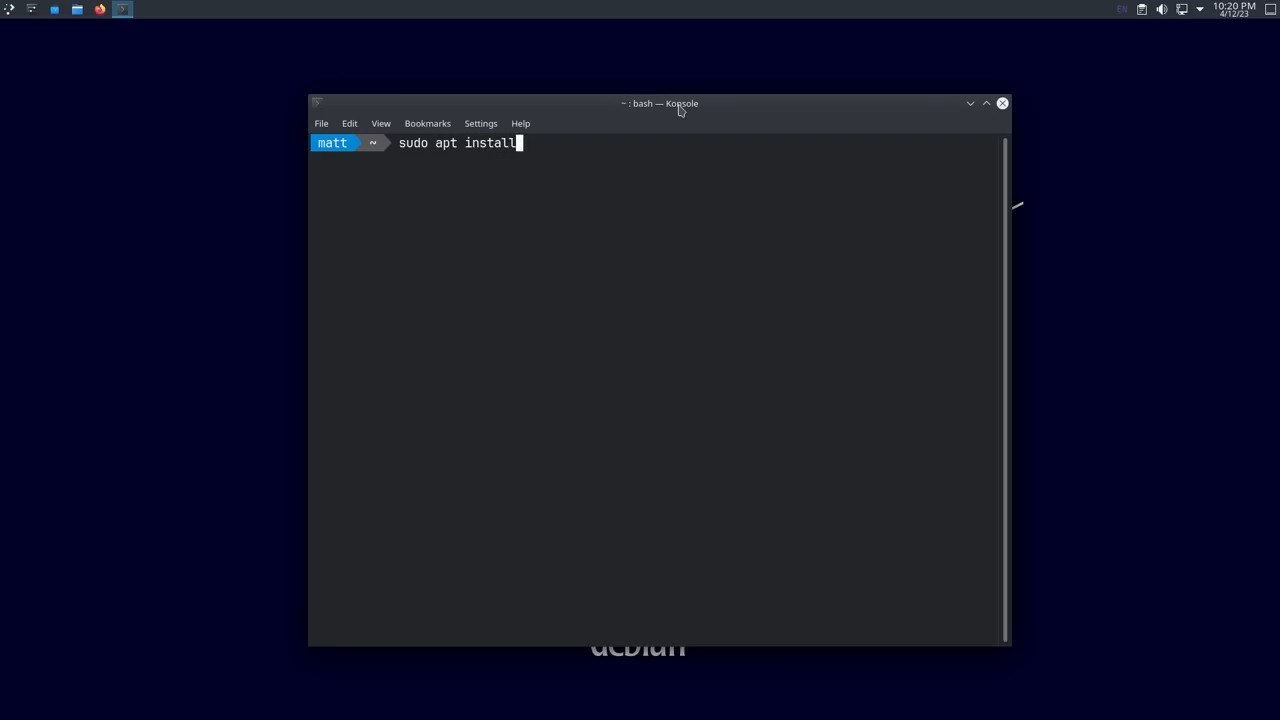
type("openss")
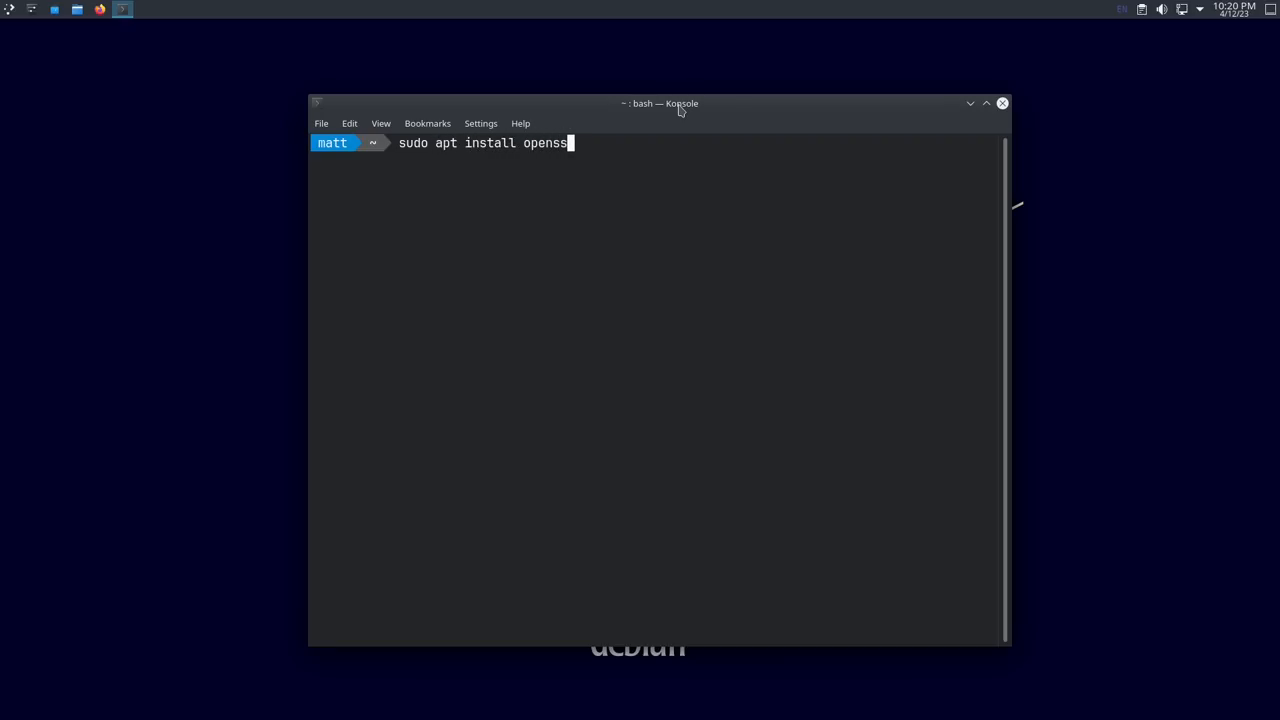
type("h-server")
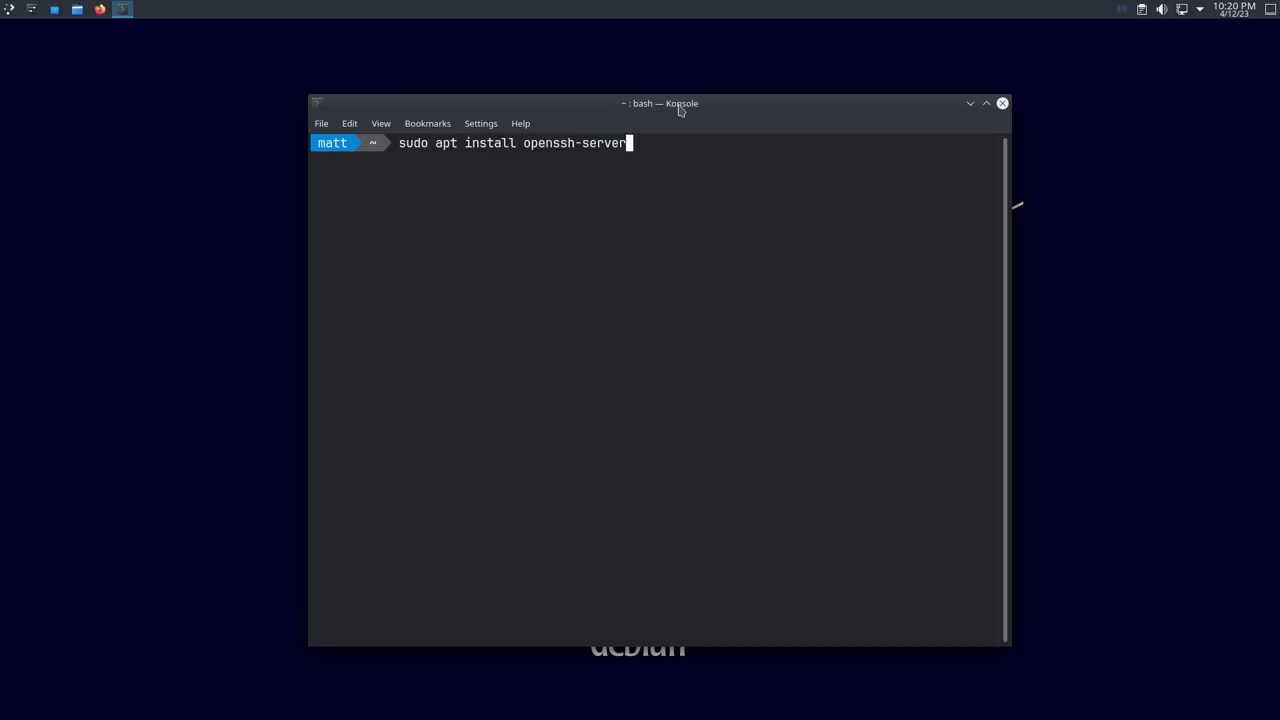
key("Return")
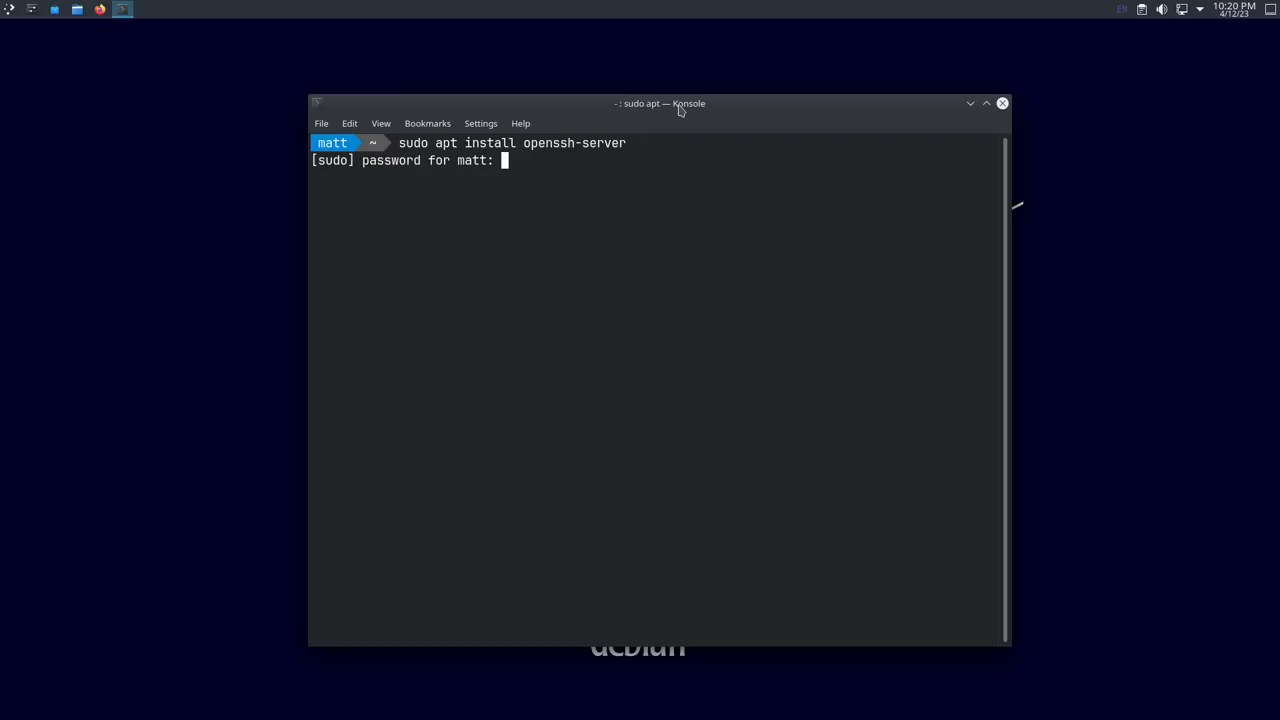
key("Enter")
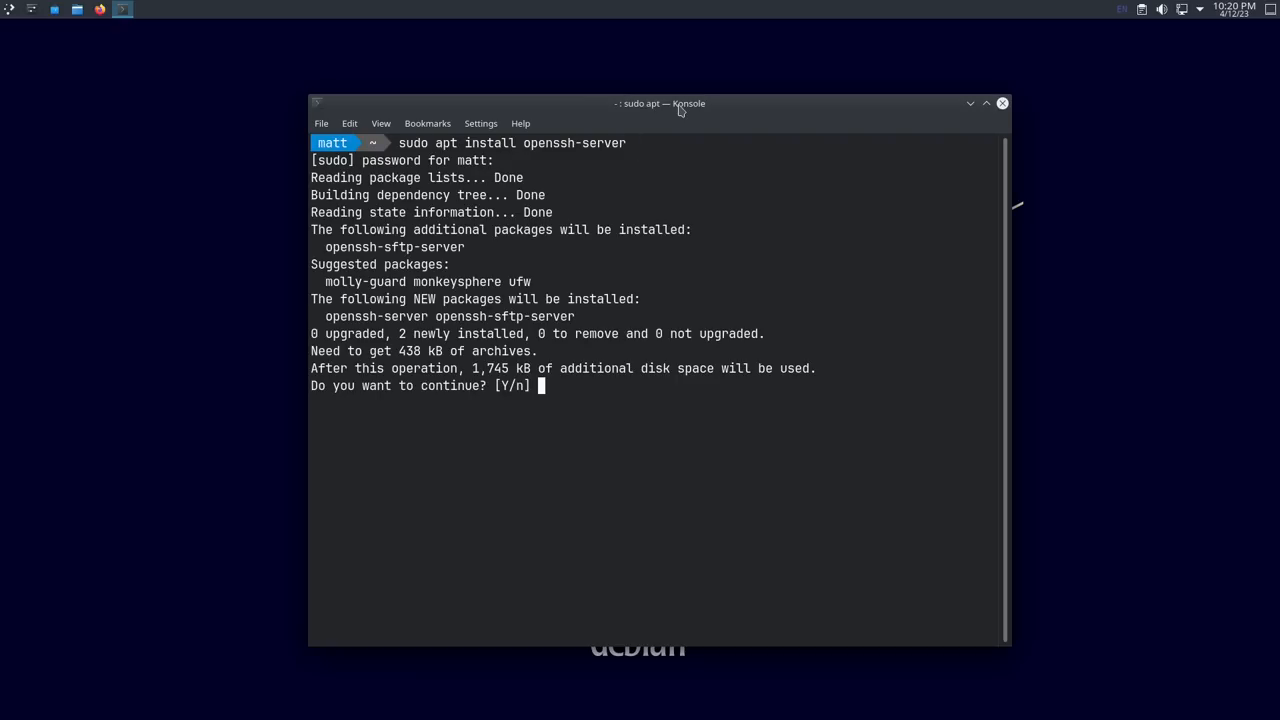
type("y")
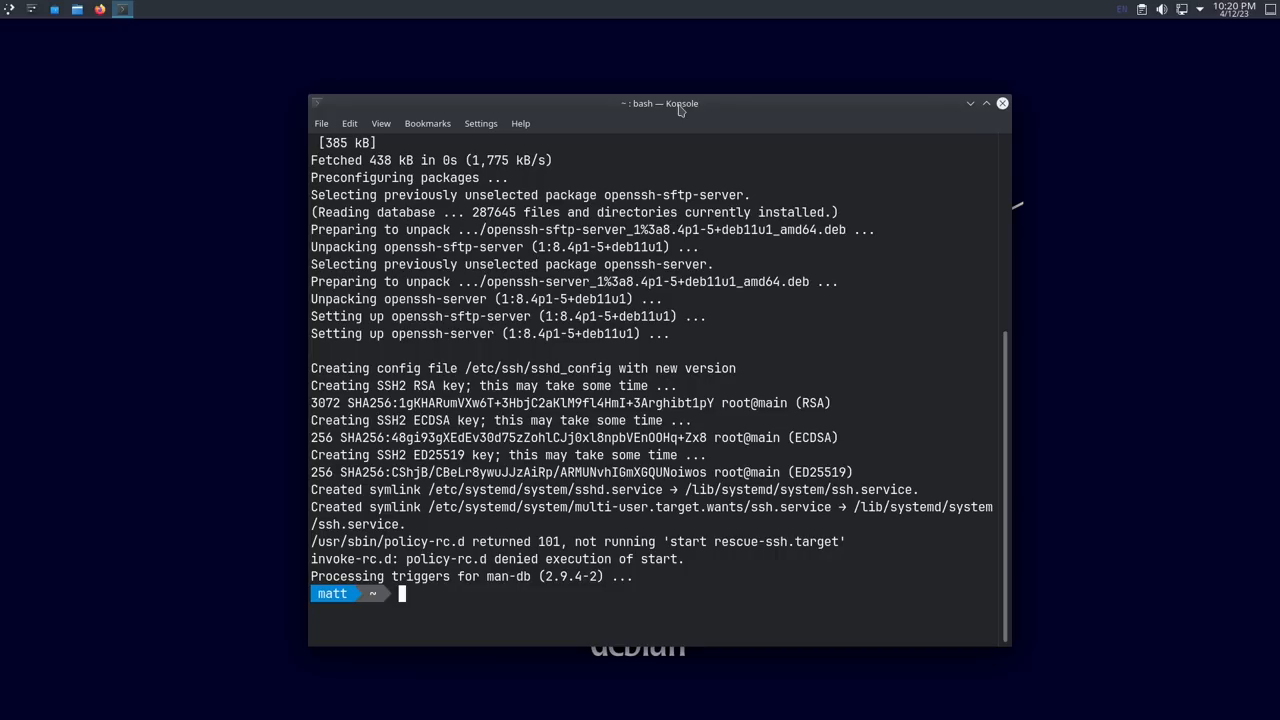
type("clear")
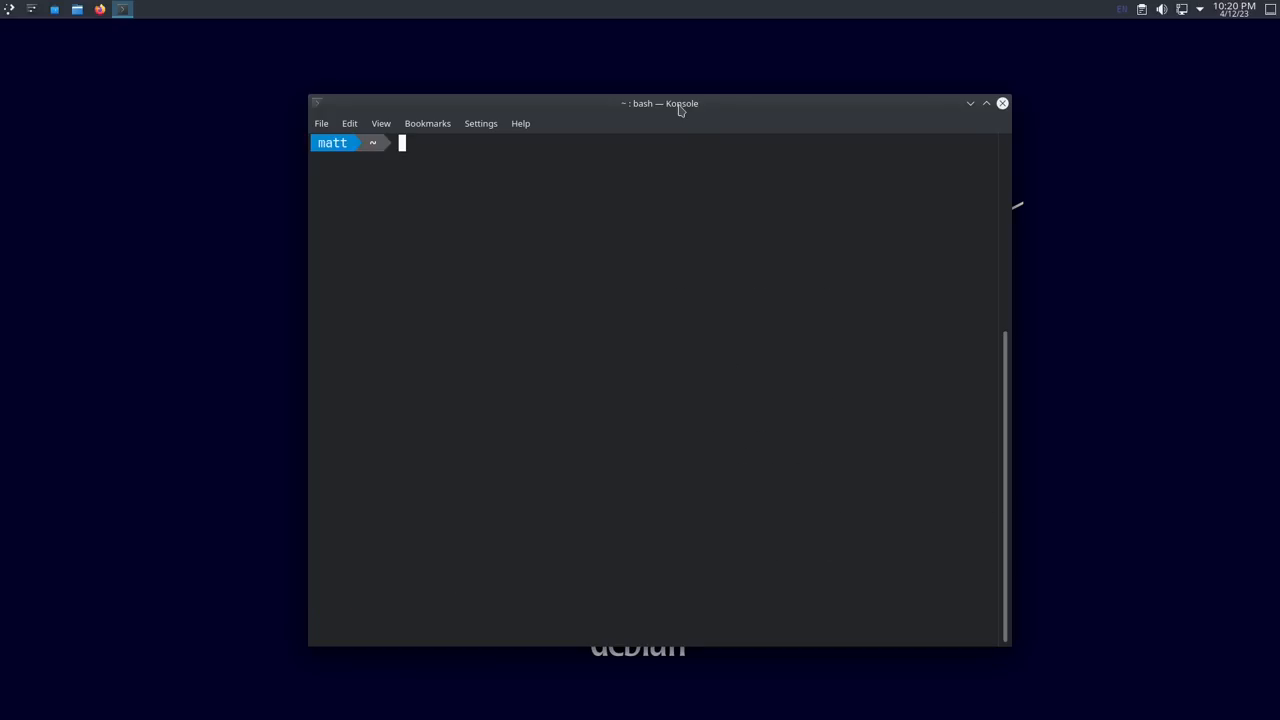
Start ssh with systemctl, then attempt 'sudo systemctl enable sshd', which fails with an alias error.
type("sudo systemctl;")
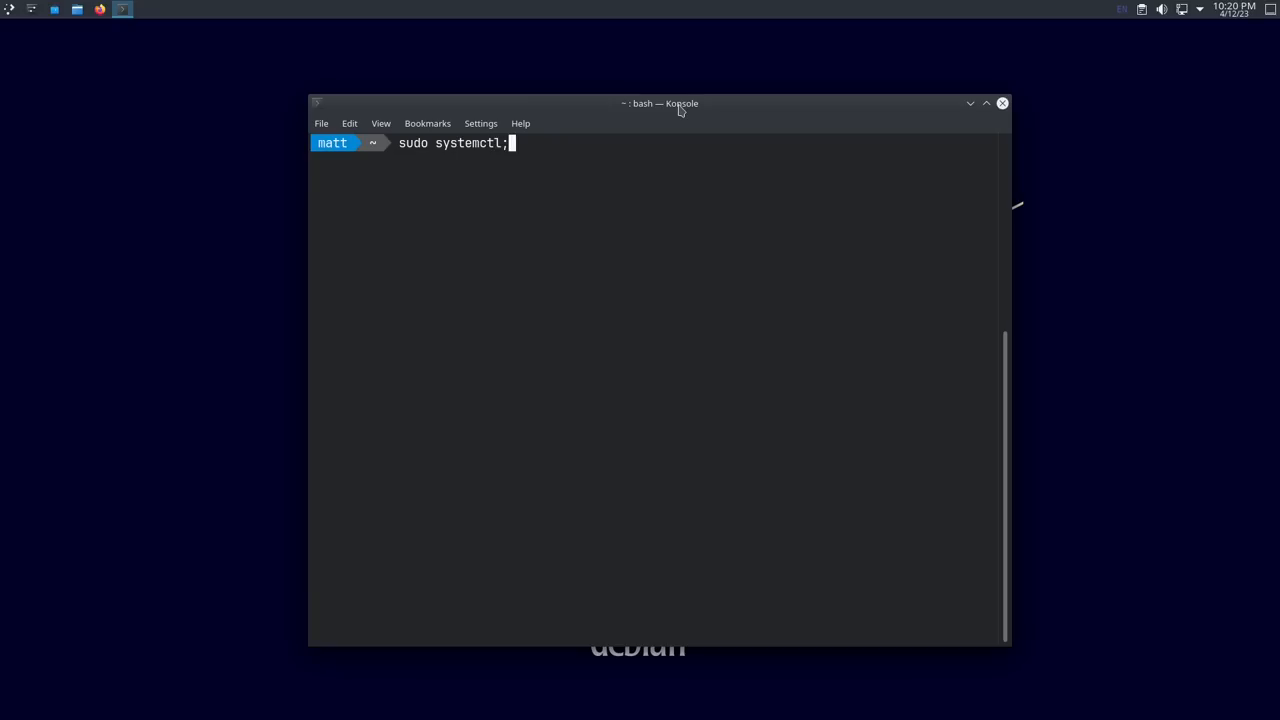
type("start sshd")
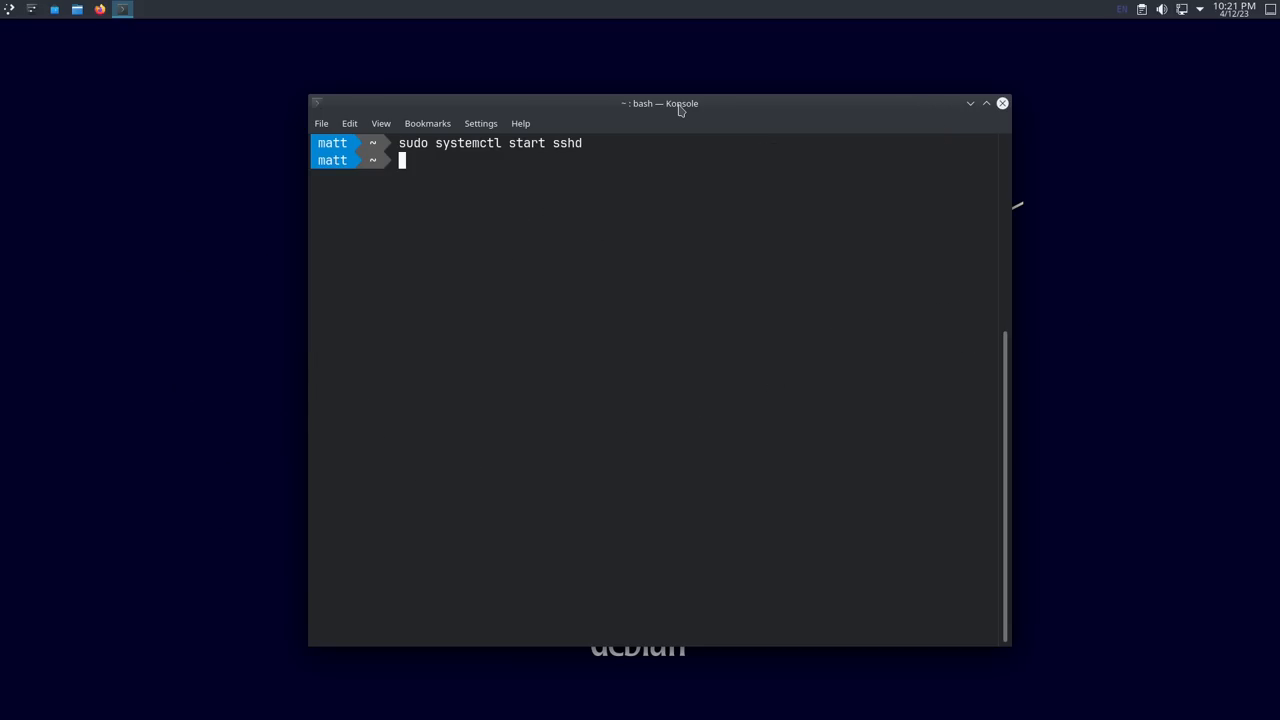
type("sudo s")
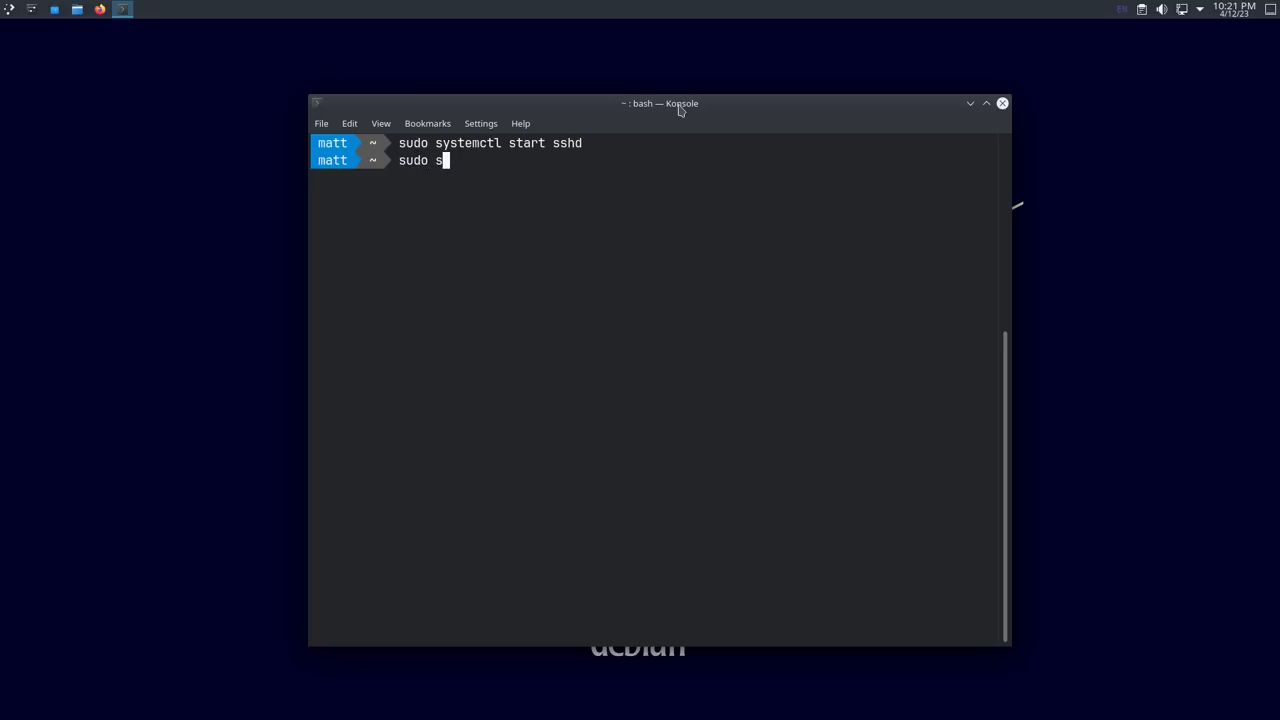
type("ystemctl en")
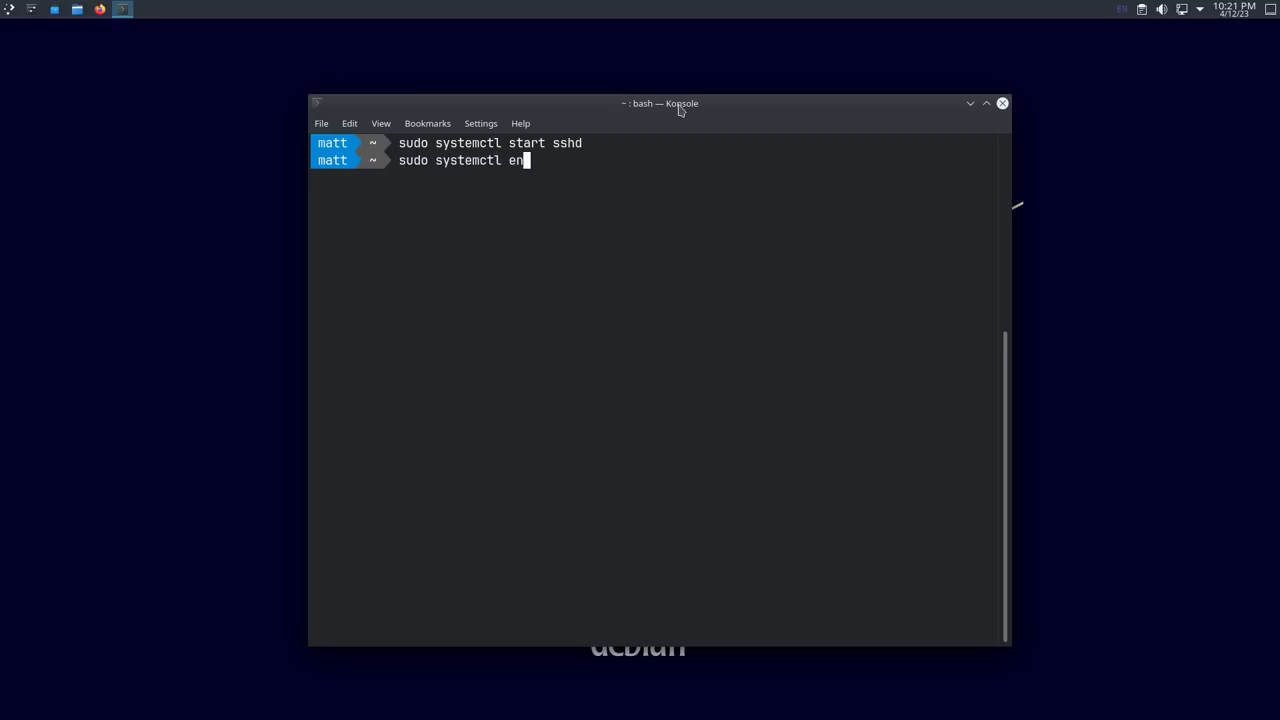
type("able sshd")
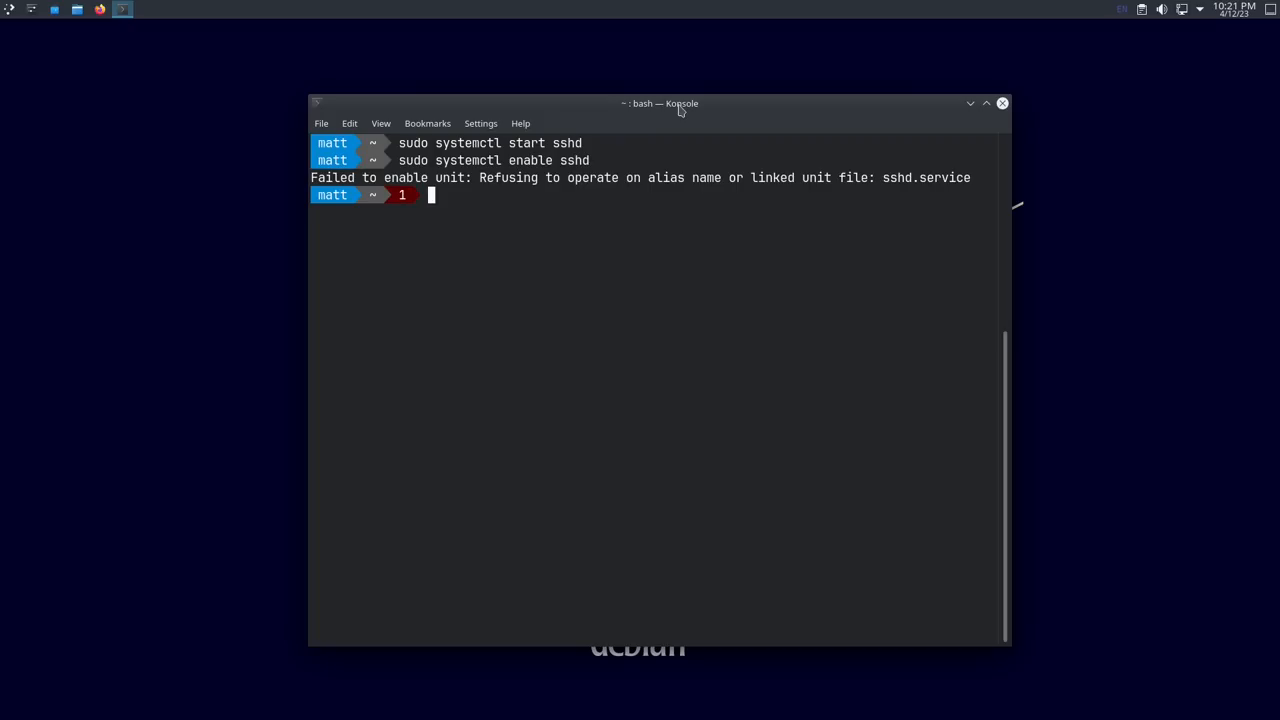
Rerun the enable command as 'sudo systemctl enable ssh.service' so SSH starts at boot.
type("sudo systemctl enable sshd")
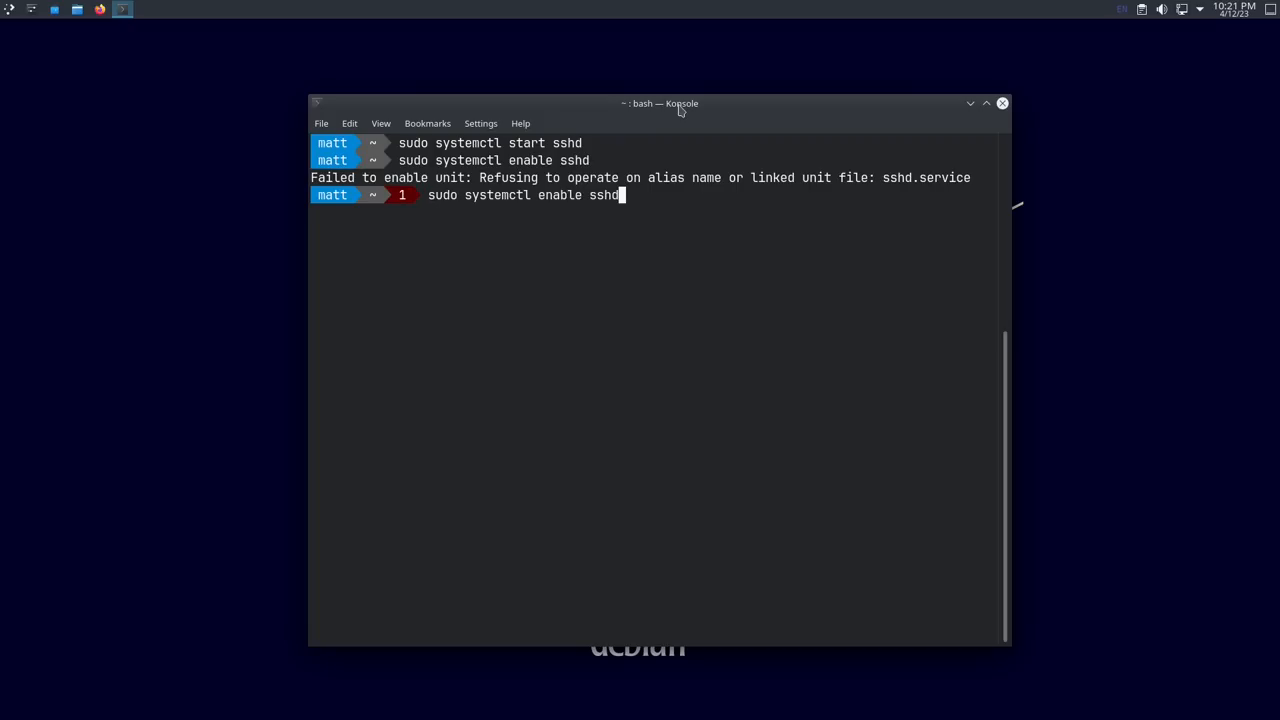
key("BackSpace")
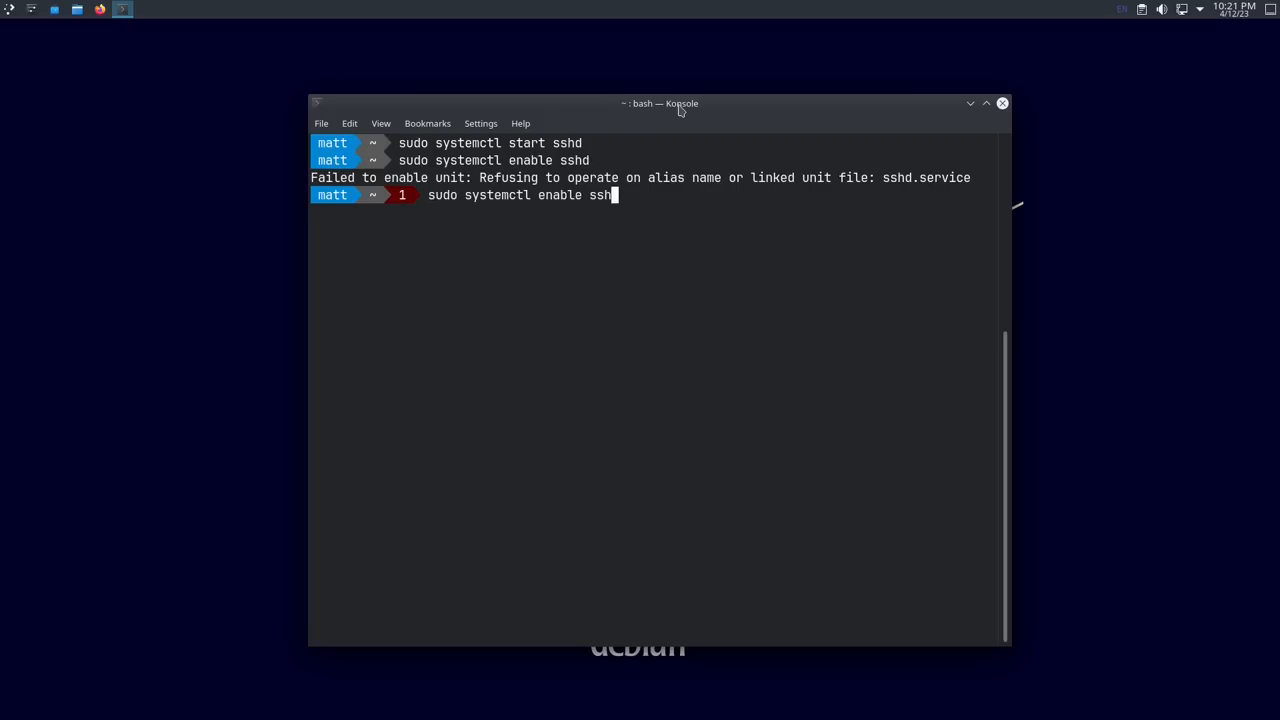
type(".service")
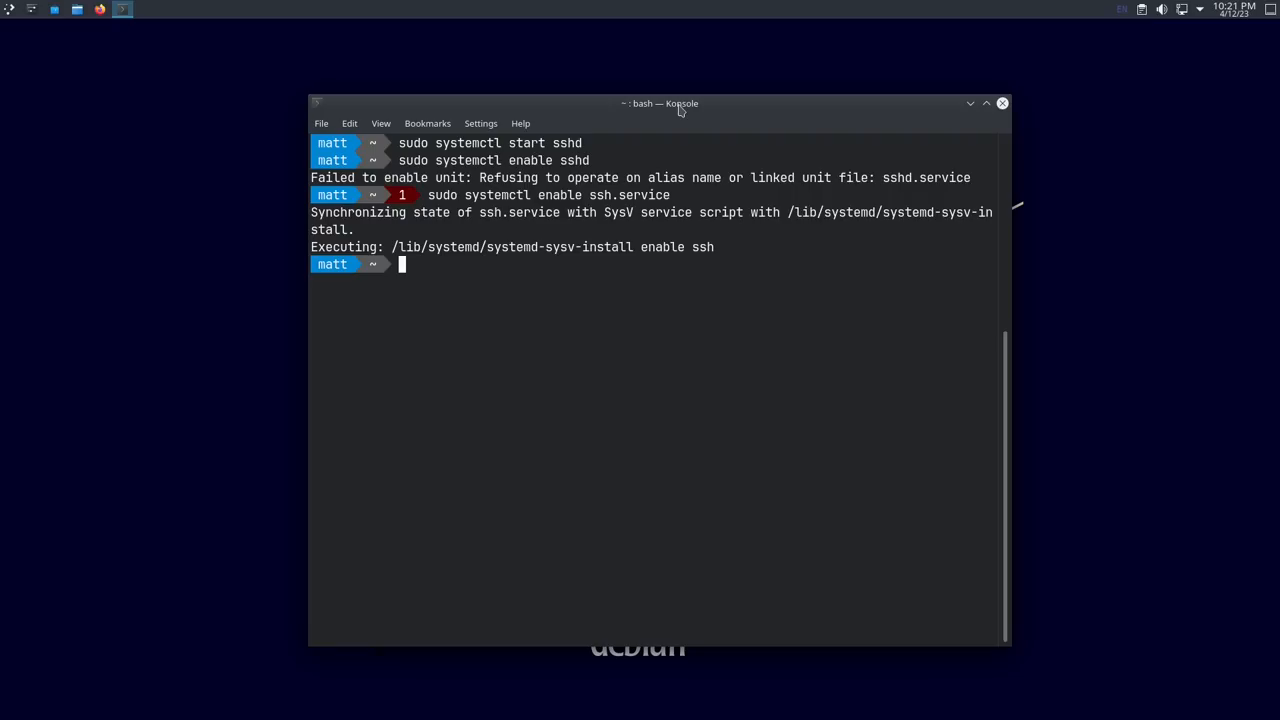
mouse_move(536, 146)
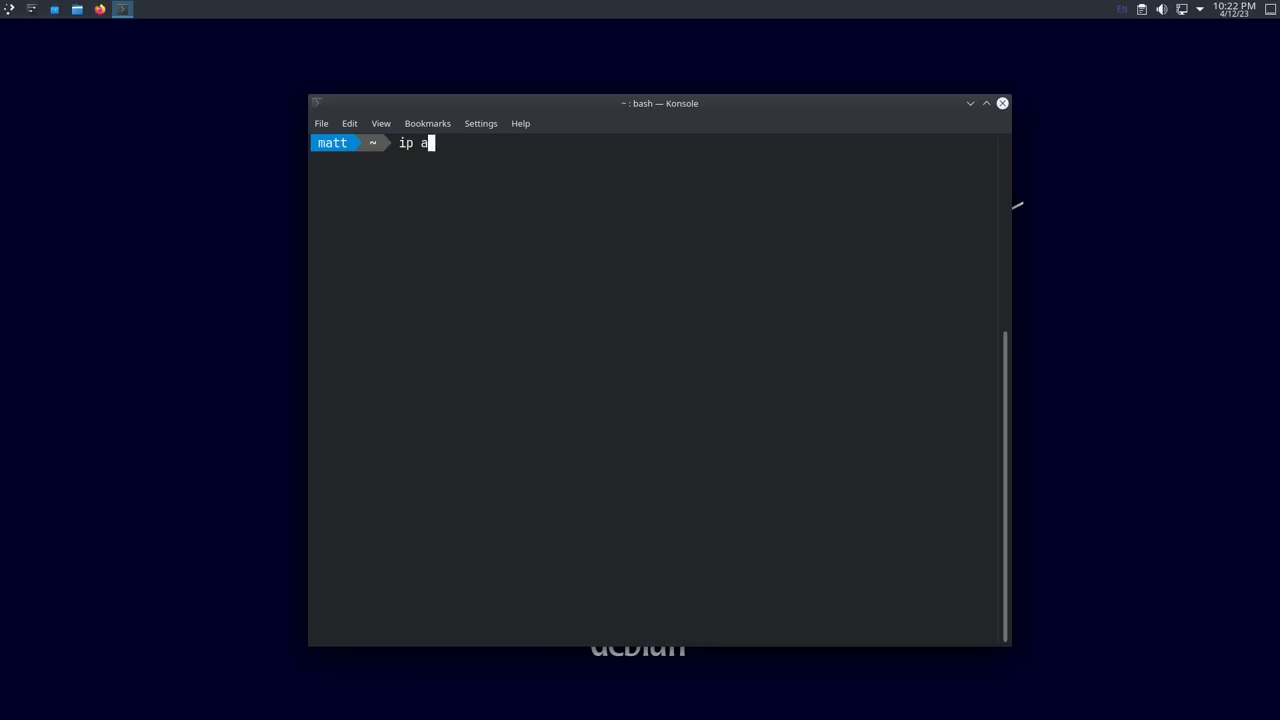
Run ip addr to read the VM address 192.168.122.58, then move to the host's Alacritty terminal.
type("ddr")
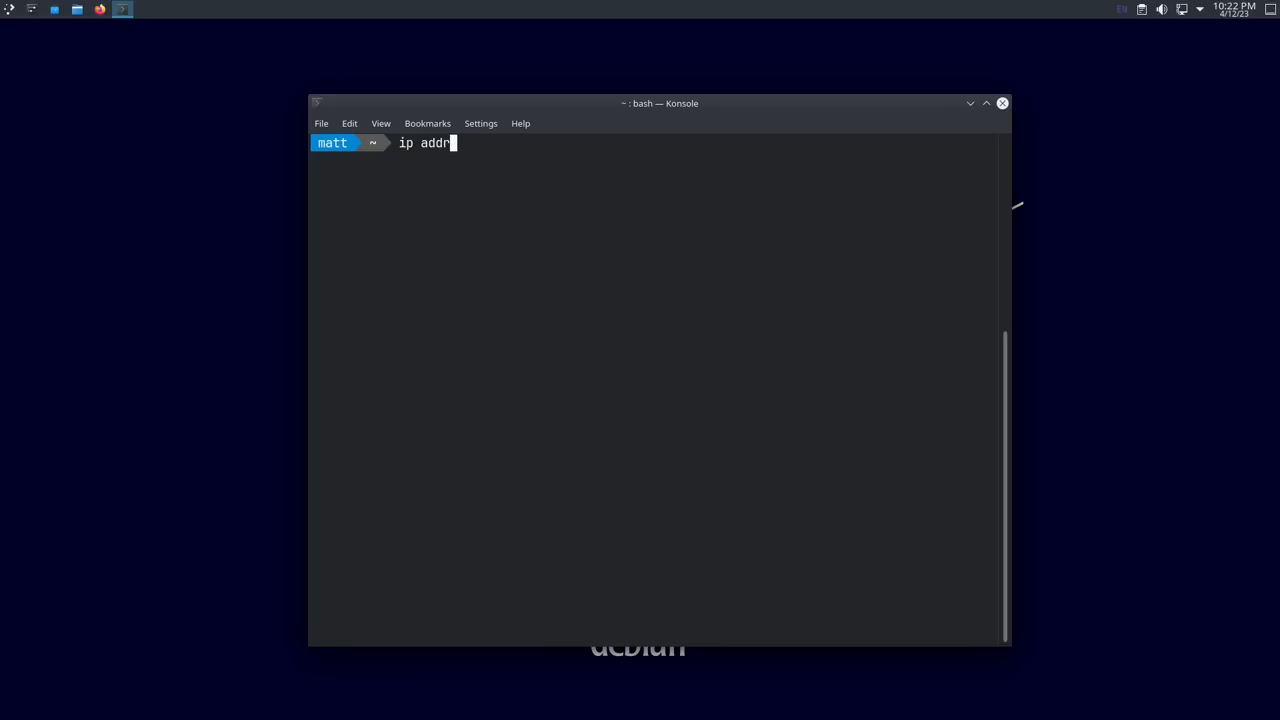
key("Return")
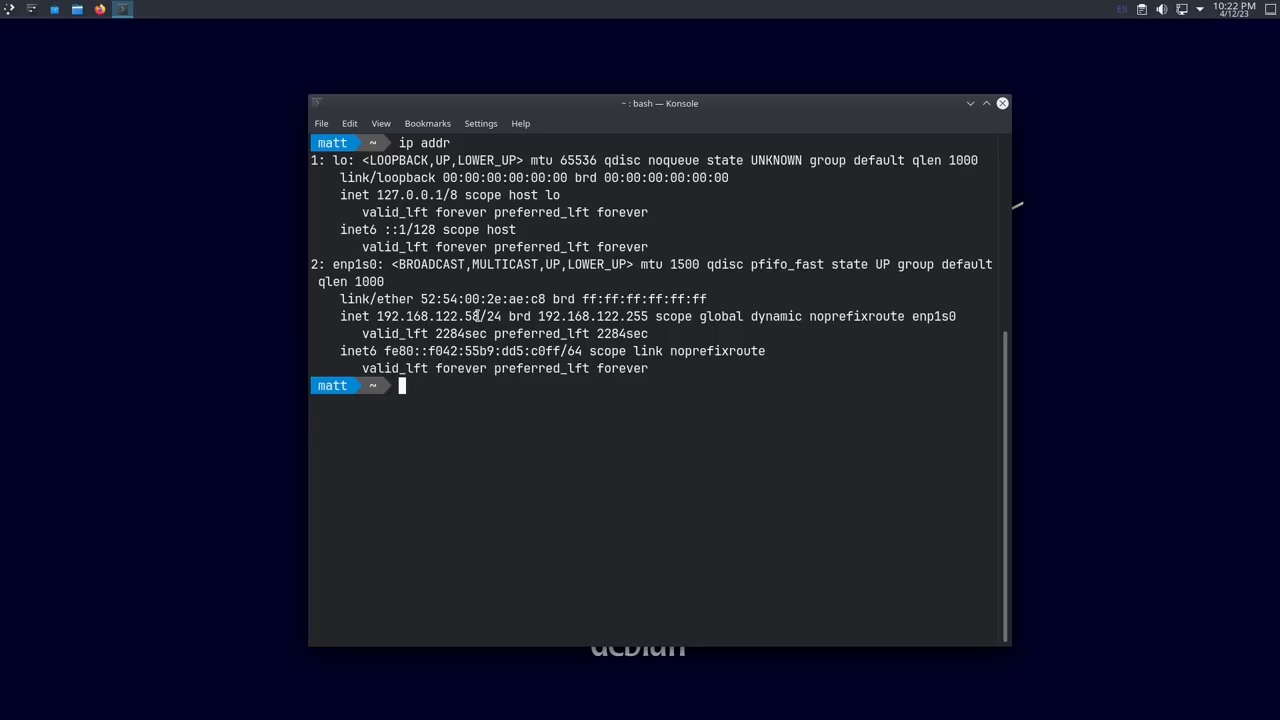
key("ctrl+c")
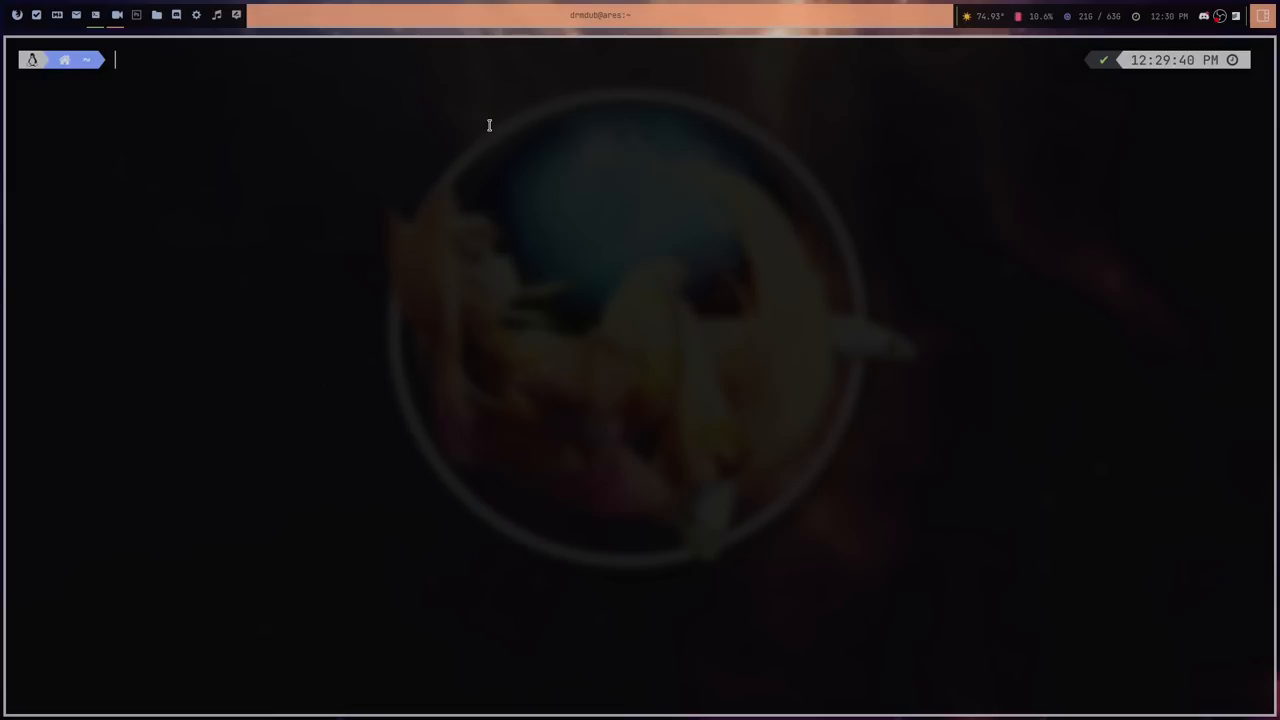
Move into /mnt, remove the old ubu folder and create a new main directory with sudo.
type("cd /mnt/prog")
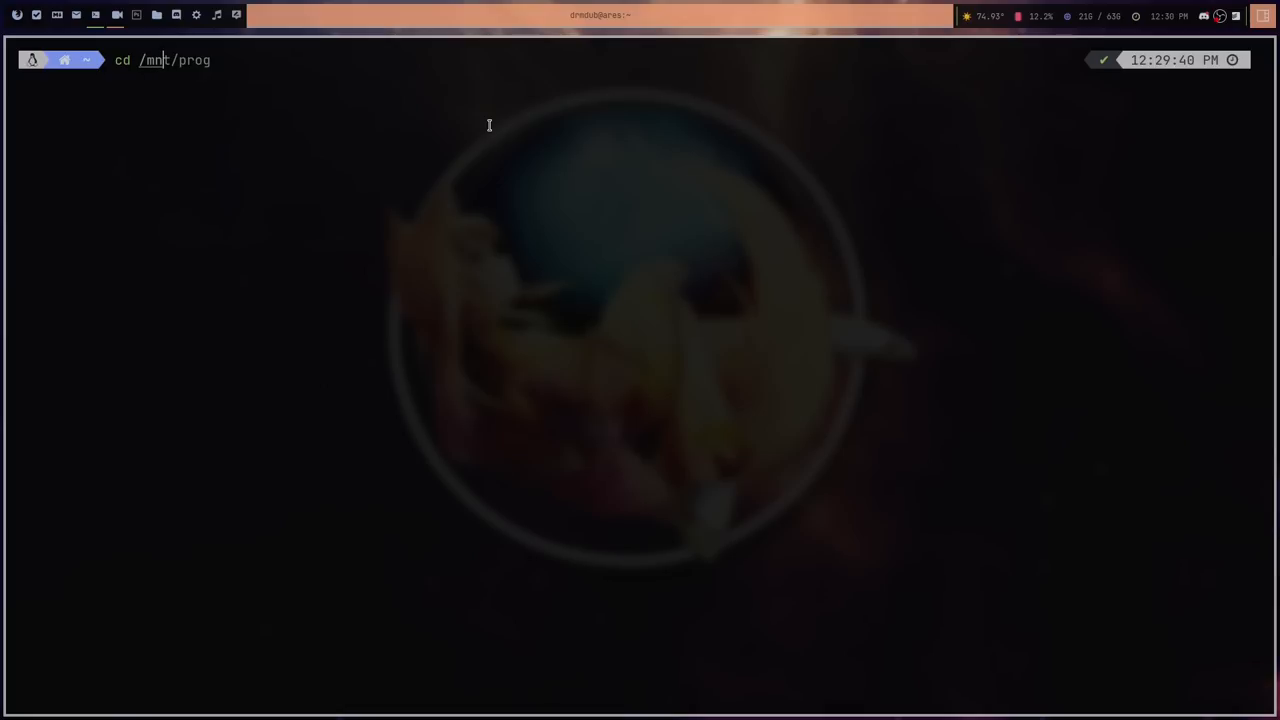
key("Return")
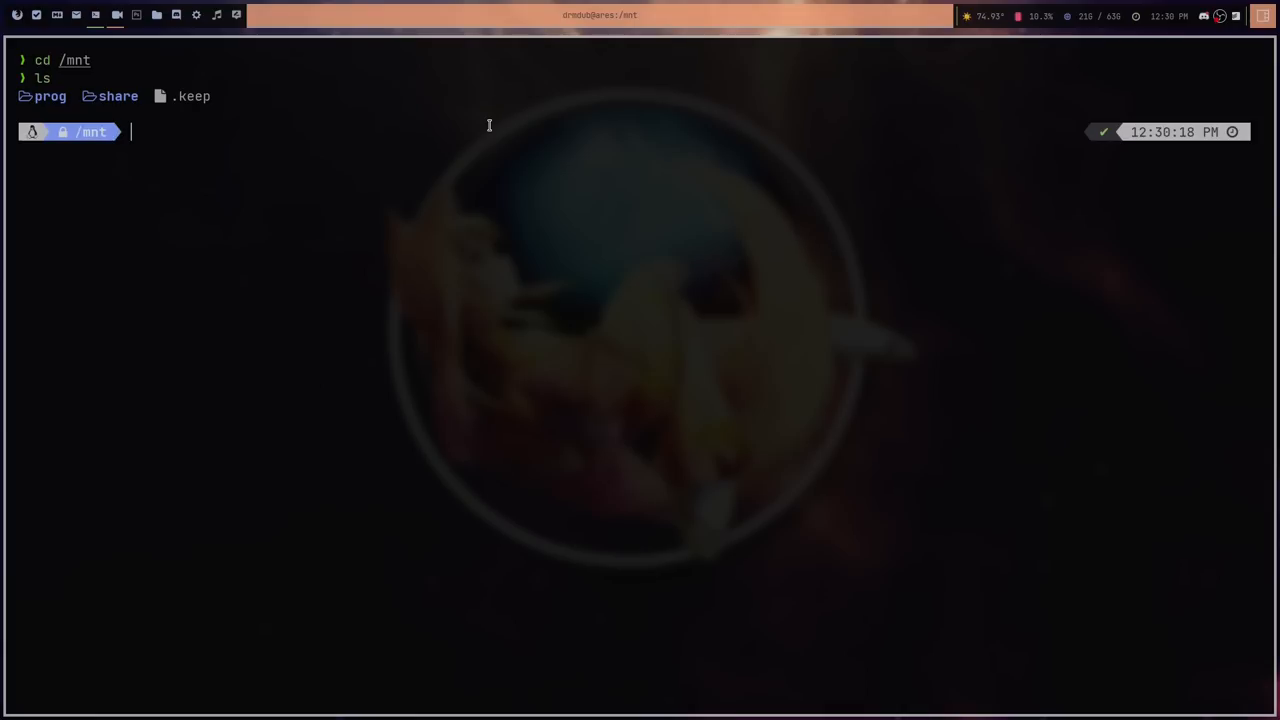
type("sudo rm -rf ubu")
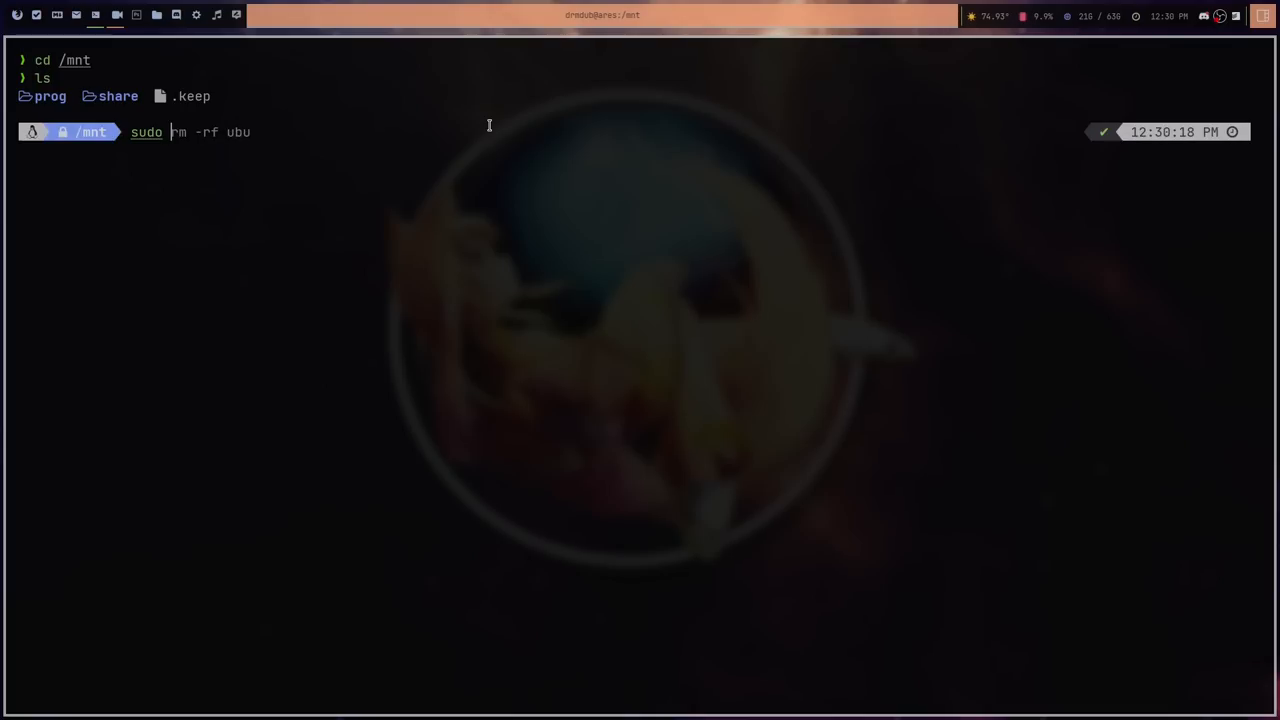
type("mkdir main")
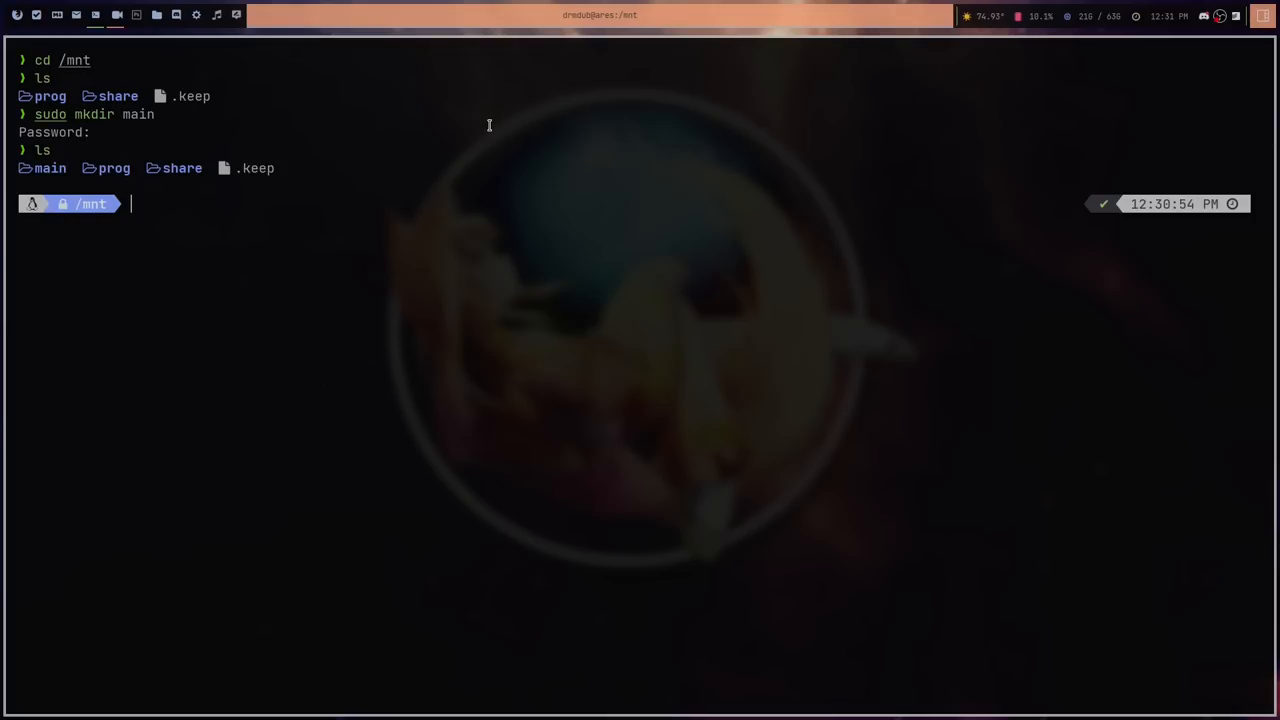
Change ownership of main to drmdub:drmdub and verify it in the detailed listing.
type("lsa")
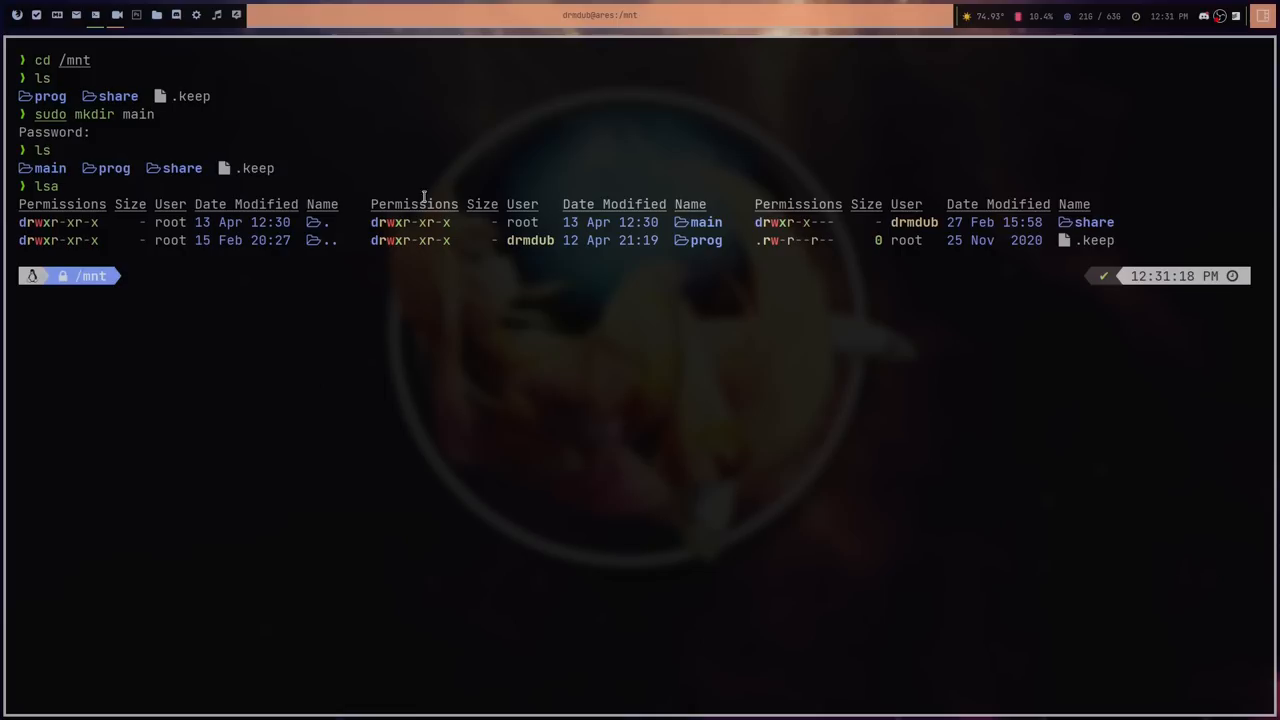
mouse_move(460, 220)
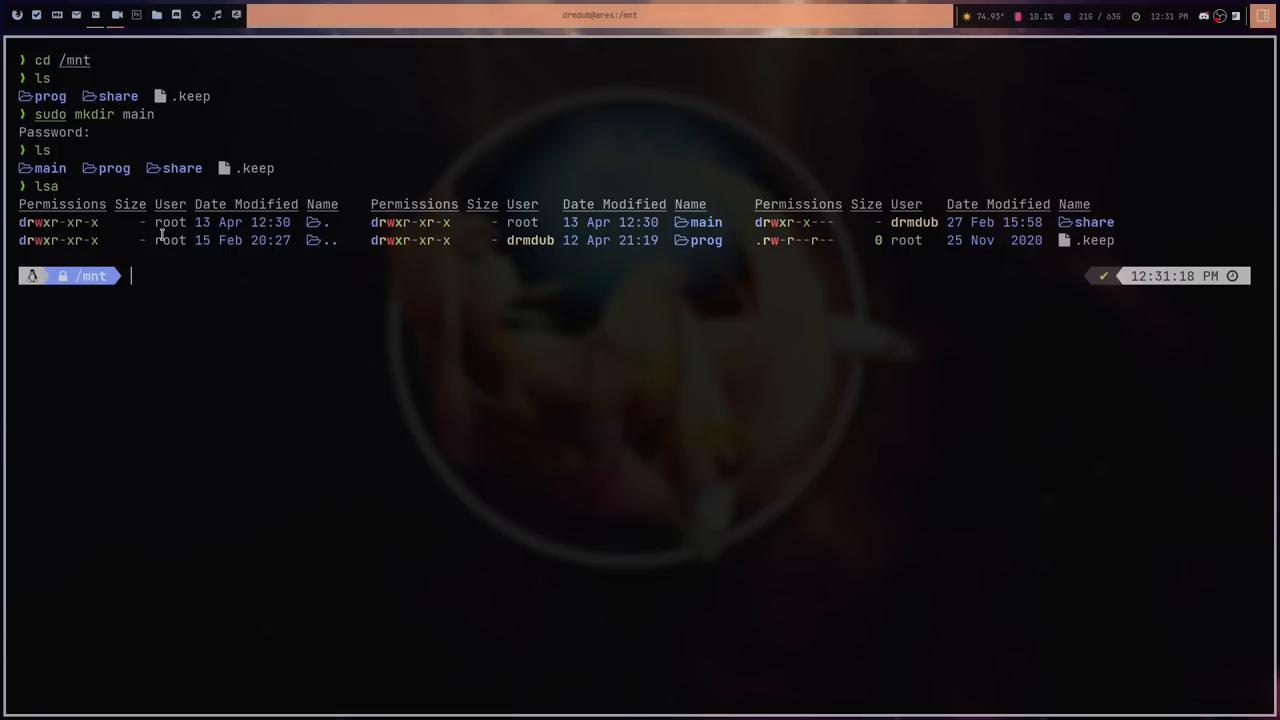
type("sudo chown drmdub:drmdub ubu")
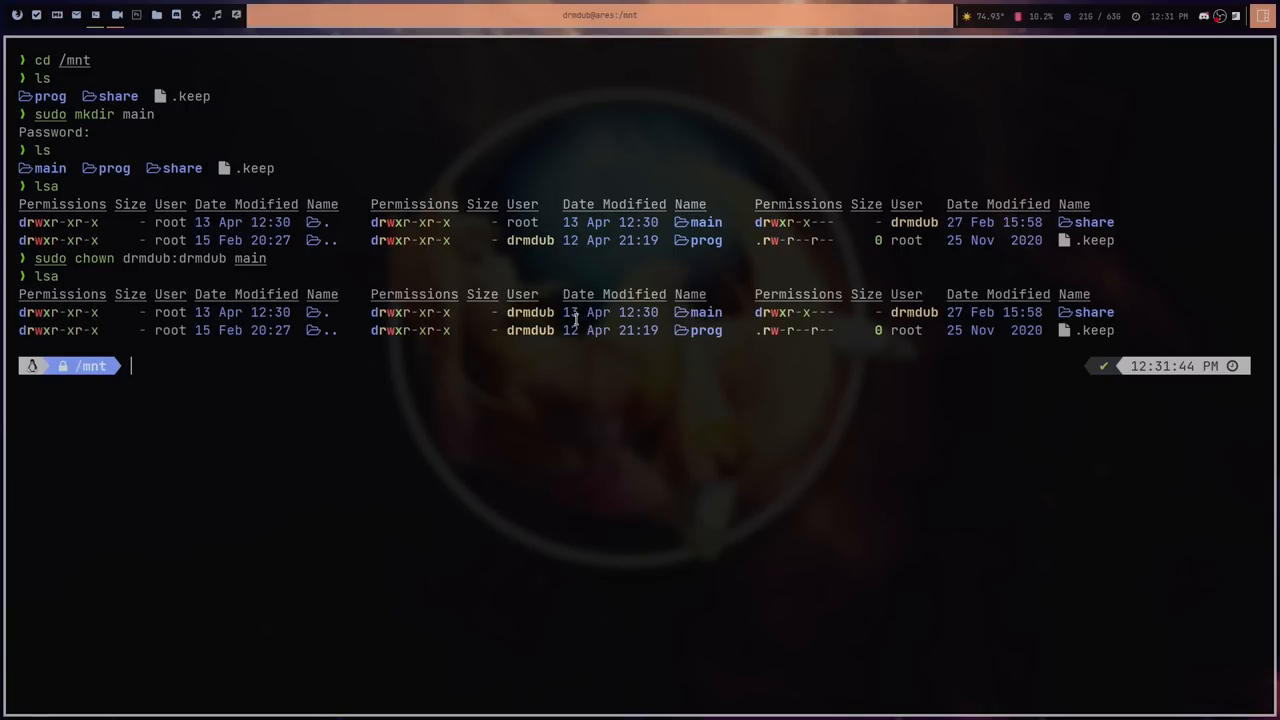
double_click(530, 312)
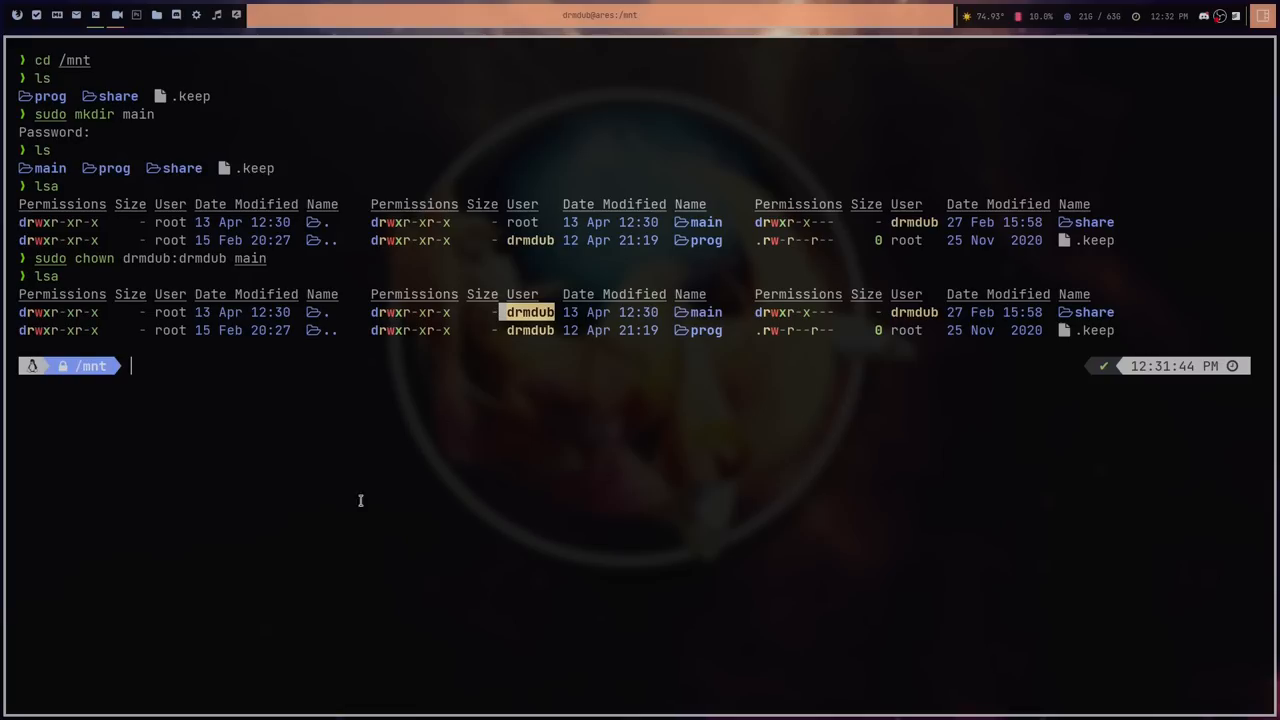
Show example sshfs install commands (pacman, apt, emerge), discard them, and bring up man sshfs.
type("man nvim")
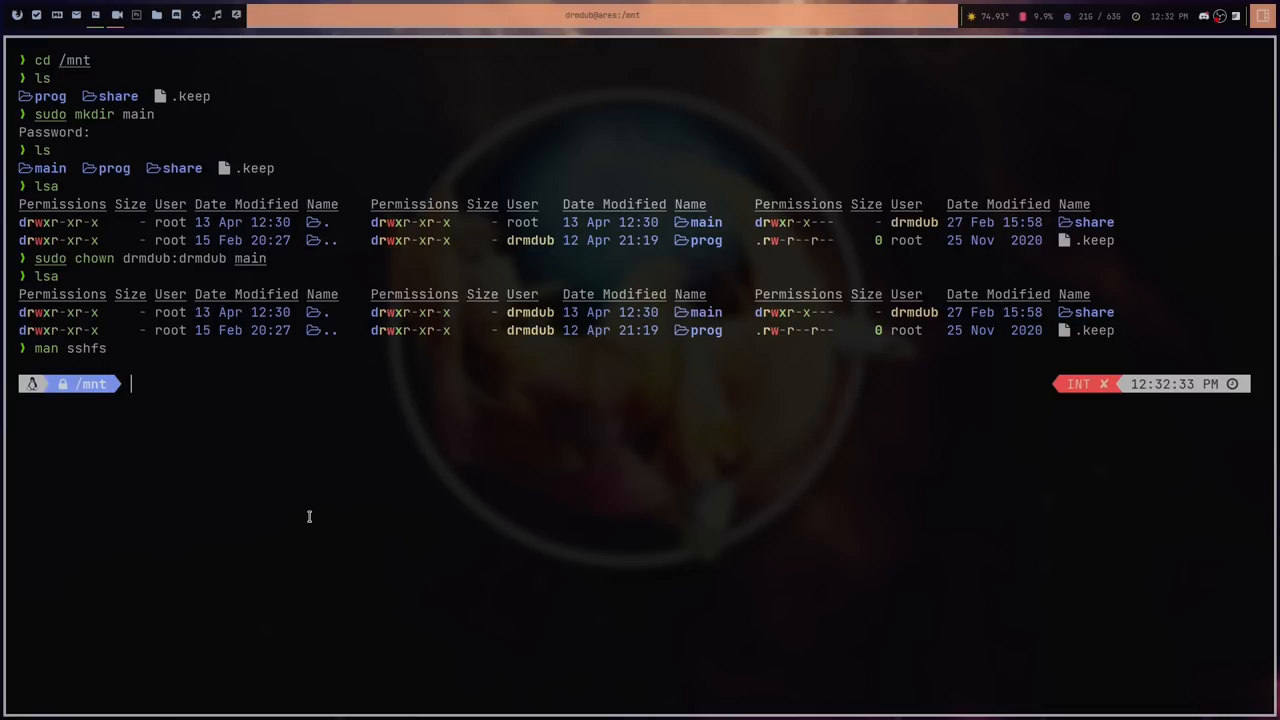
type("sudo pacman -S")
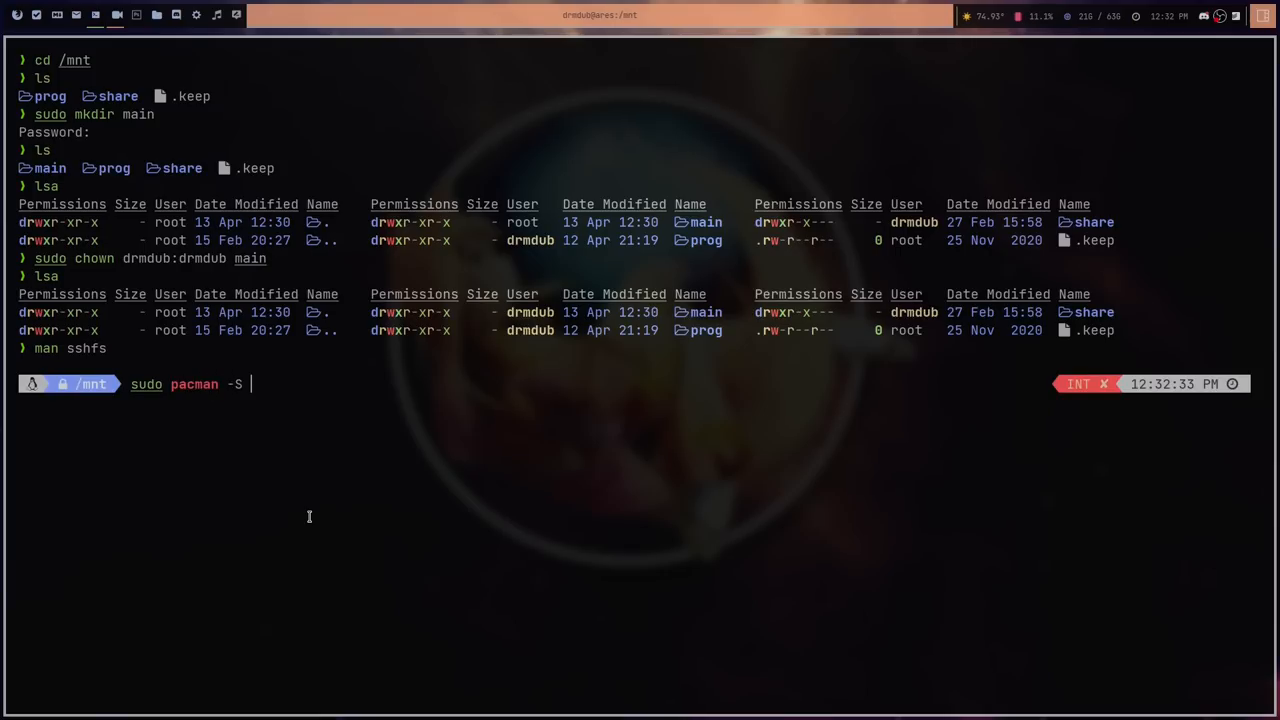
type("sudo apt")
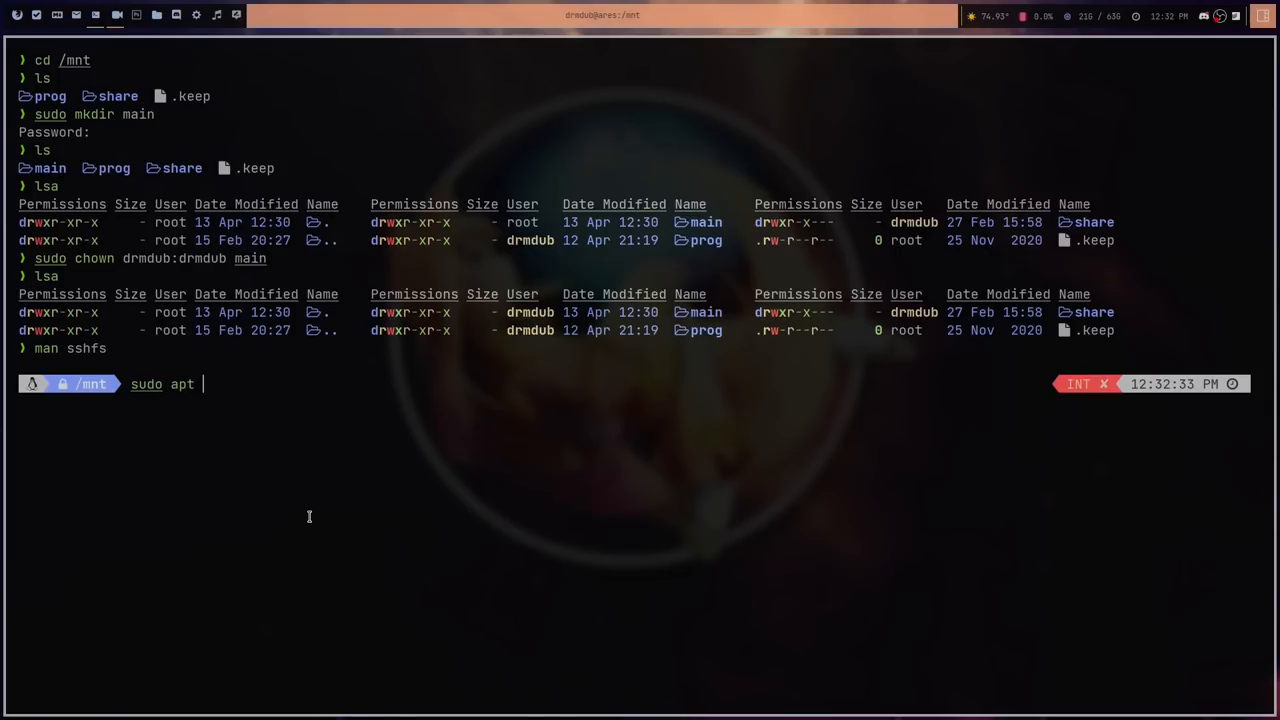
type("install sshfs")
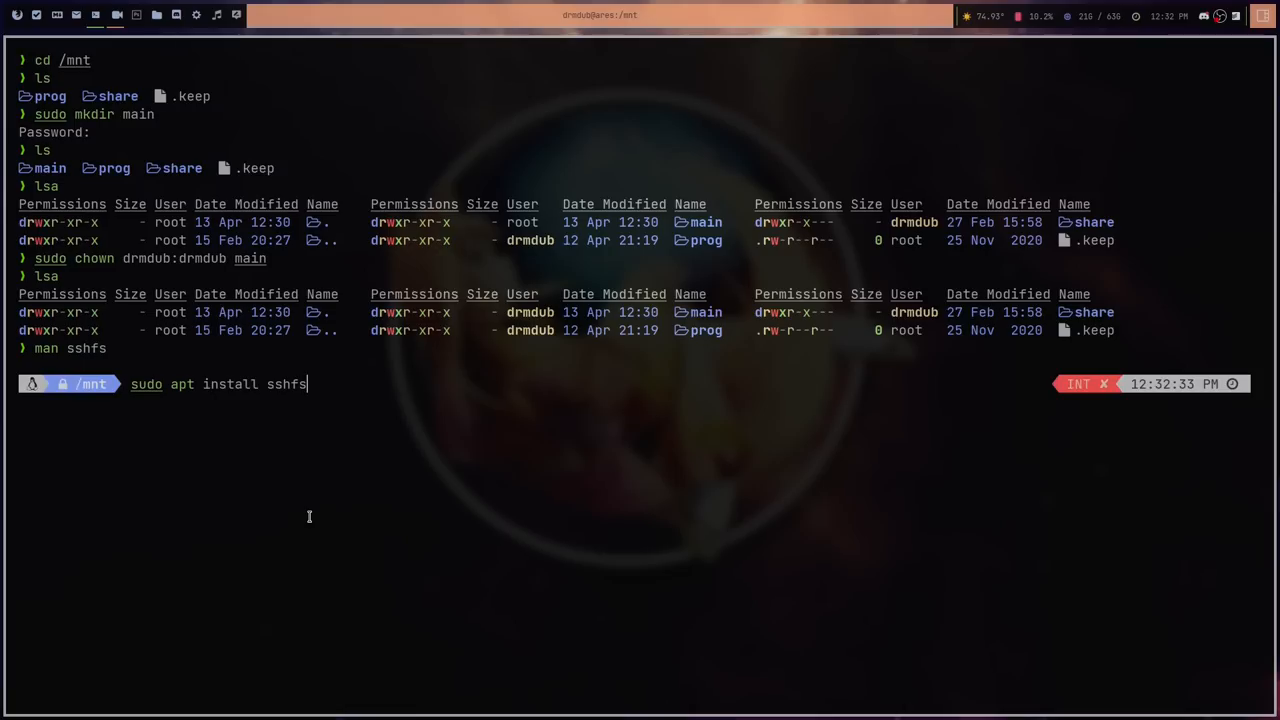
key("BackSpace")
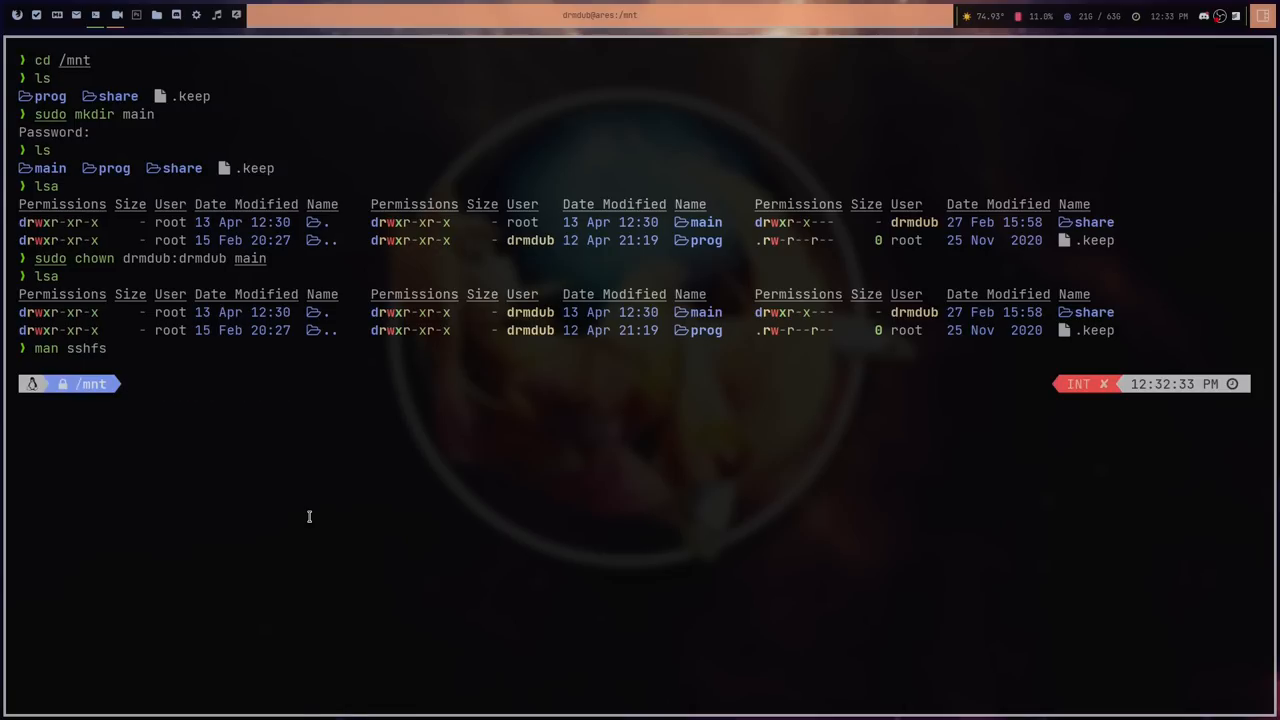
key("Up")
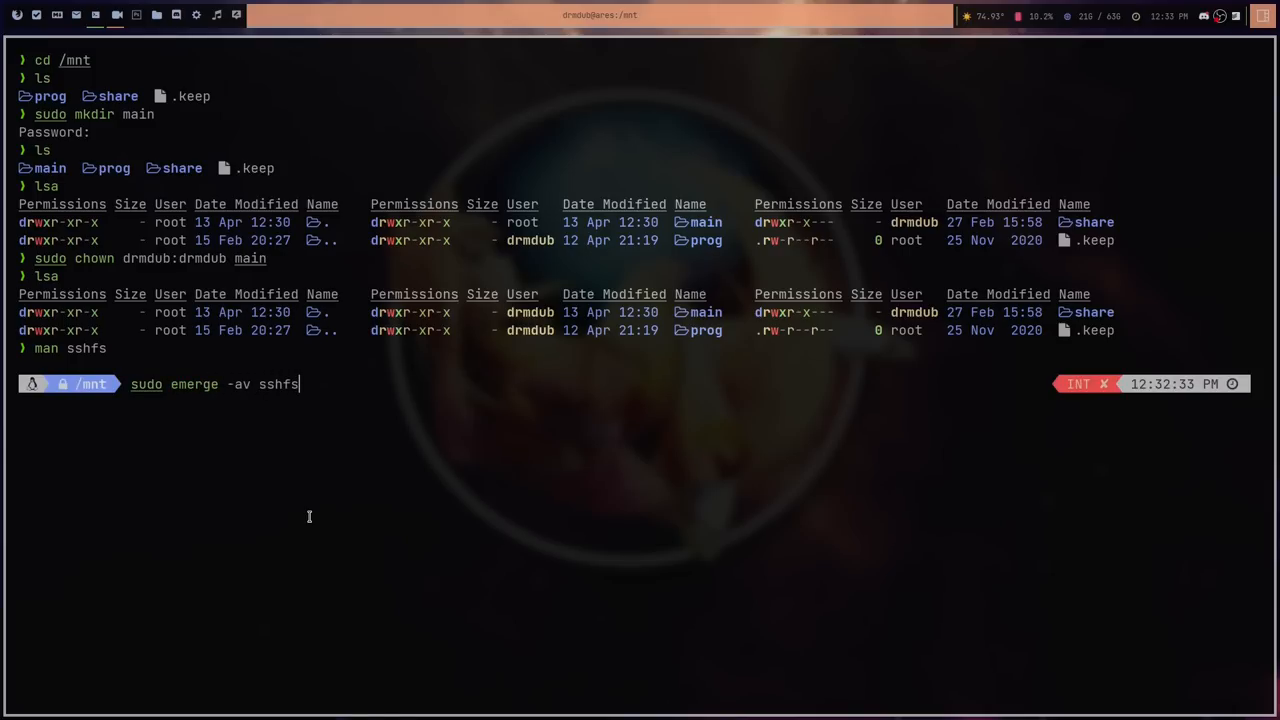
key("BackSpace")
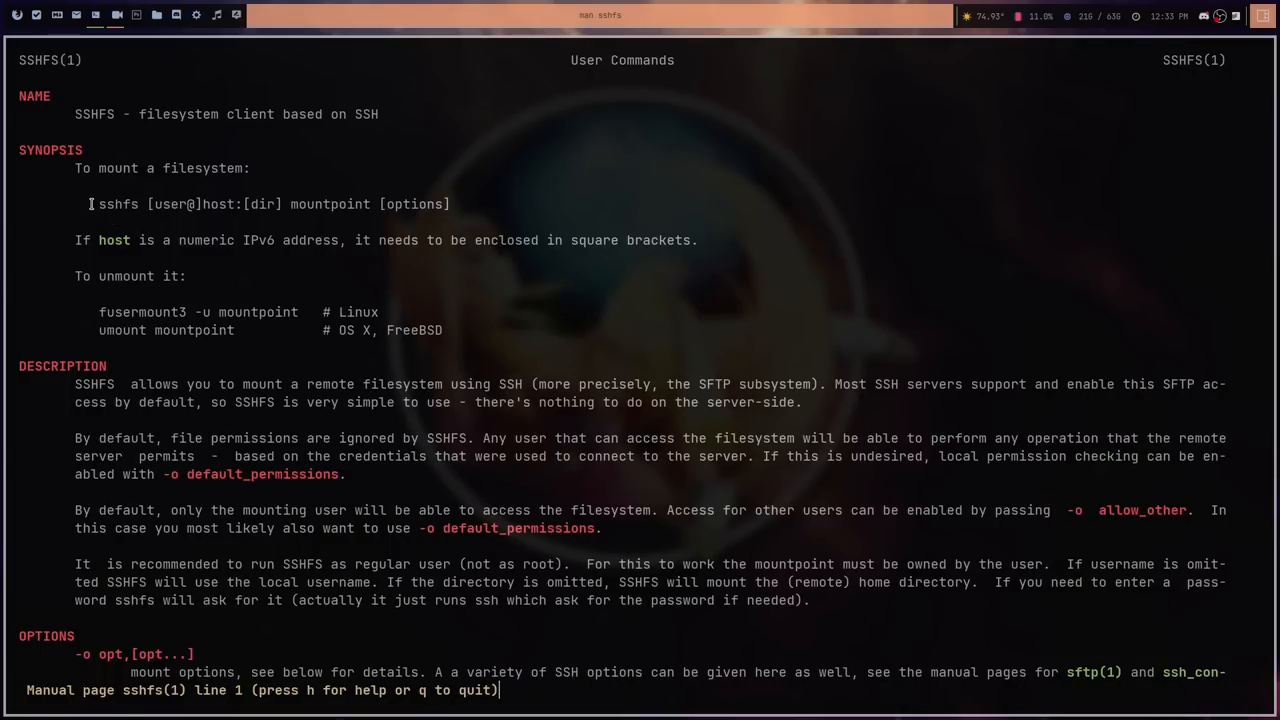
left_click_drag(100, 204, 456, 204)
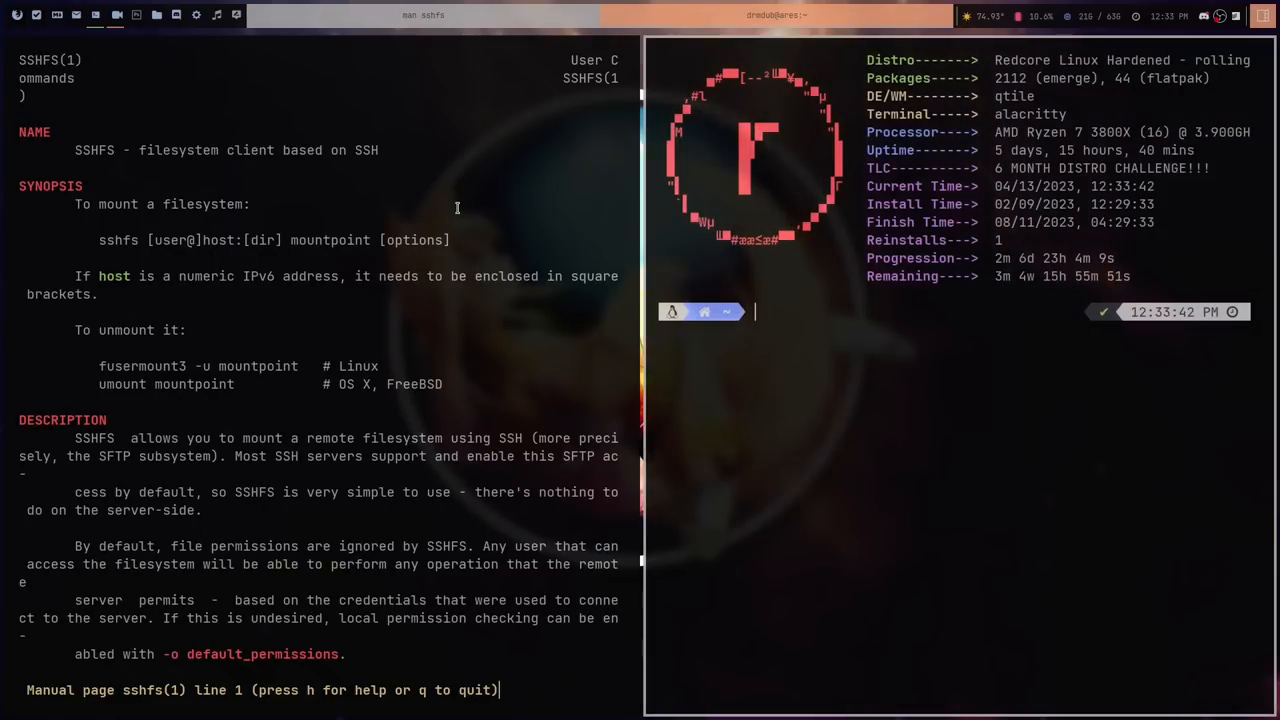
type("cd /mnt")
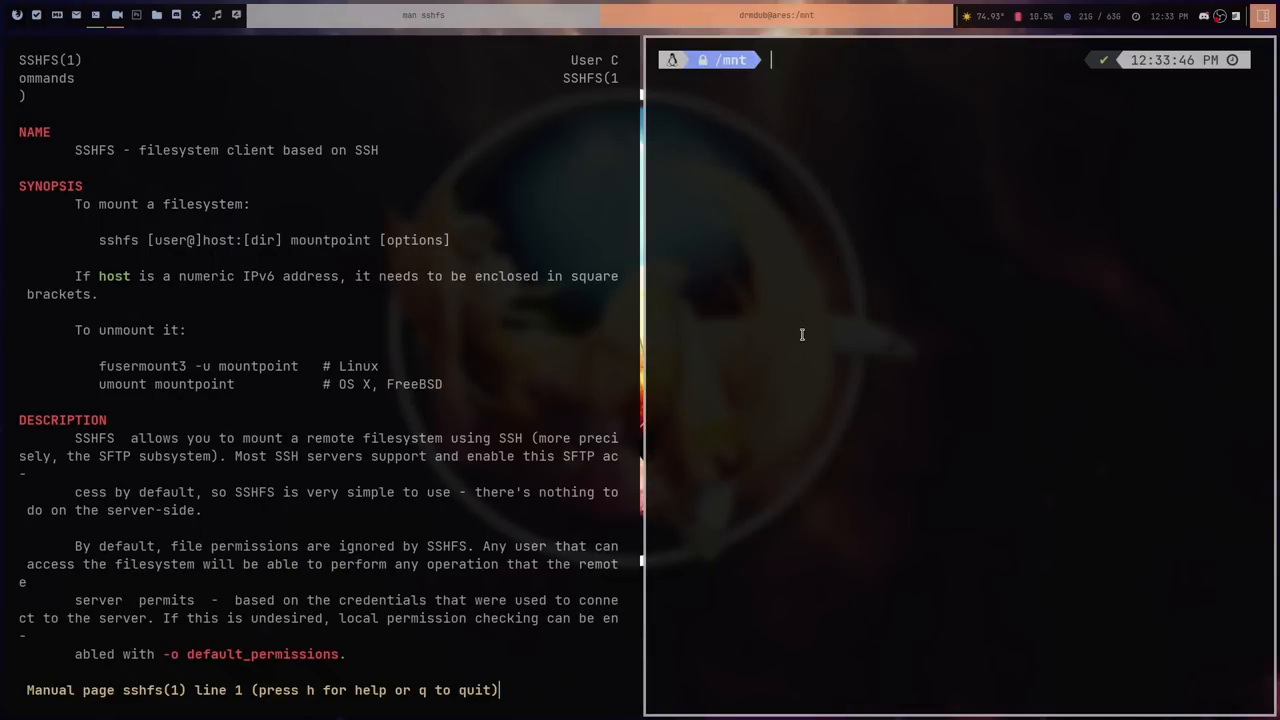
type("ls")
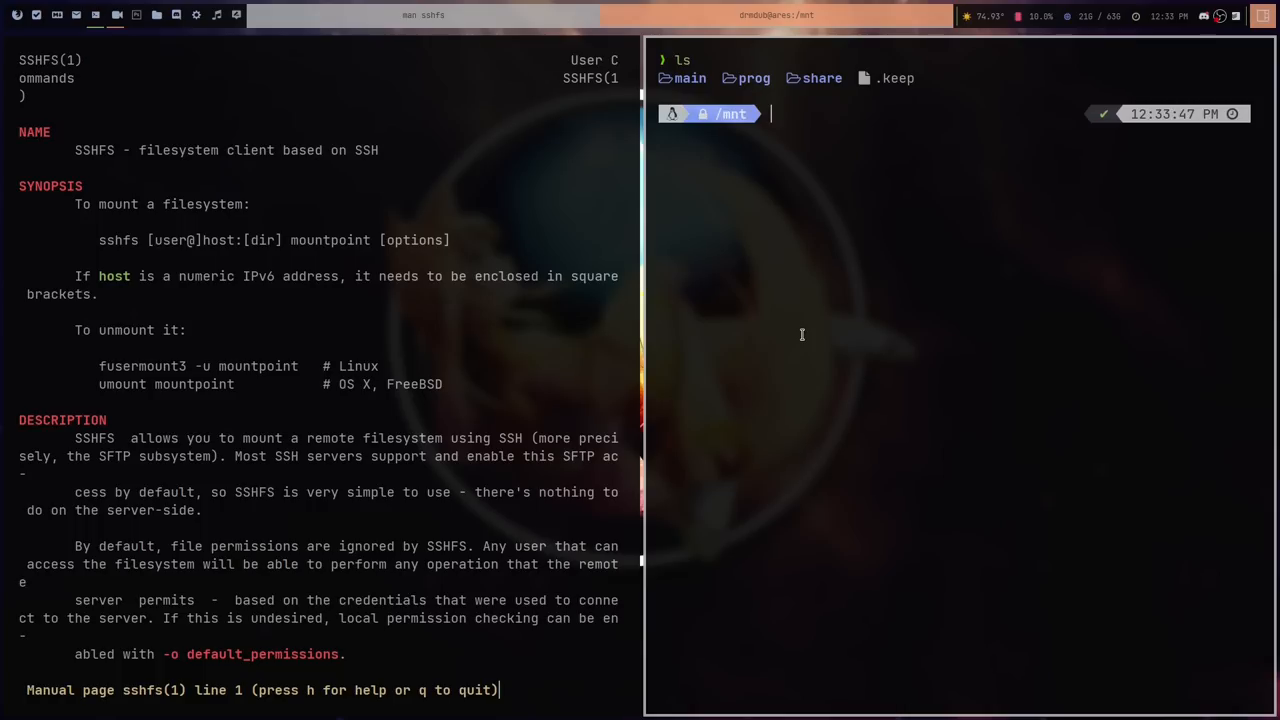
type("sshfs matt@192.168.122.112:/home/matt /mnt/ubu")
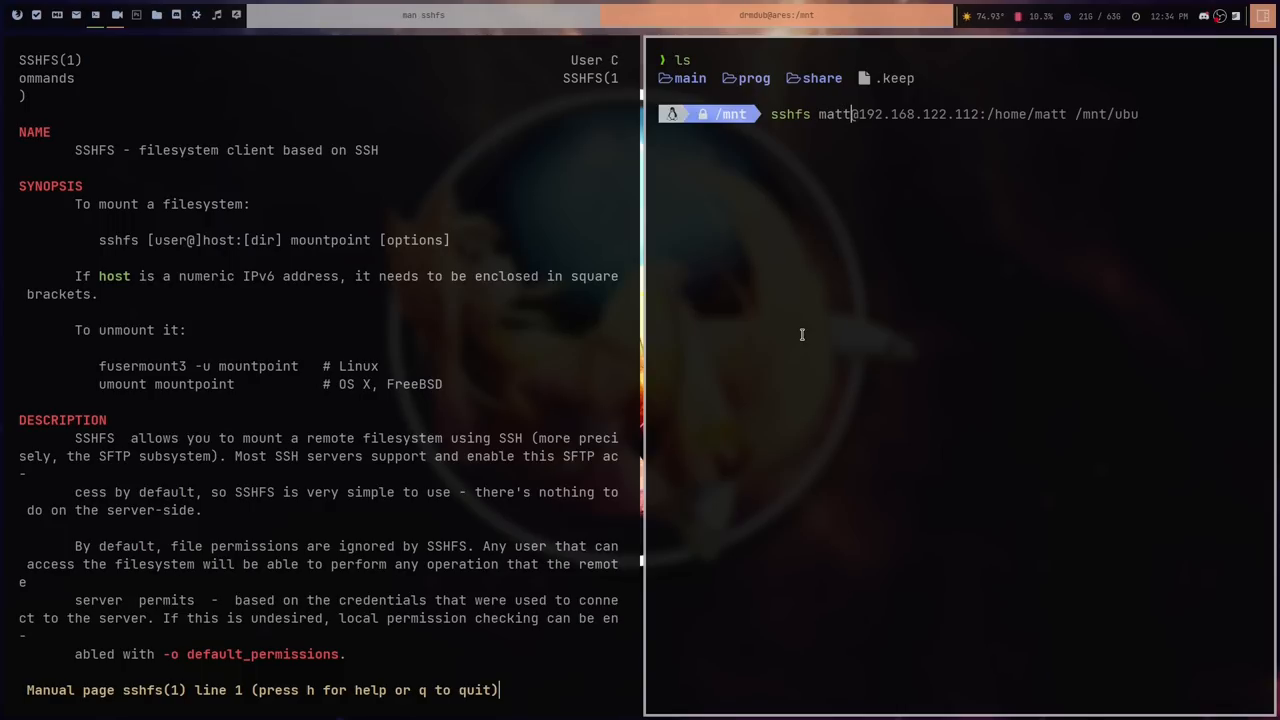
type("@")
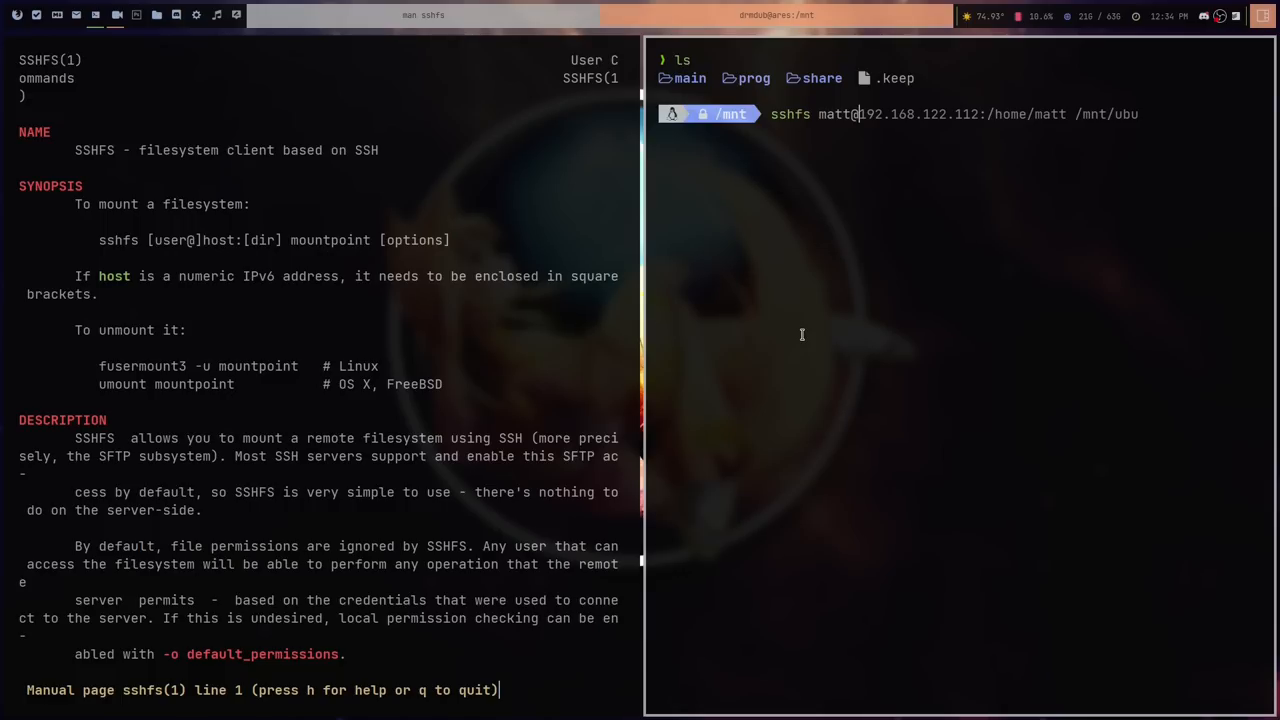
type("192.168.122.58")
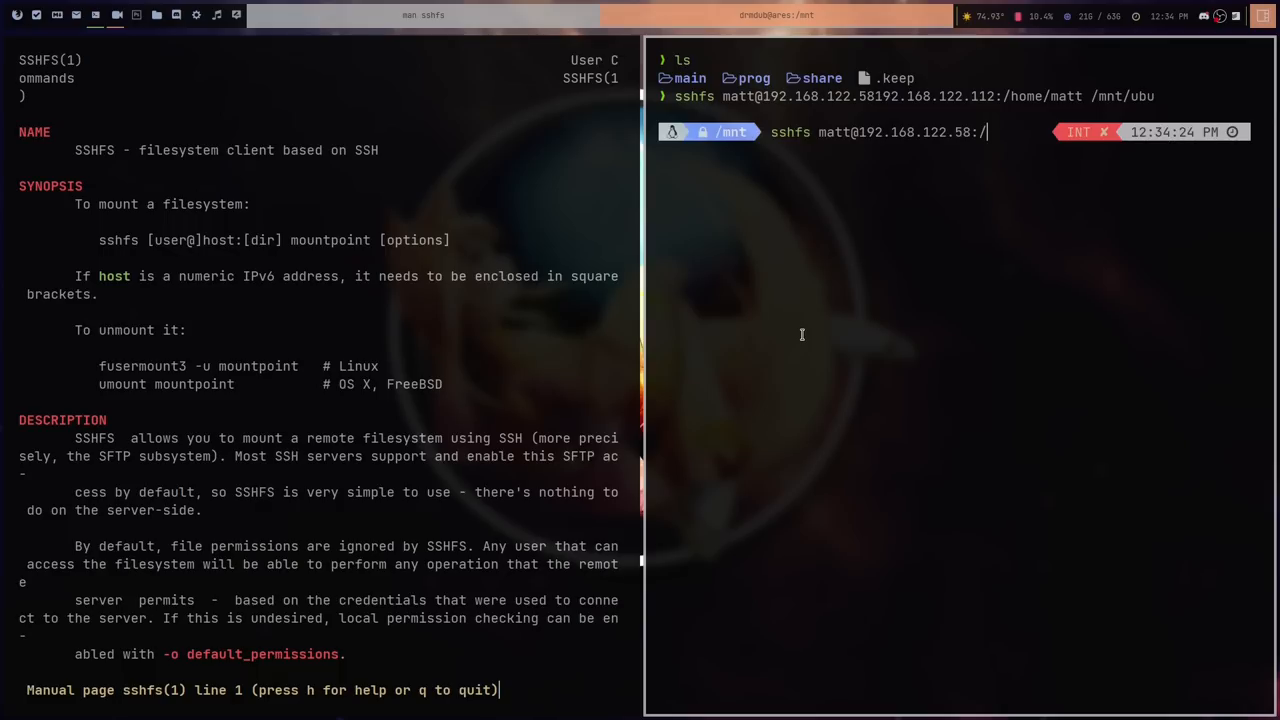
type("home/matt")
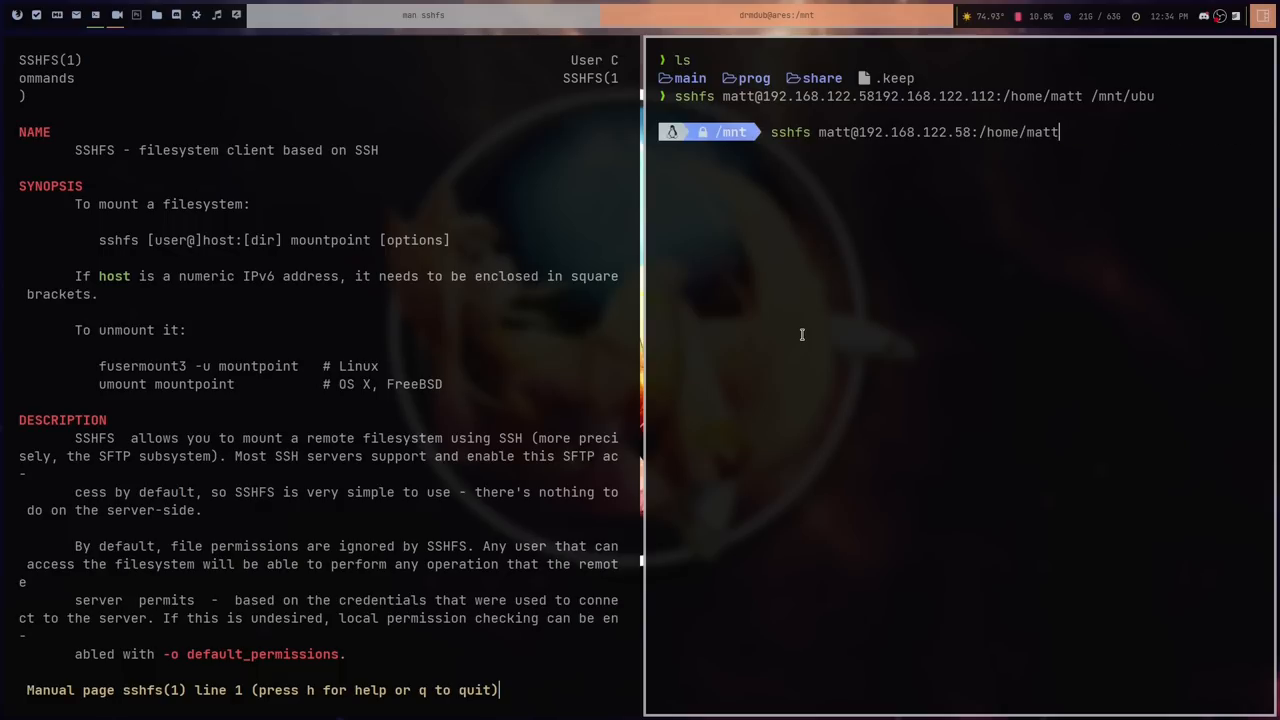
key("BackSpace")
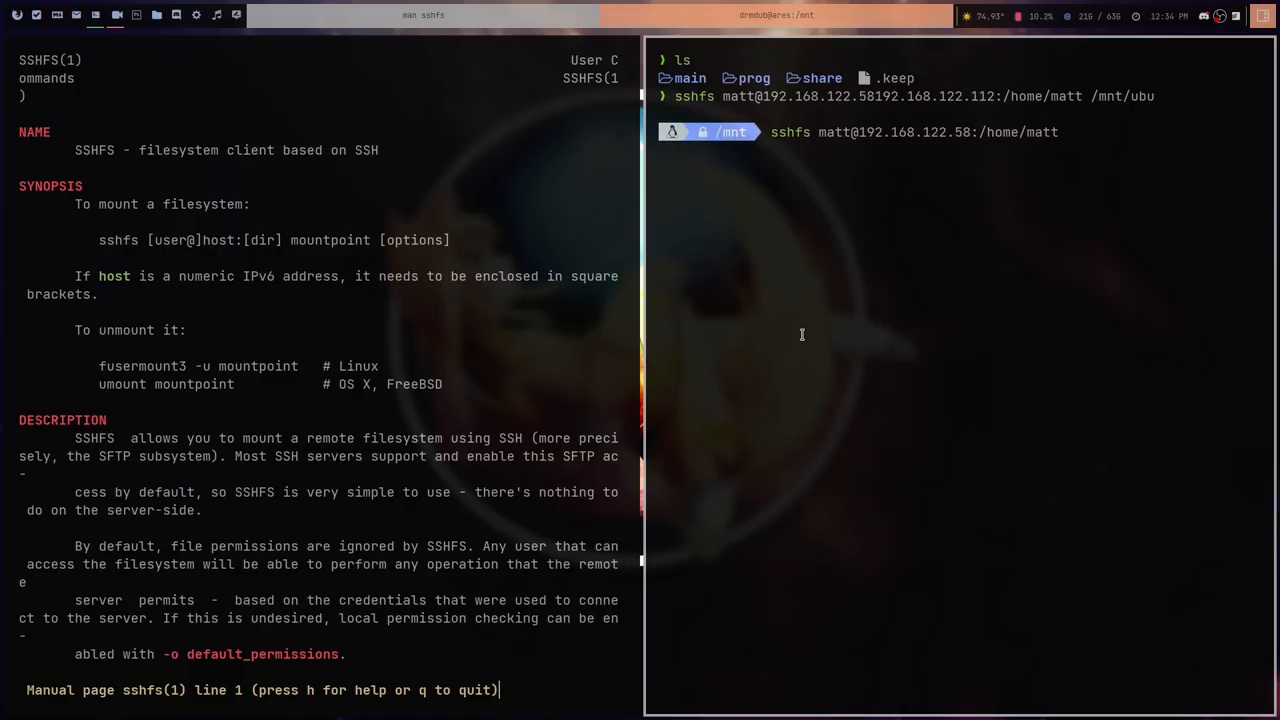
type("/")
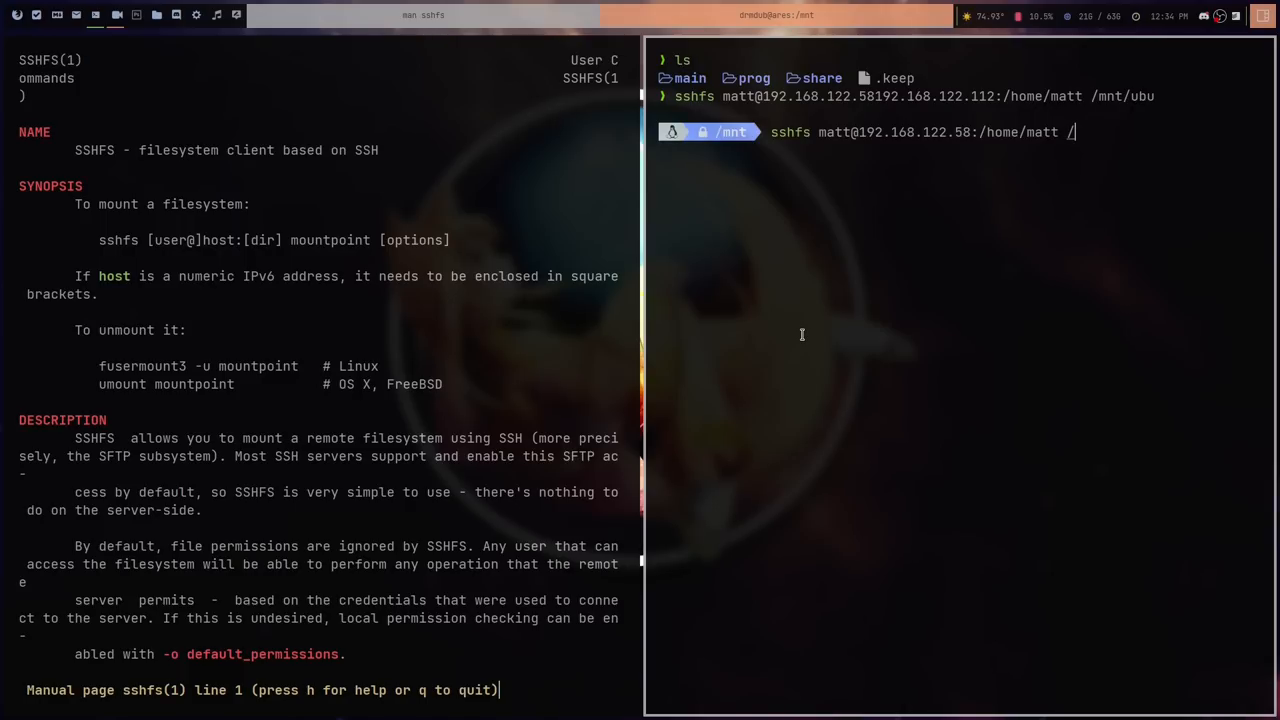
type("mnt/main")
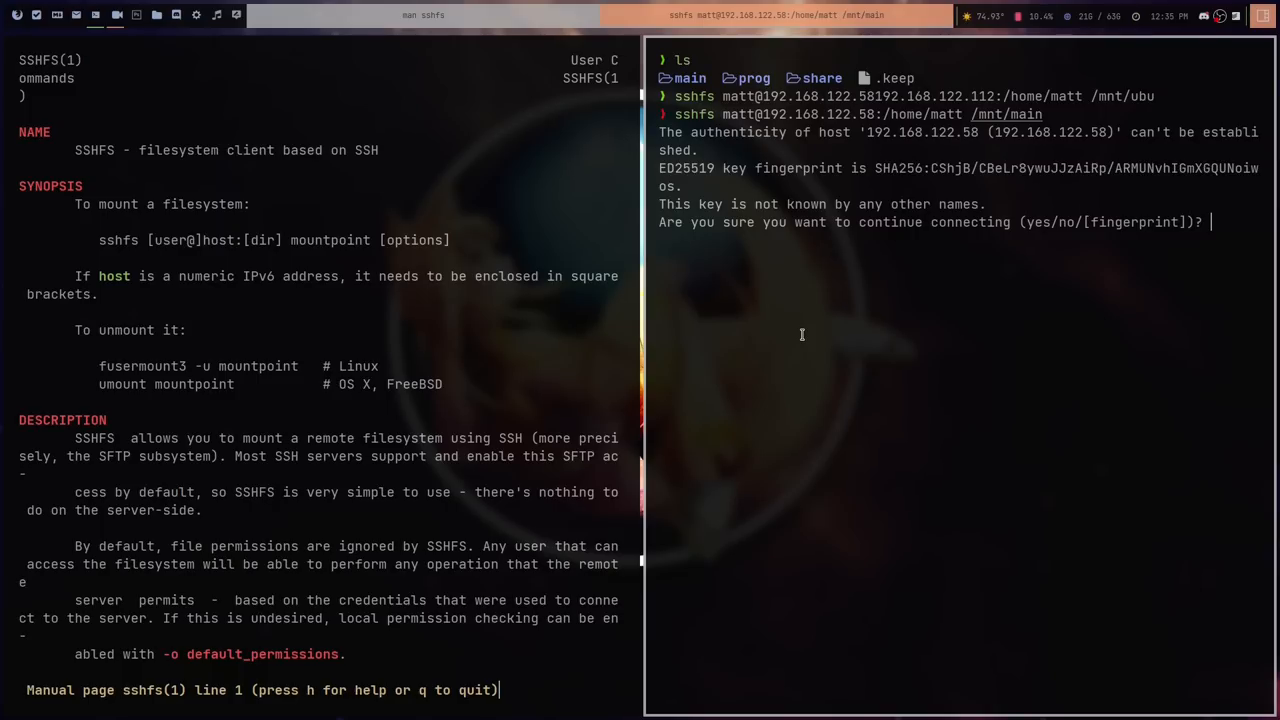
type("yes")
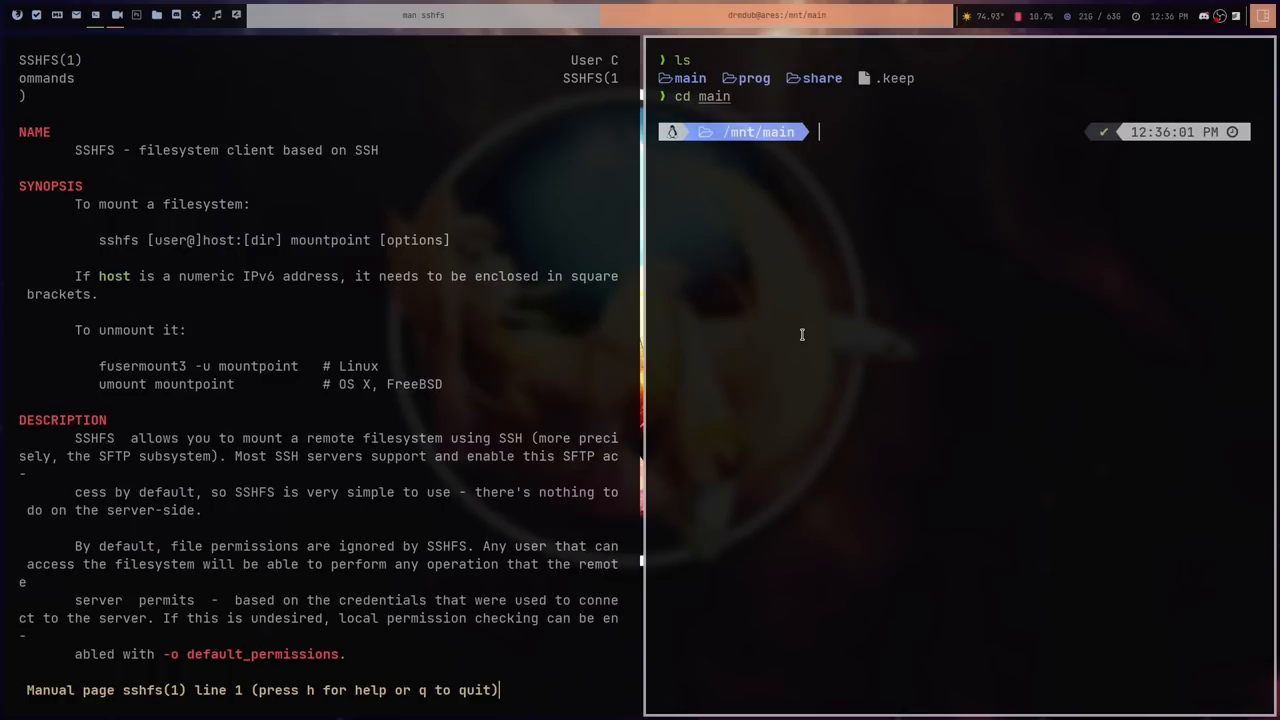
Return to the Debian VM shell showing its network addresses, including 192.168.122.58.
key("Return")
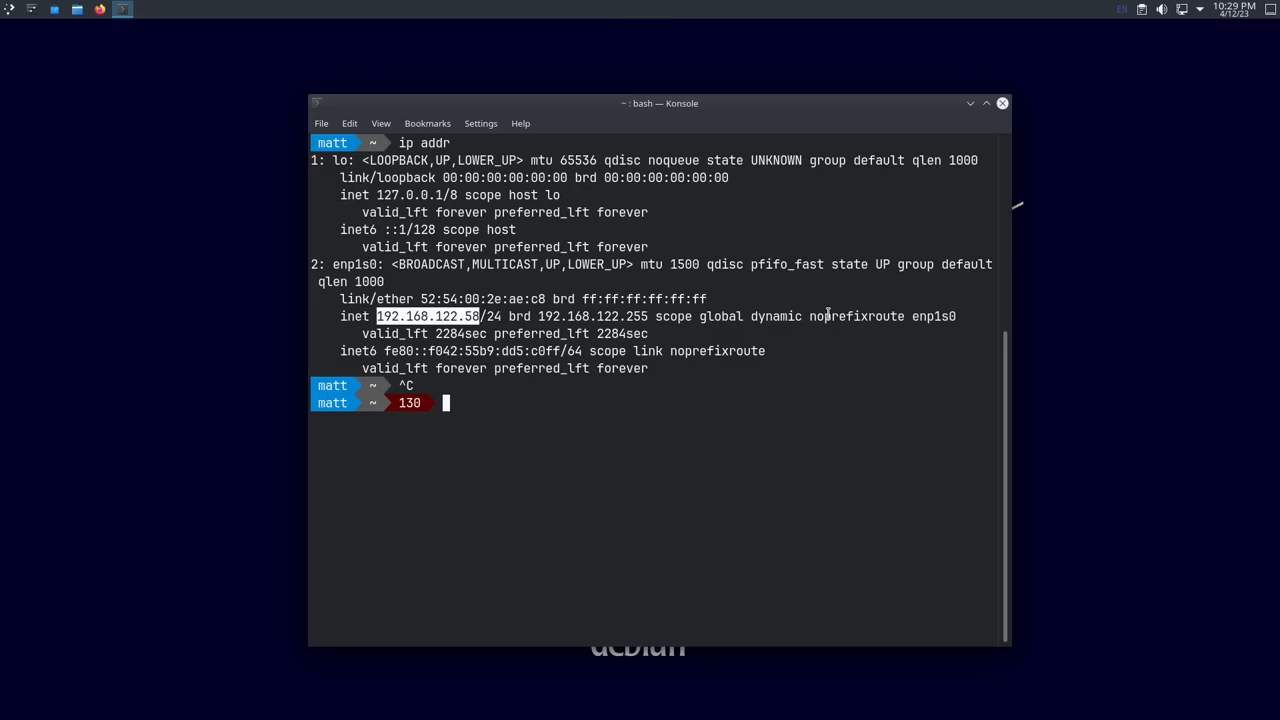
List the VM's home directory and create a test folder there with mkdir.
type("ls")
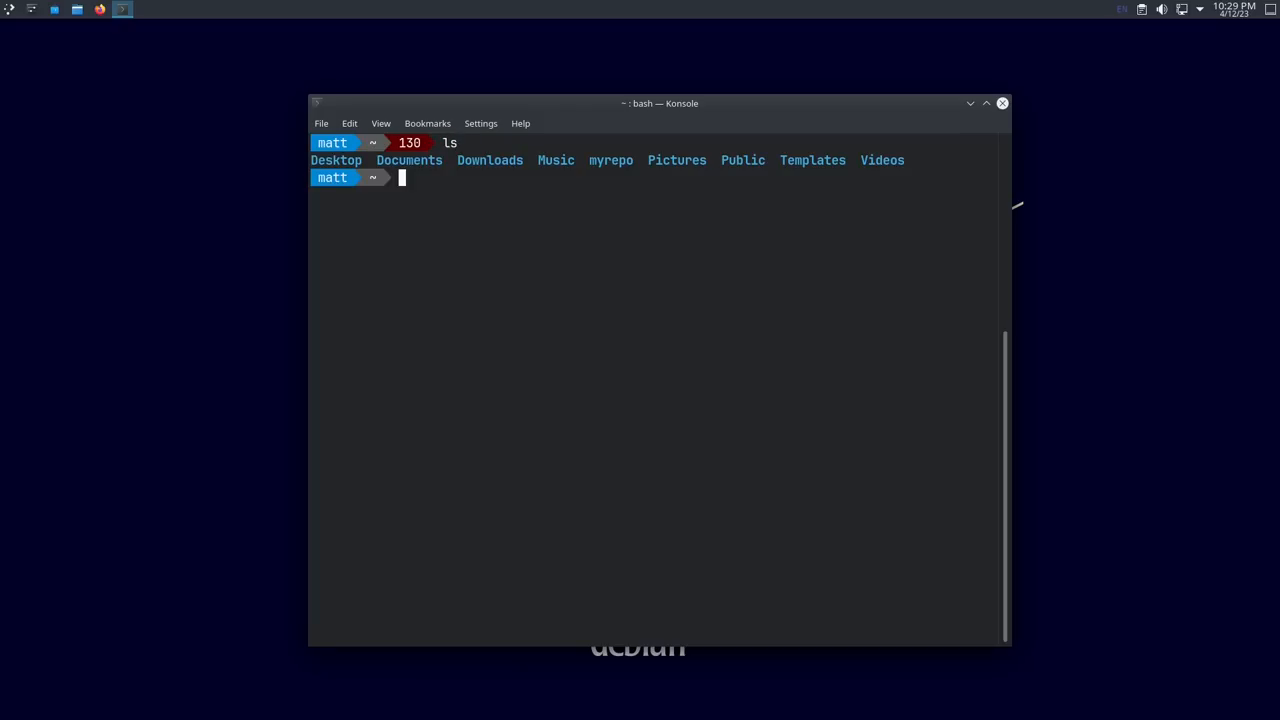
type("mkdir tes")
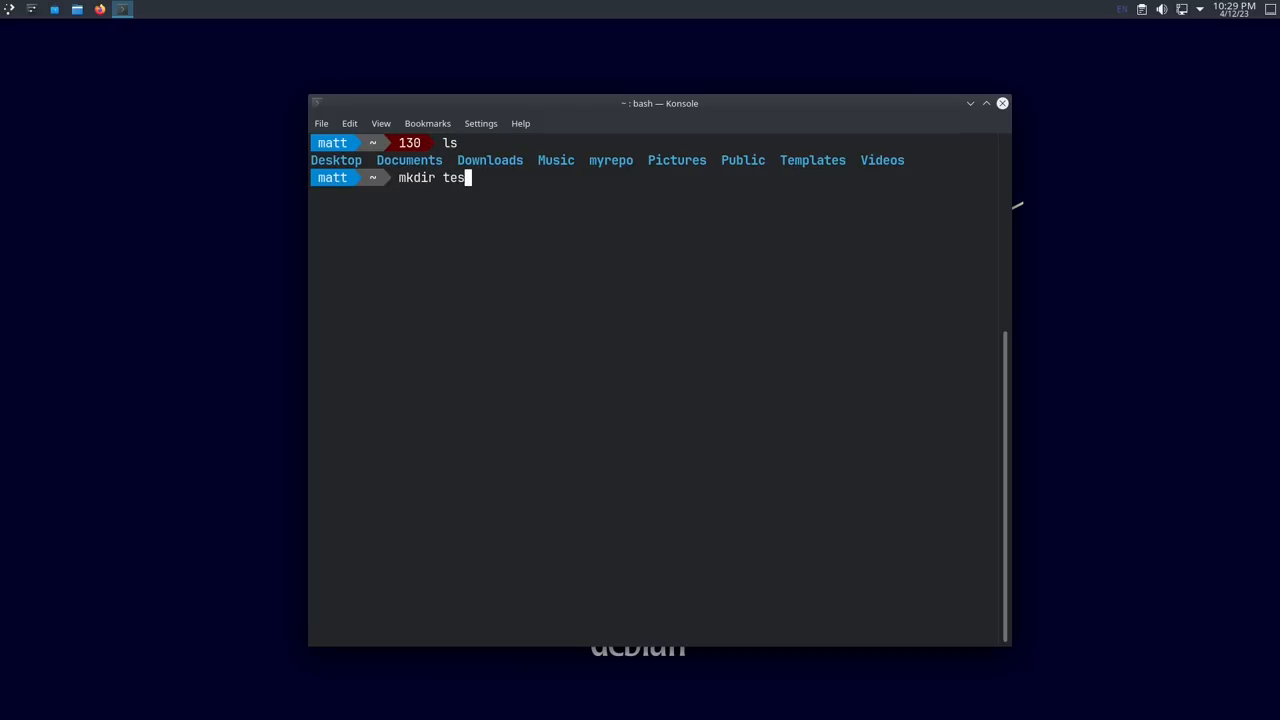
key("Return")
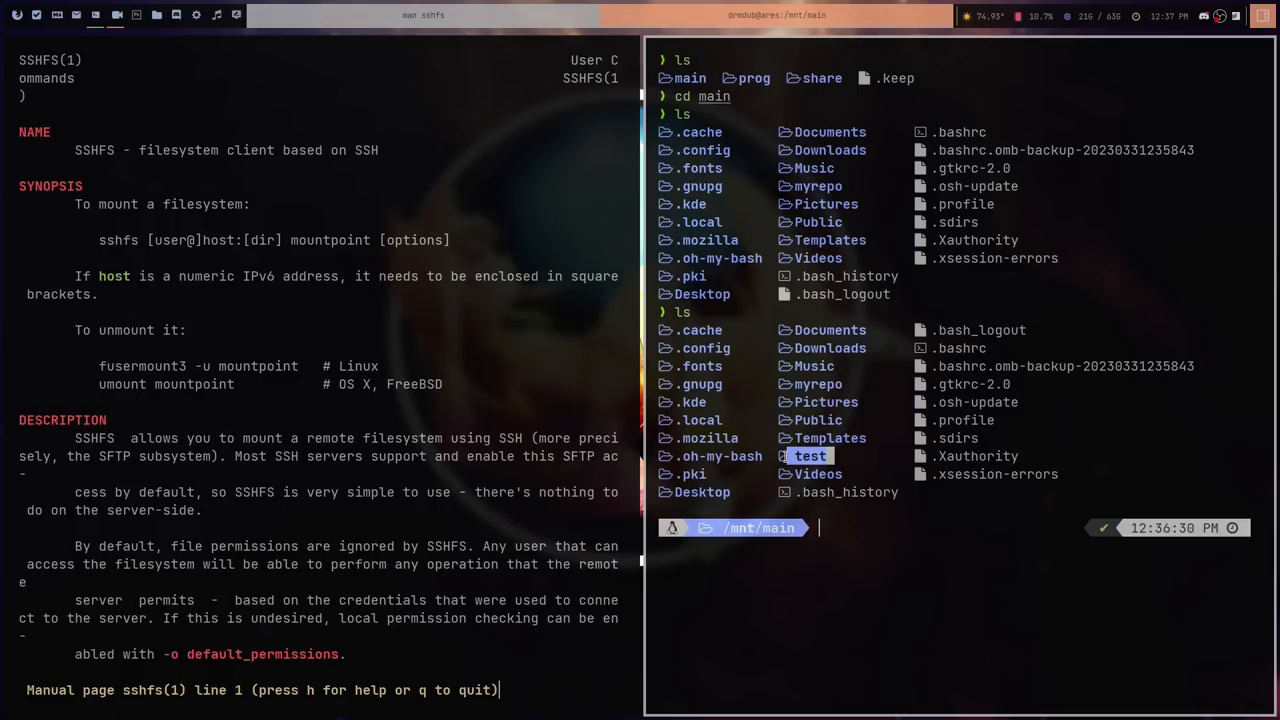
Unmount the remote home directory from /mnt/main with fusermount -u.
type("fusermount -u /mnt/ubu")
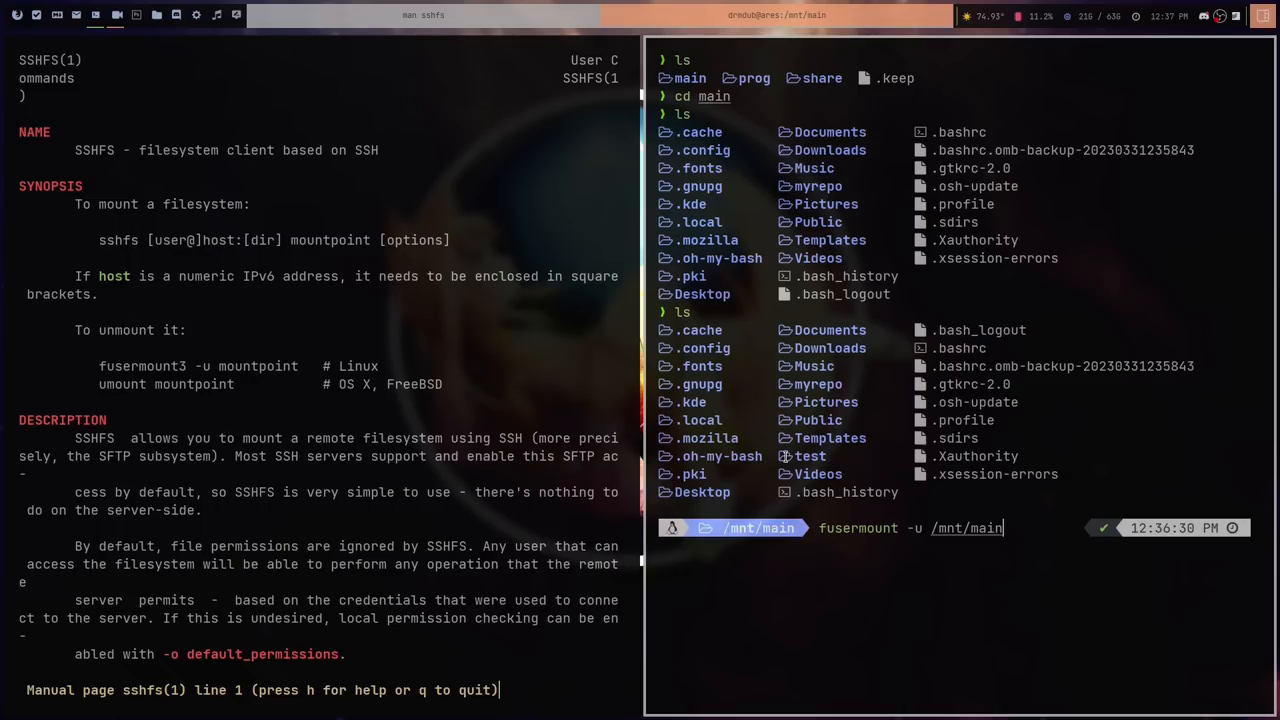
key("Return")
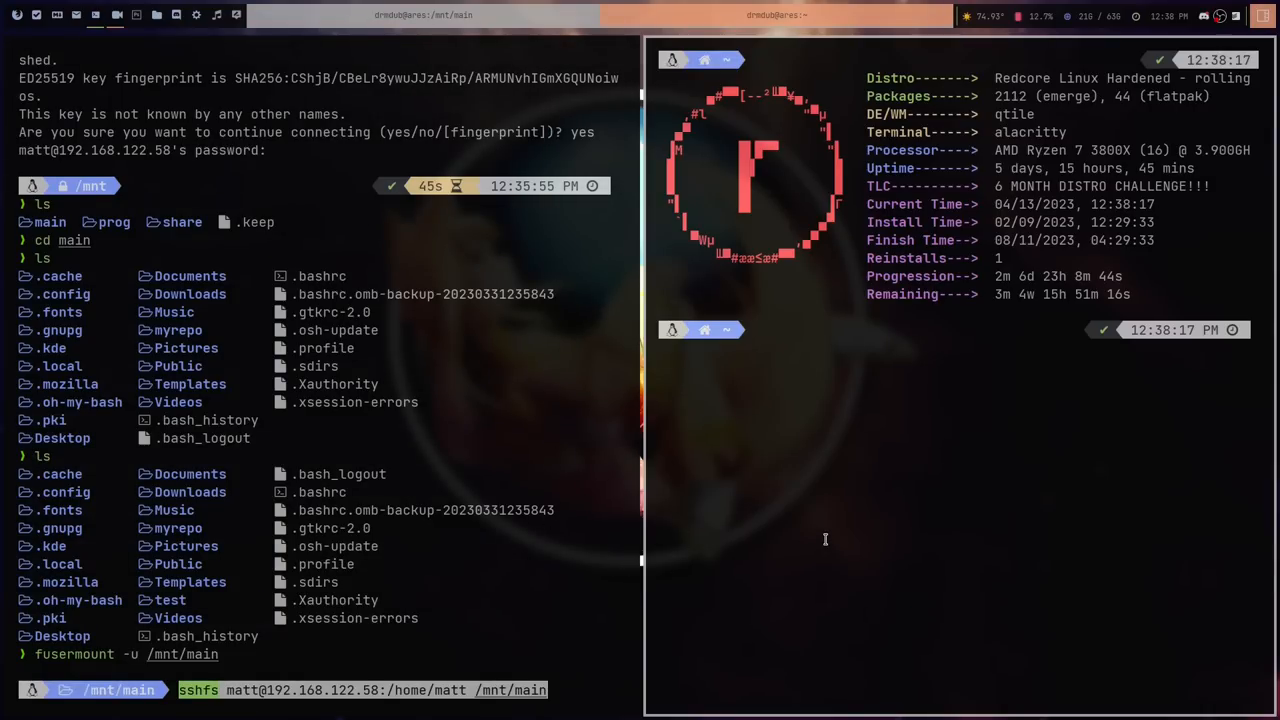
Open /etc/fstab in Neovim as root with sudo nvim.
type("sudo nvim 00-gitkd.porage.use")
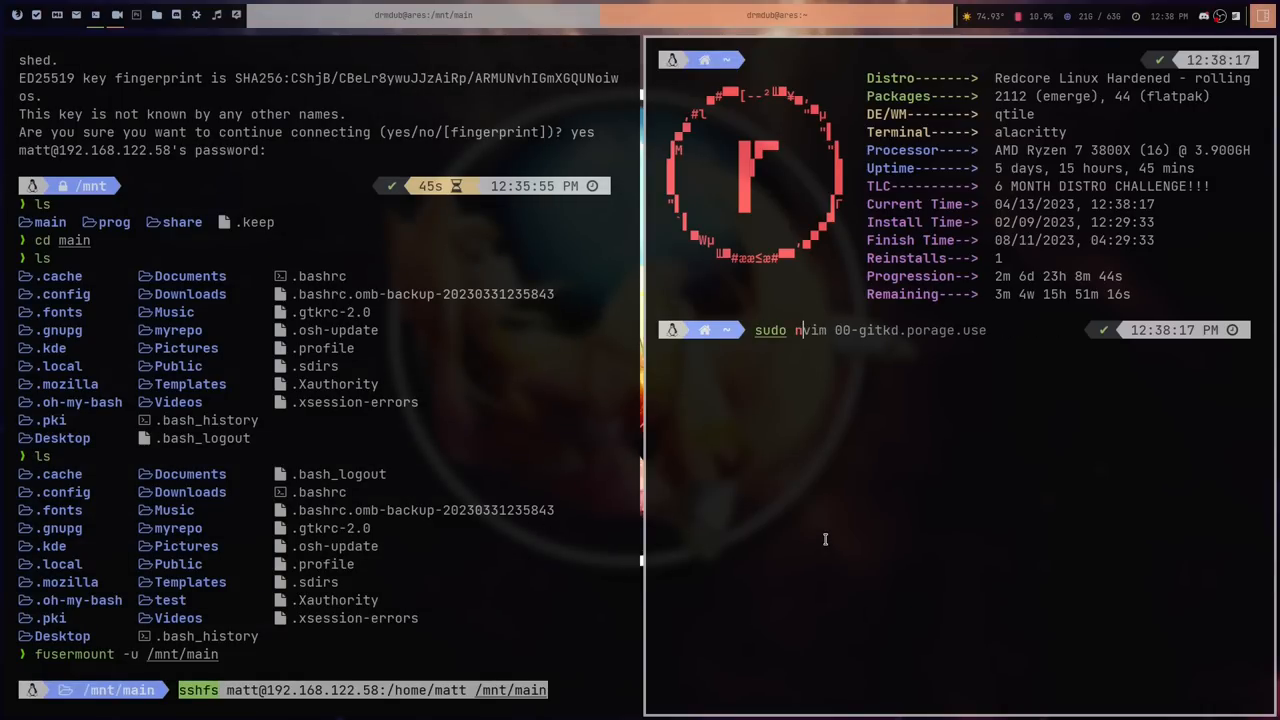
type("/etc/fstab")
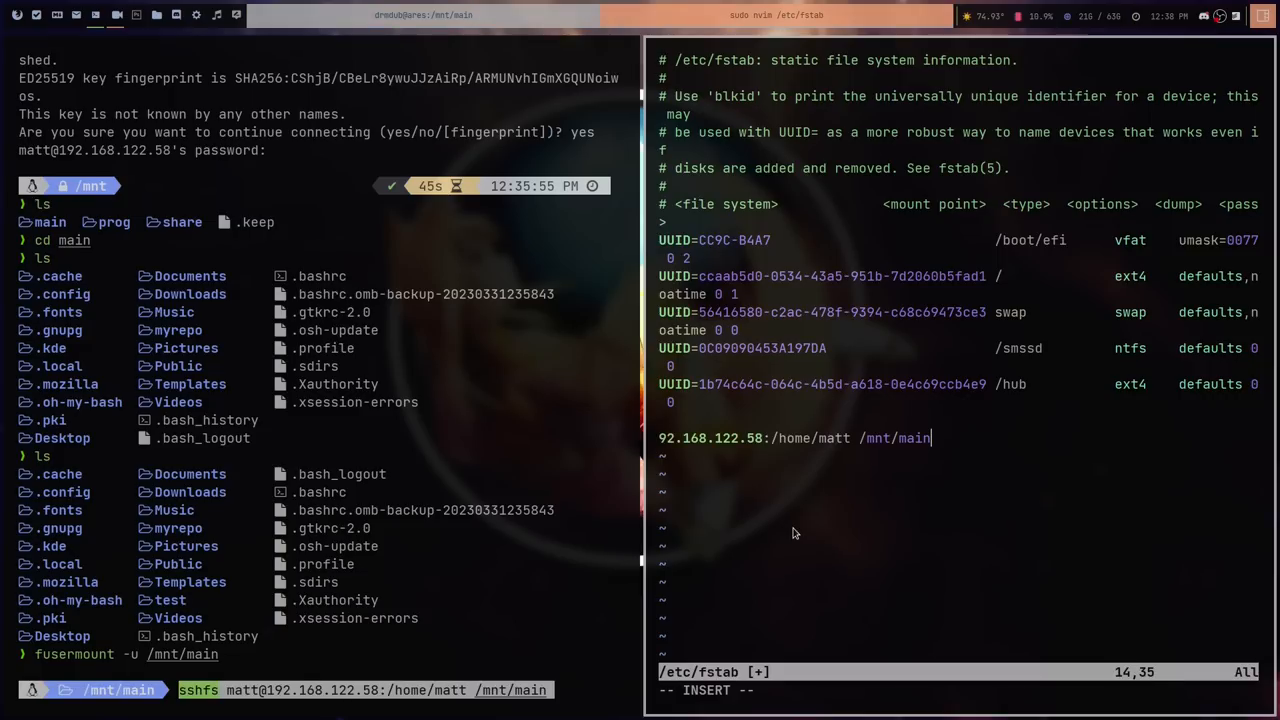
key("BackSpace")
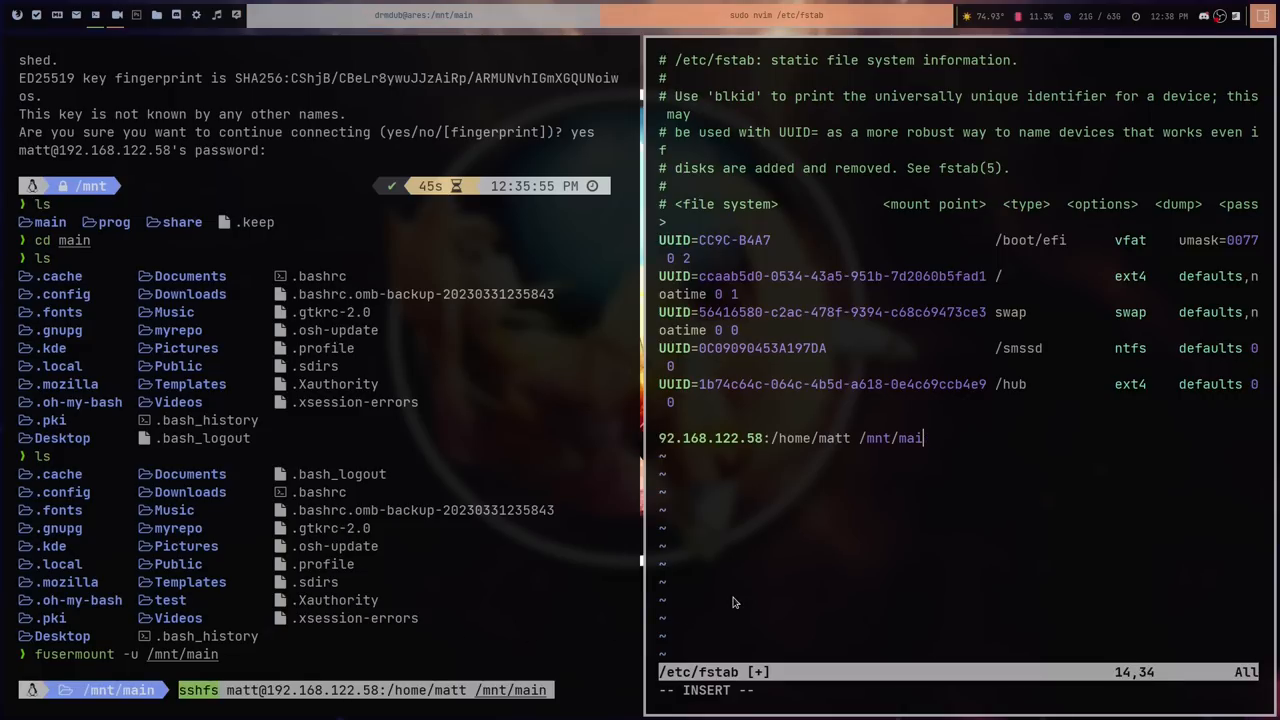
key("dd")
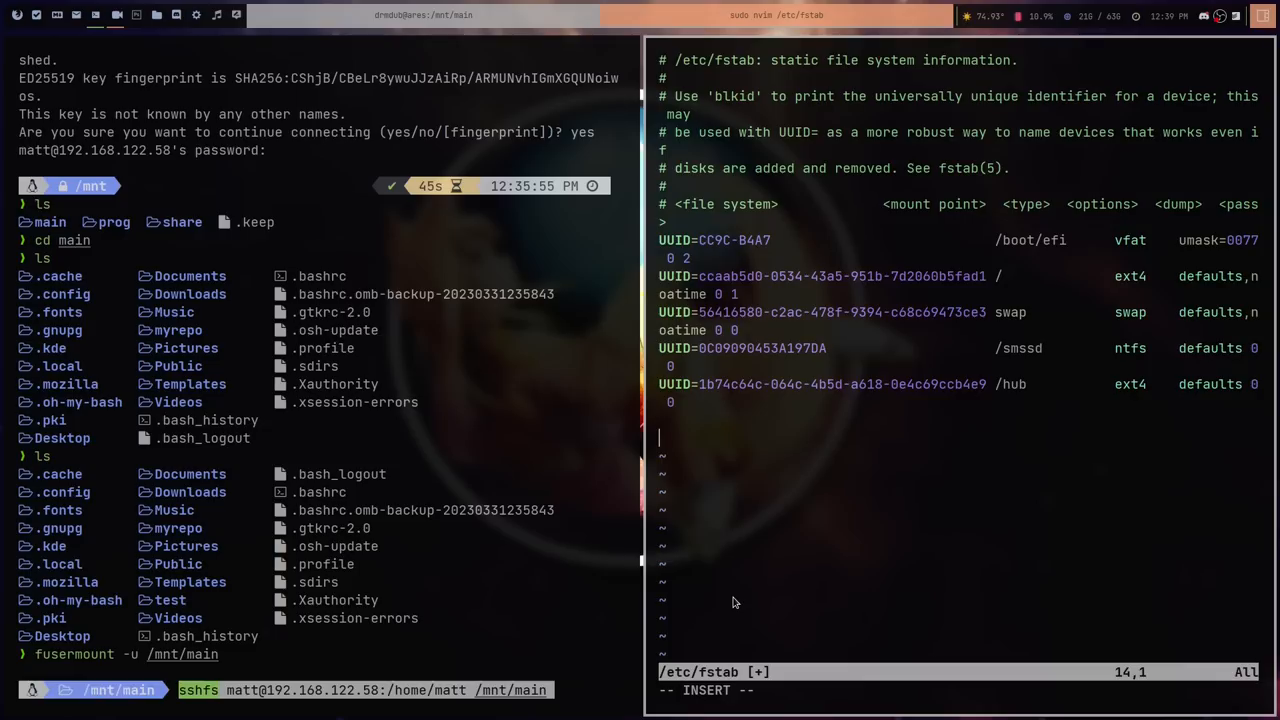
type("sshfs matt@1")
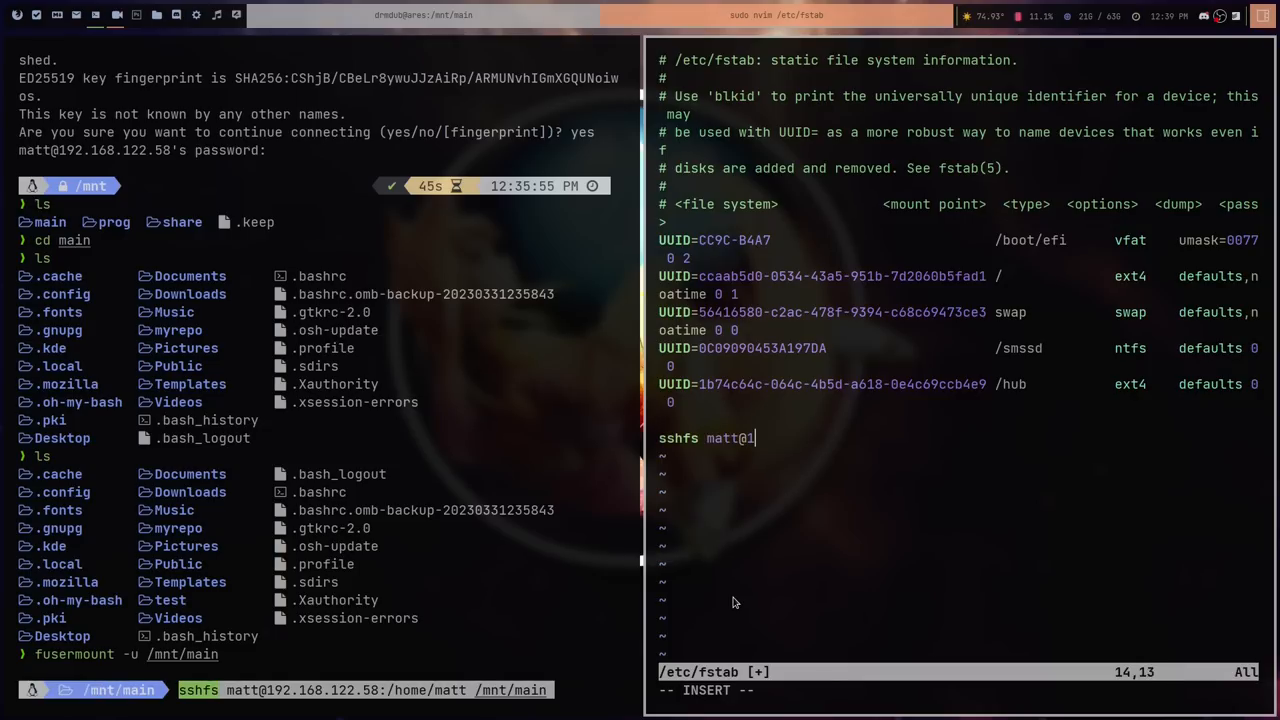
type("92.1")
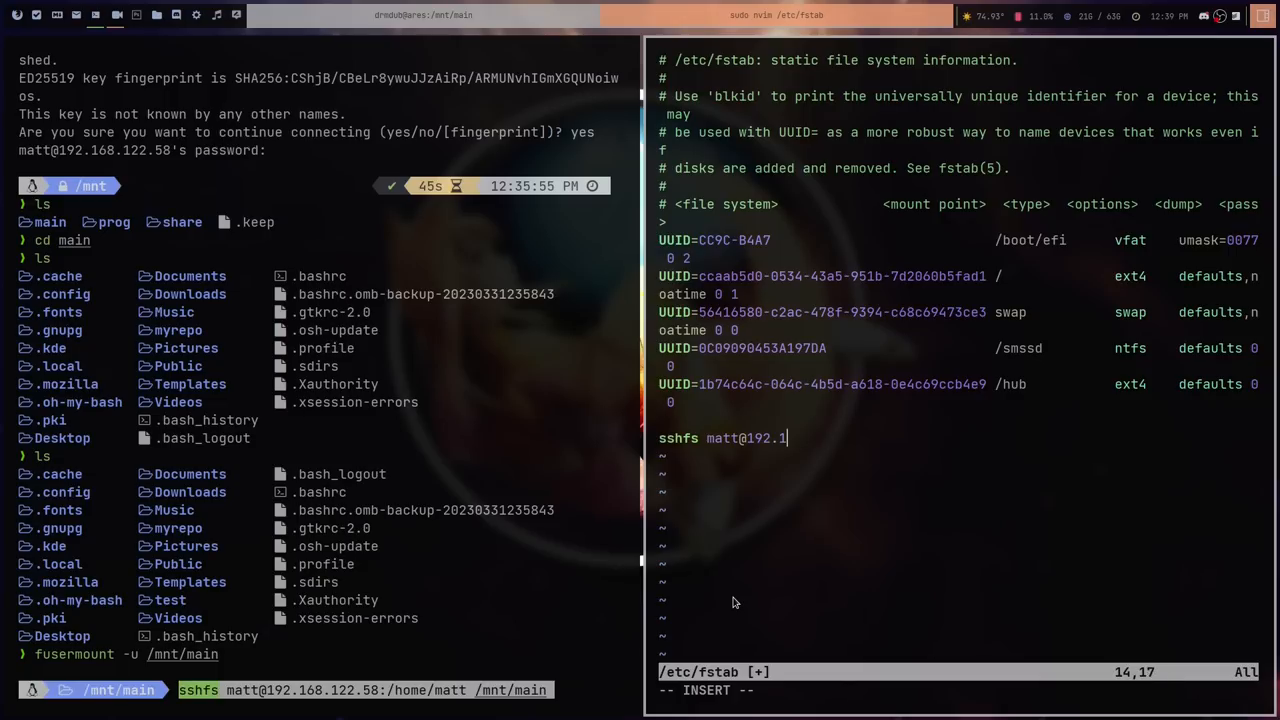
type("68")
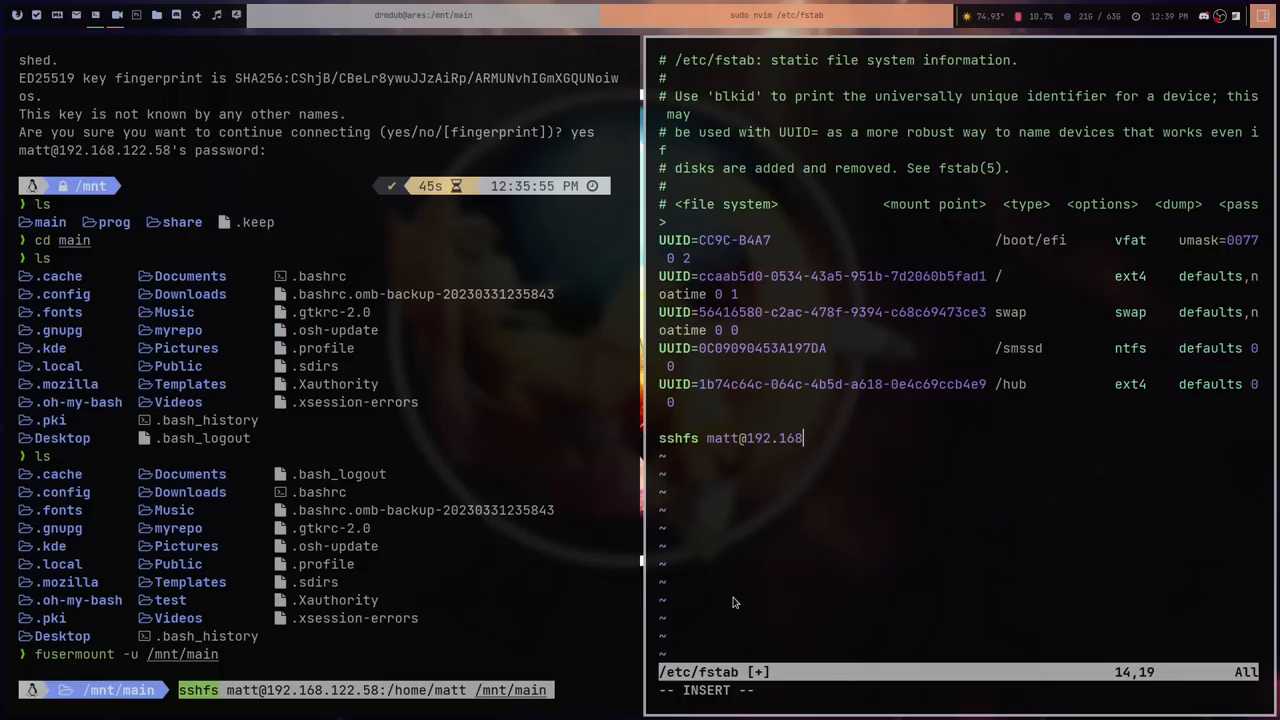
type(".122")
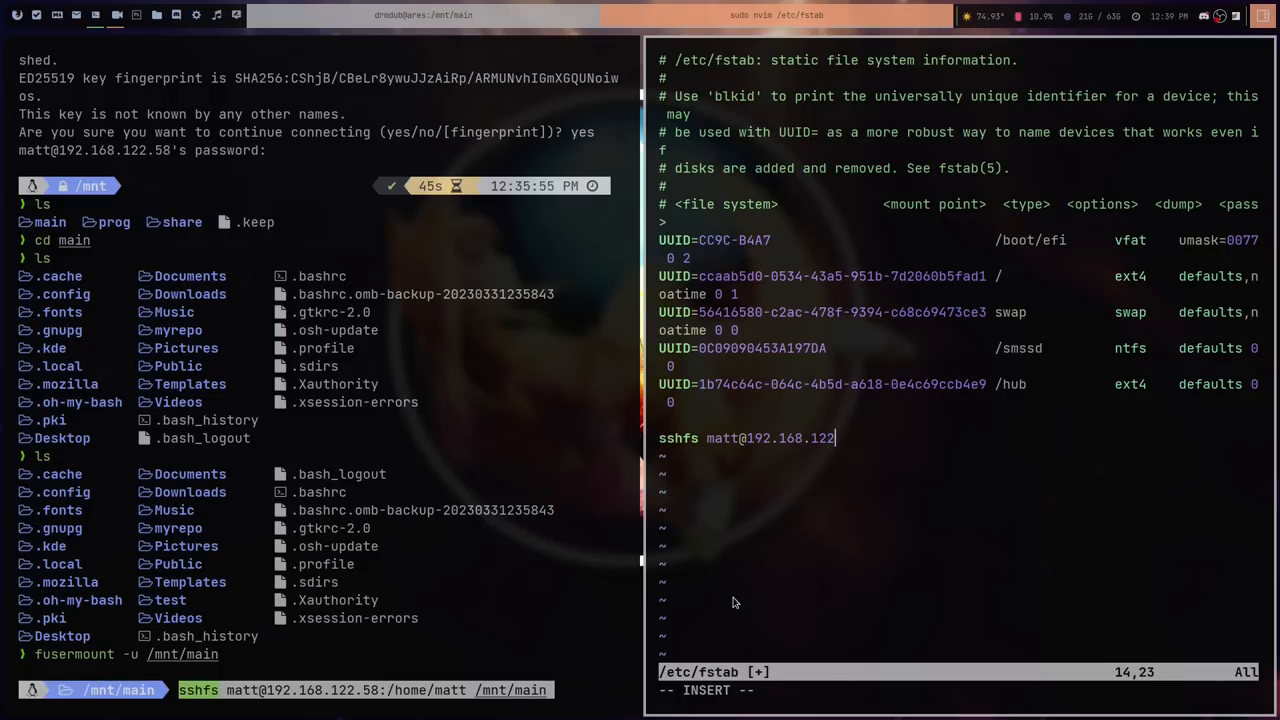
type(".58")
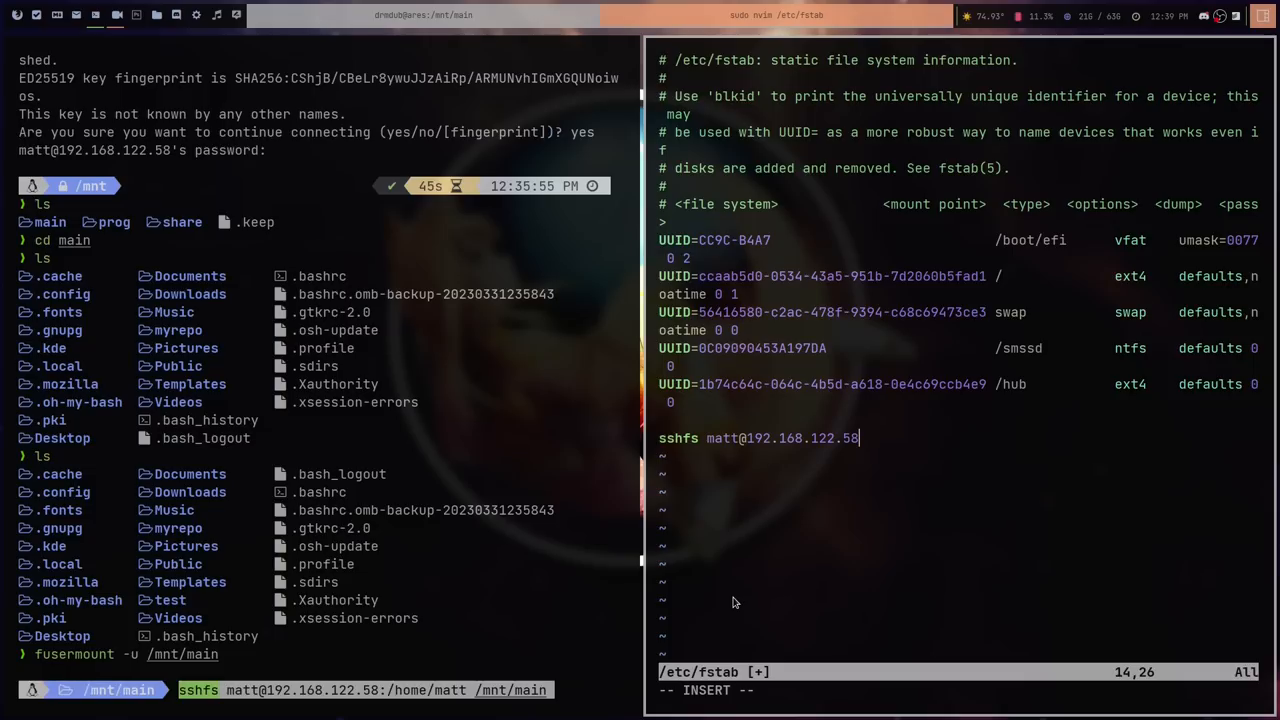
type(":/")
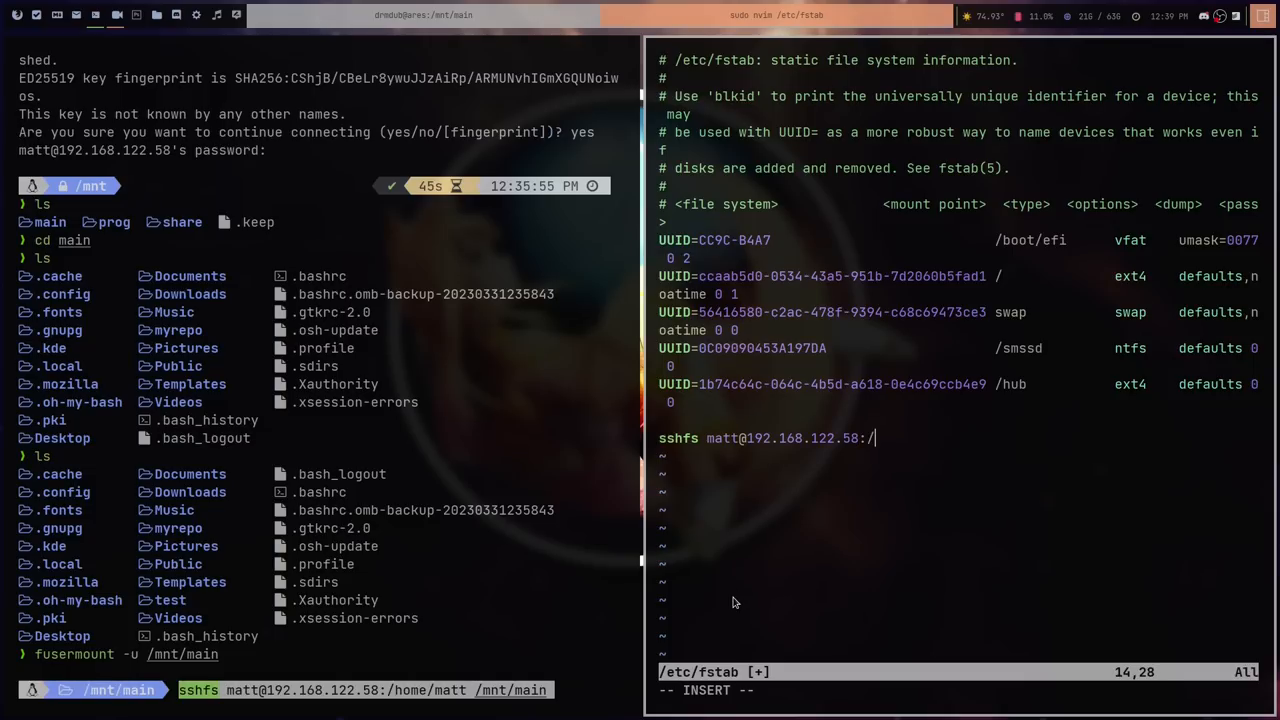
type("home/matt")
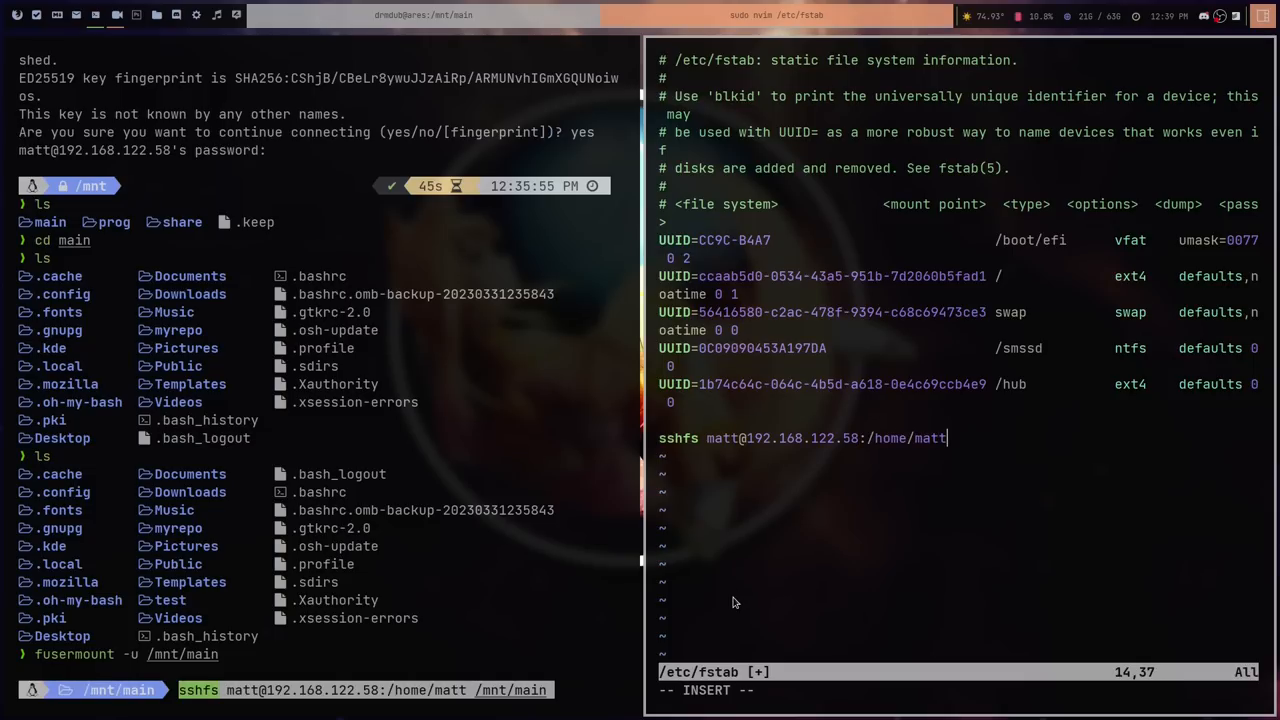
Add the /mnt/main mount point and sshfs filesystem type to the entry.
type("/mnt/")
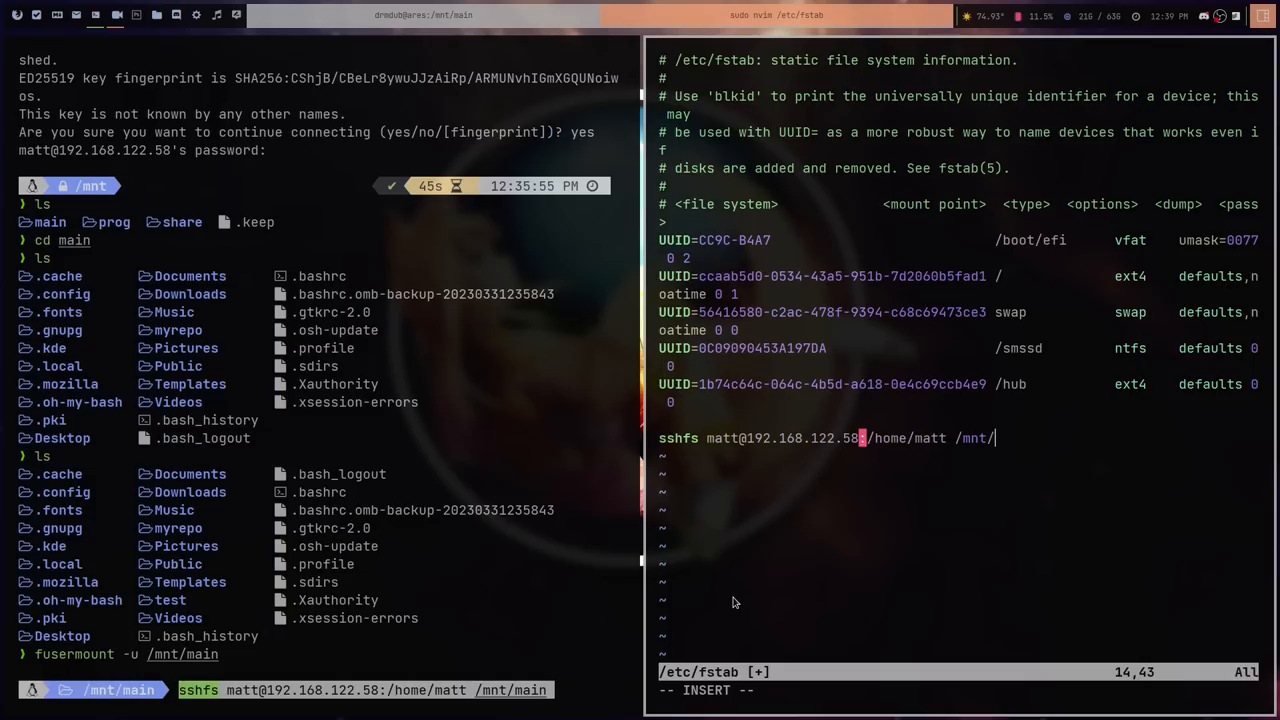
type("main")
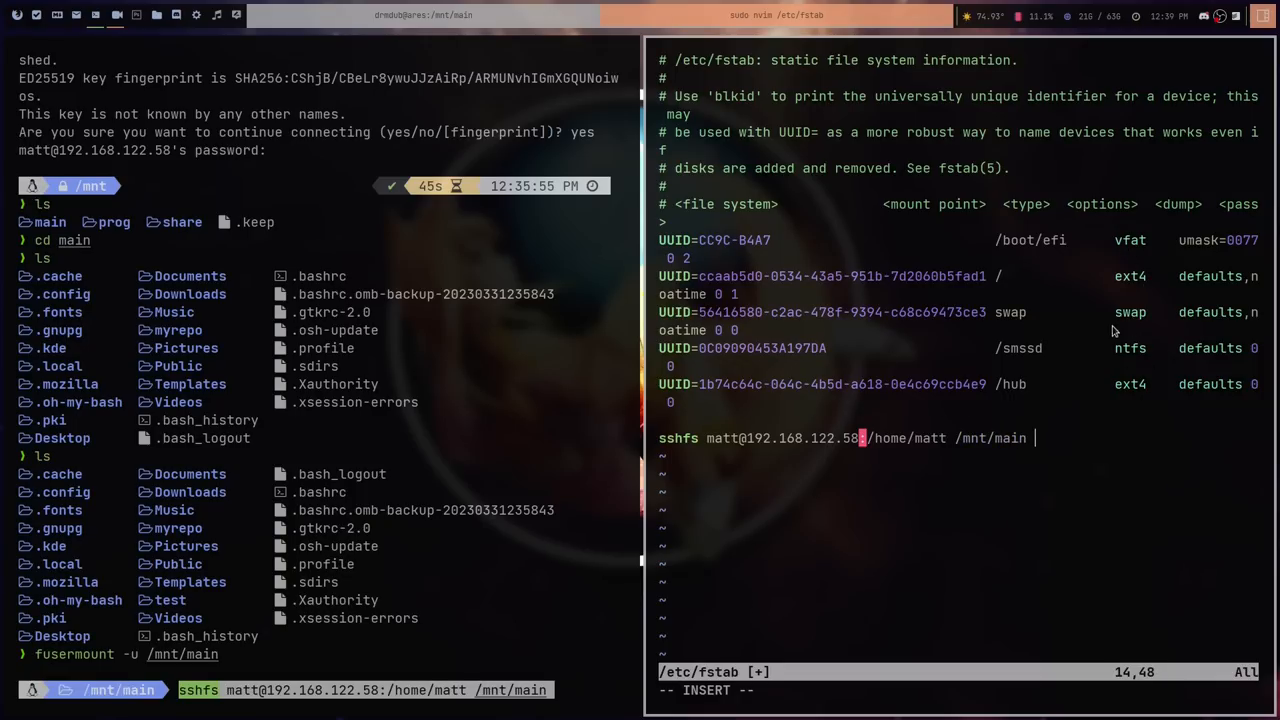
mouse_move(1134, 410)
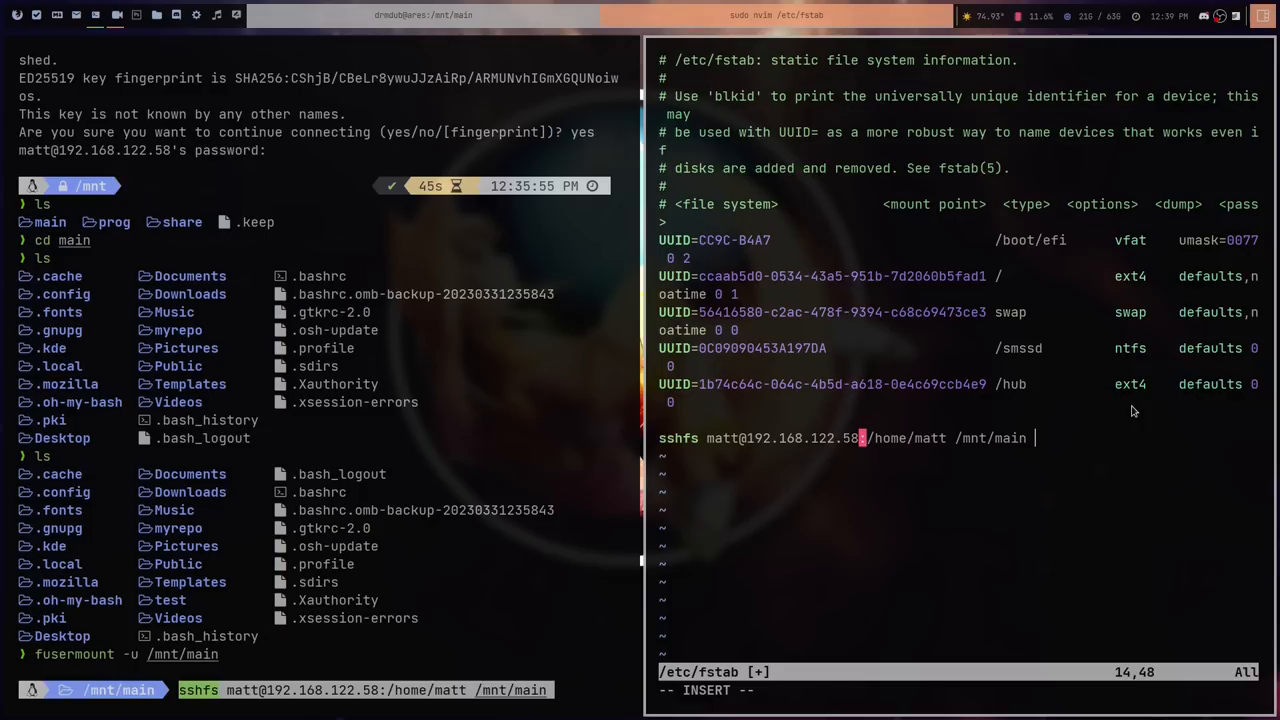
type("shfs")
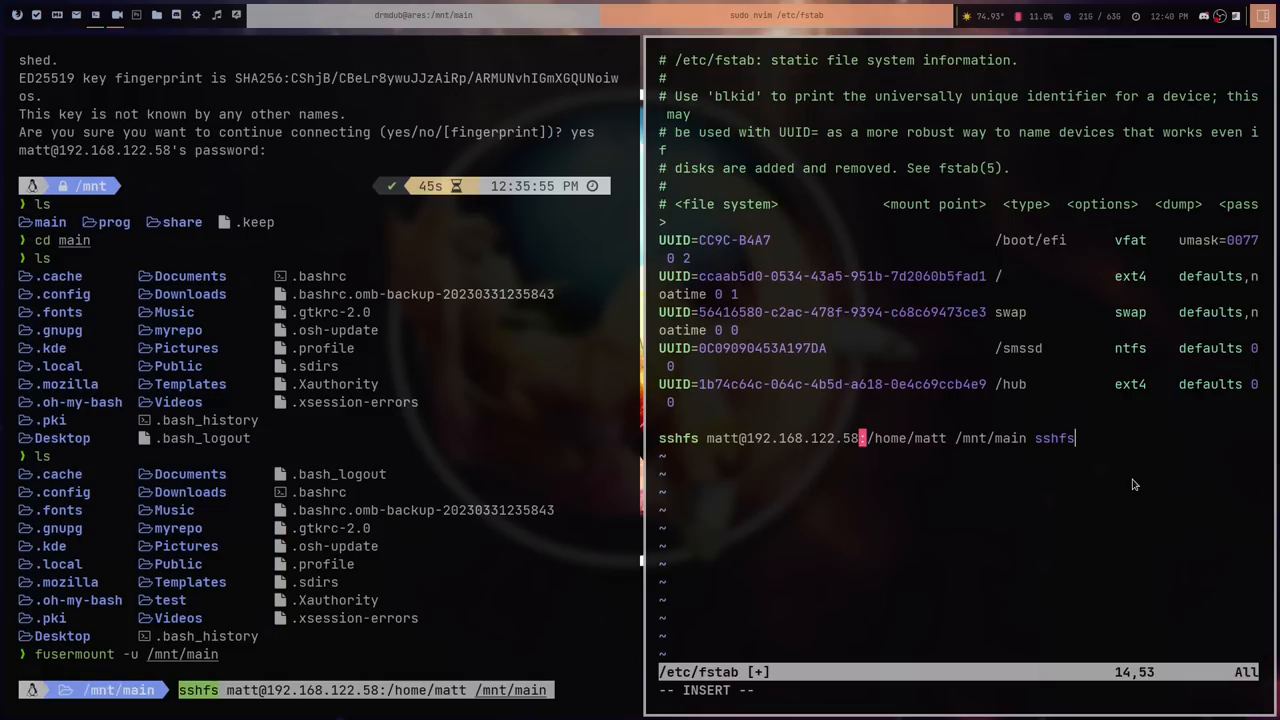
Quit Neovim without saving the fstab draft and return to the shell prompt.
key("BackSpace")
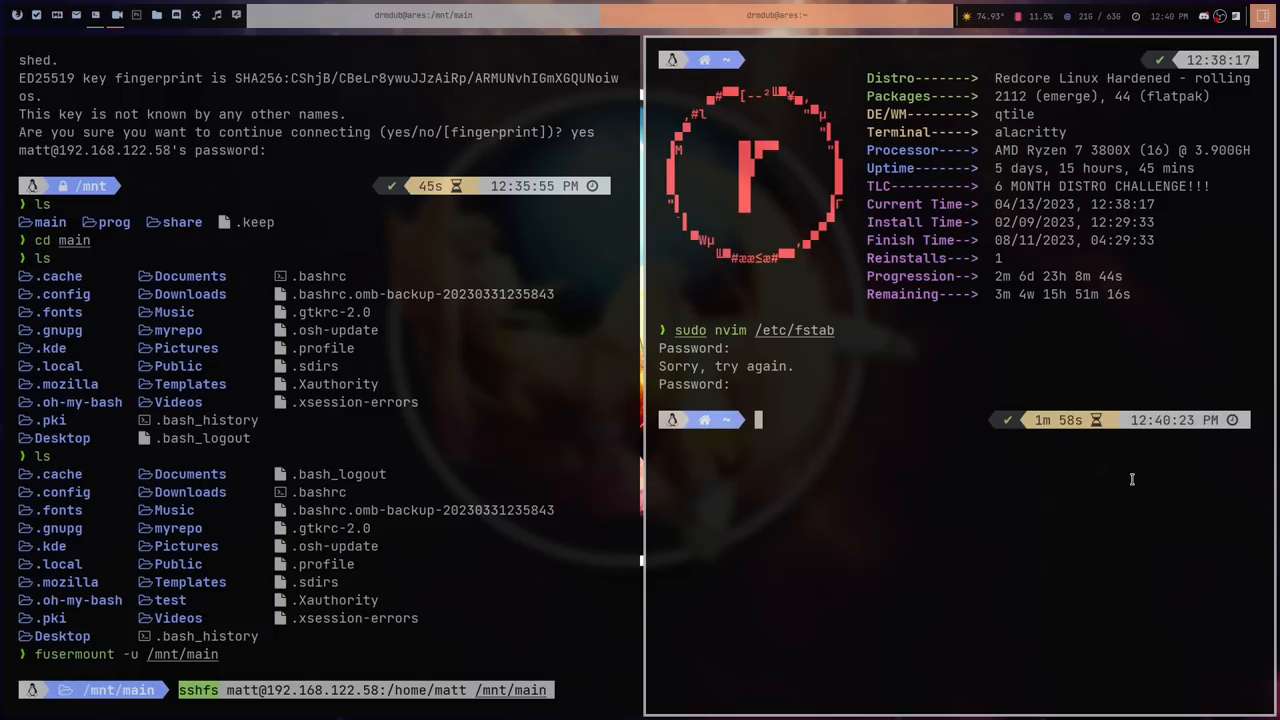
mouse_move(1234, 672)
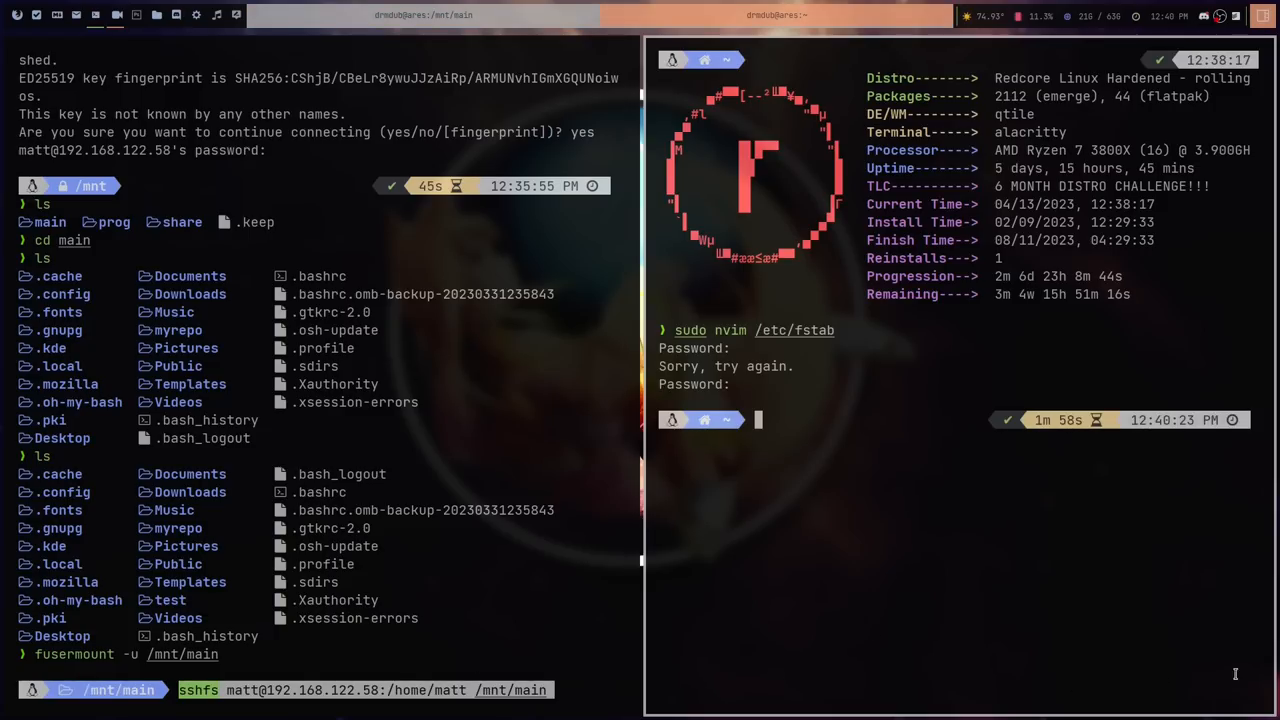